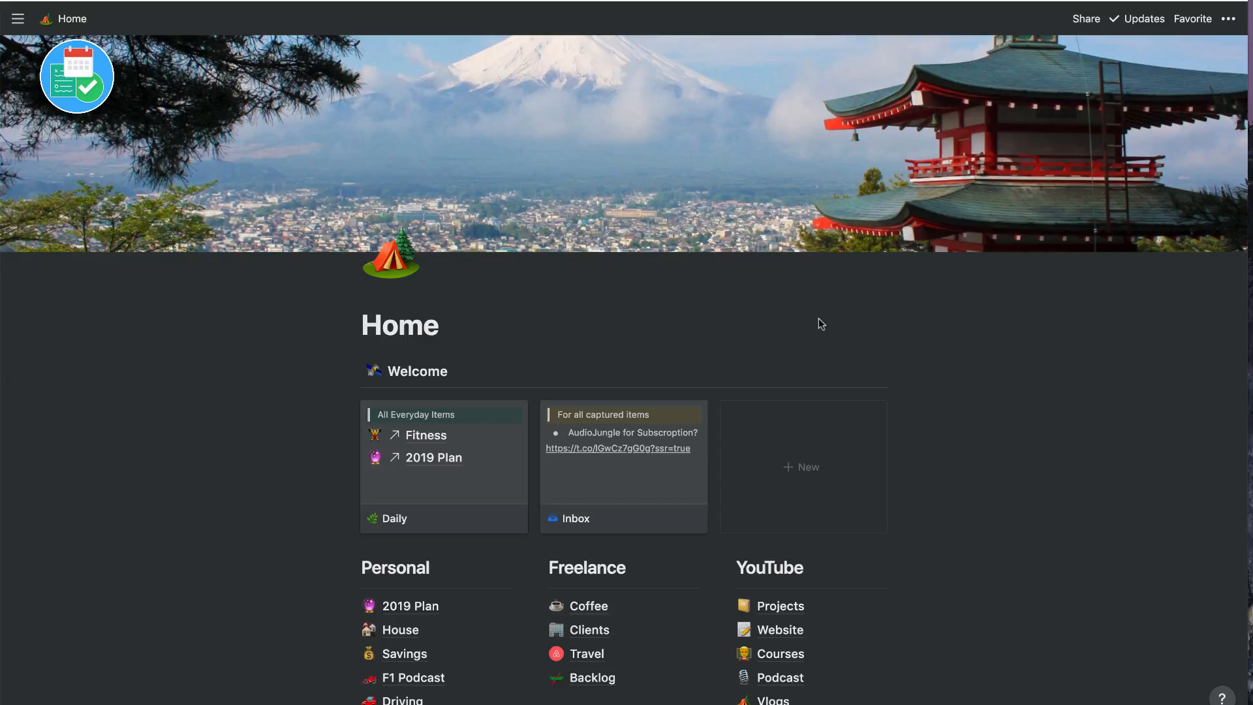
Navigate from Home to the ProdCon: Planning for 2019 page with its 2019 Plan month gallery
scroll("down", 3)
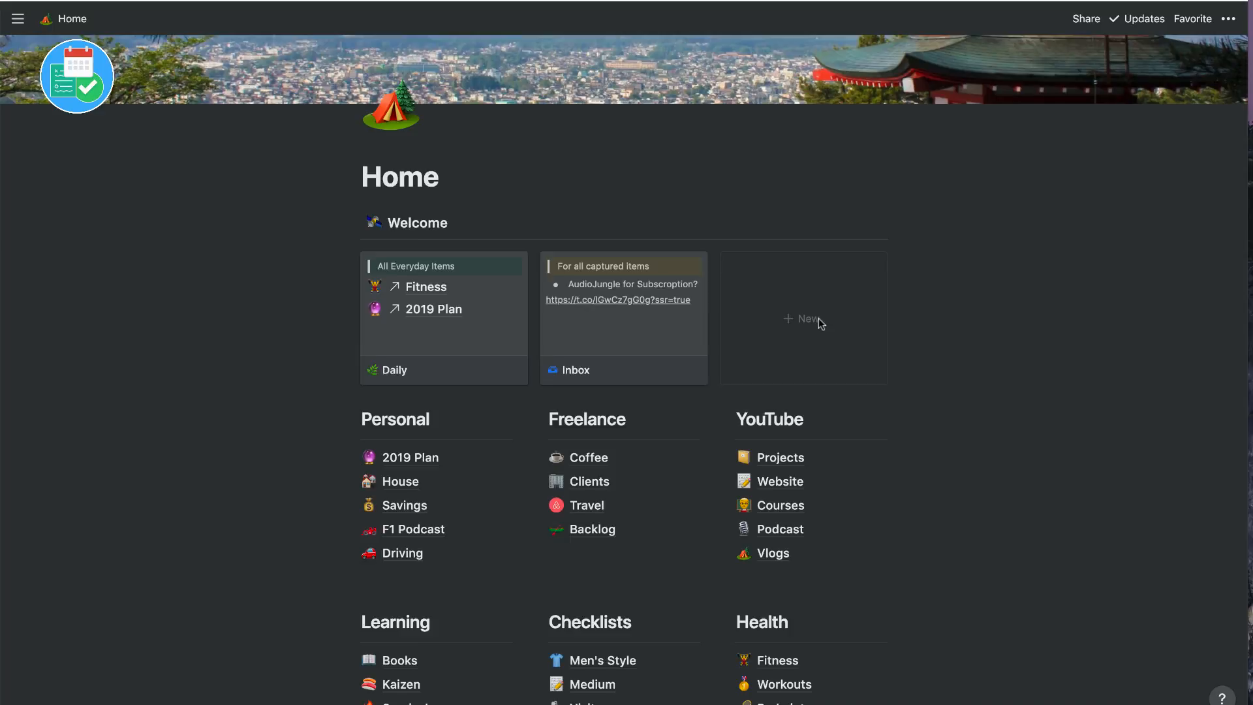
scroll("down", 3)
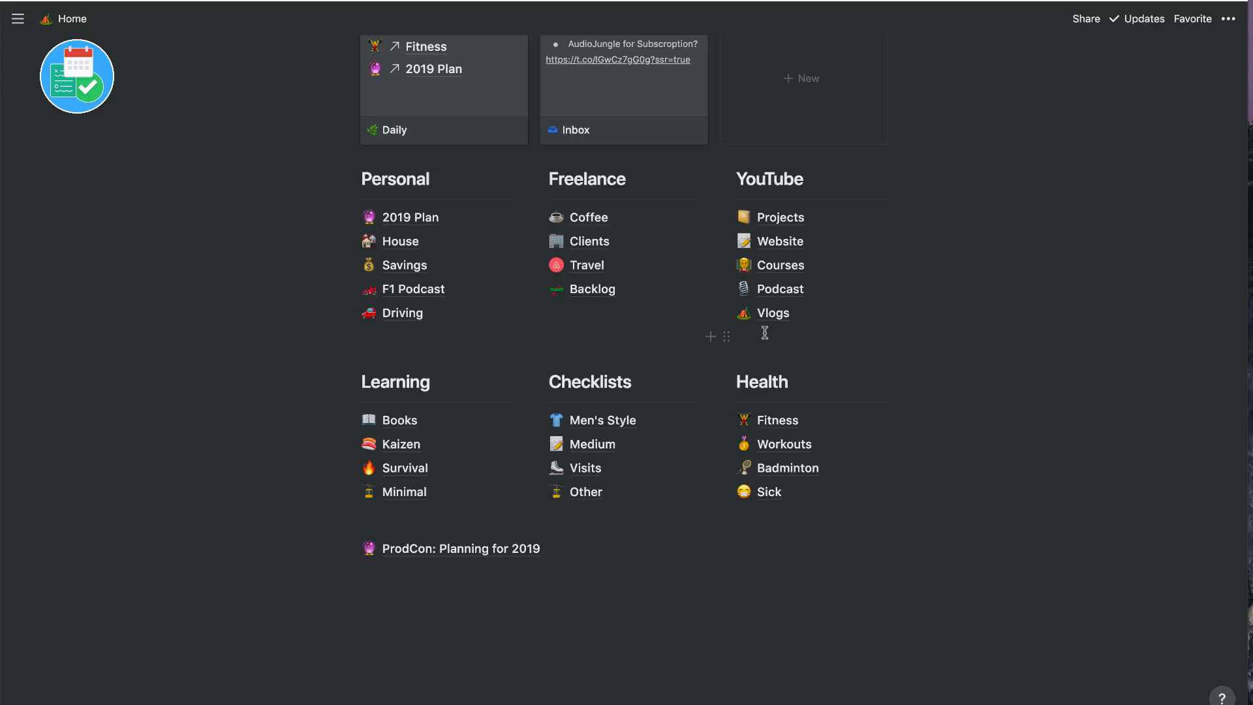
mouse_move(634, 474)
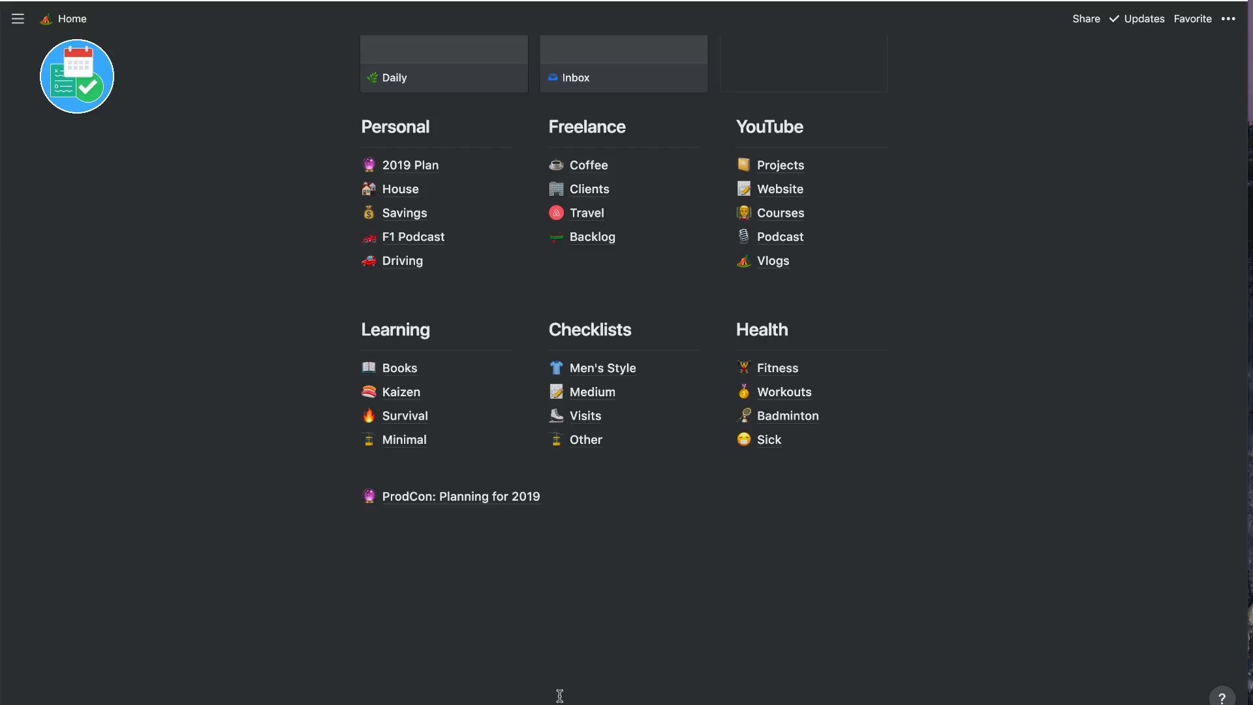
mouse_move(480, 506)
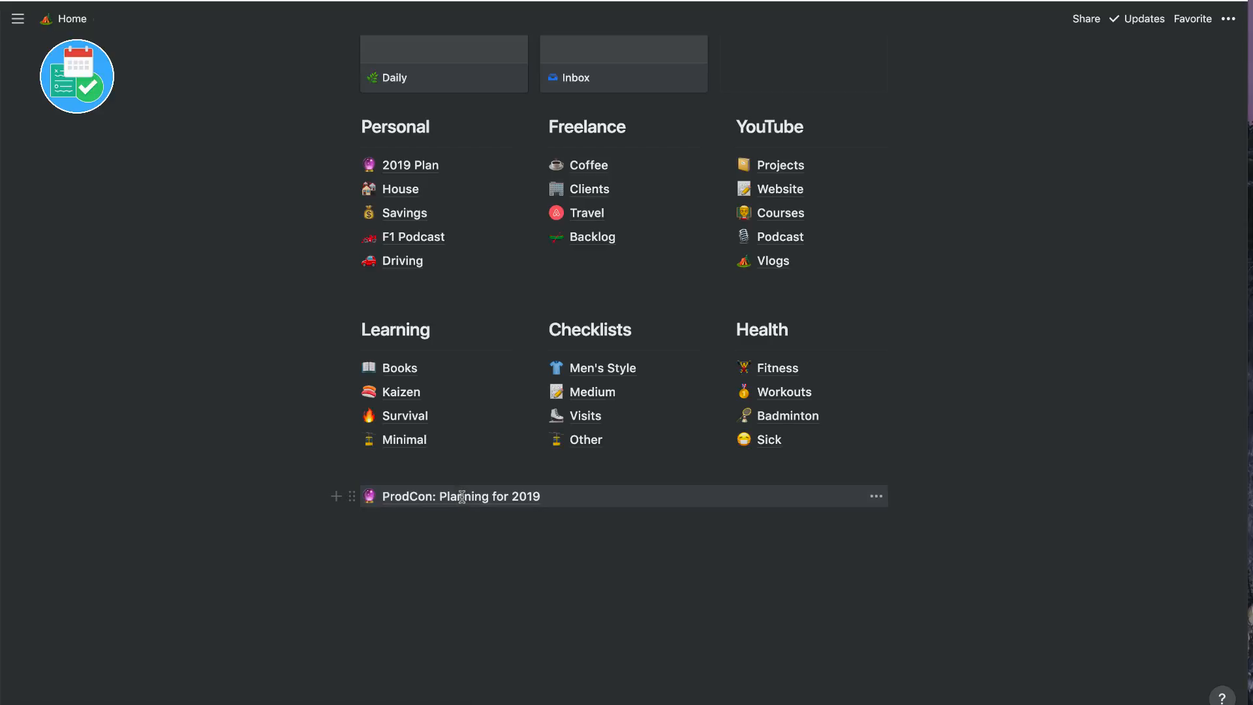
left_click(461, 496)
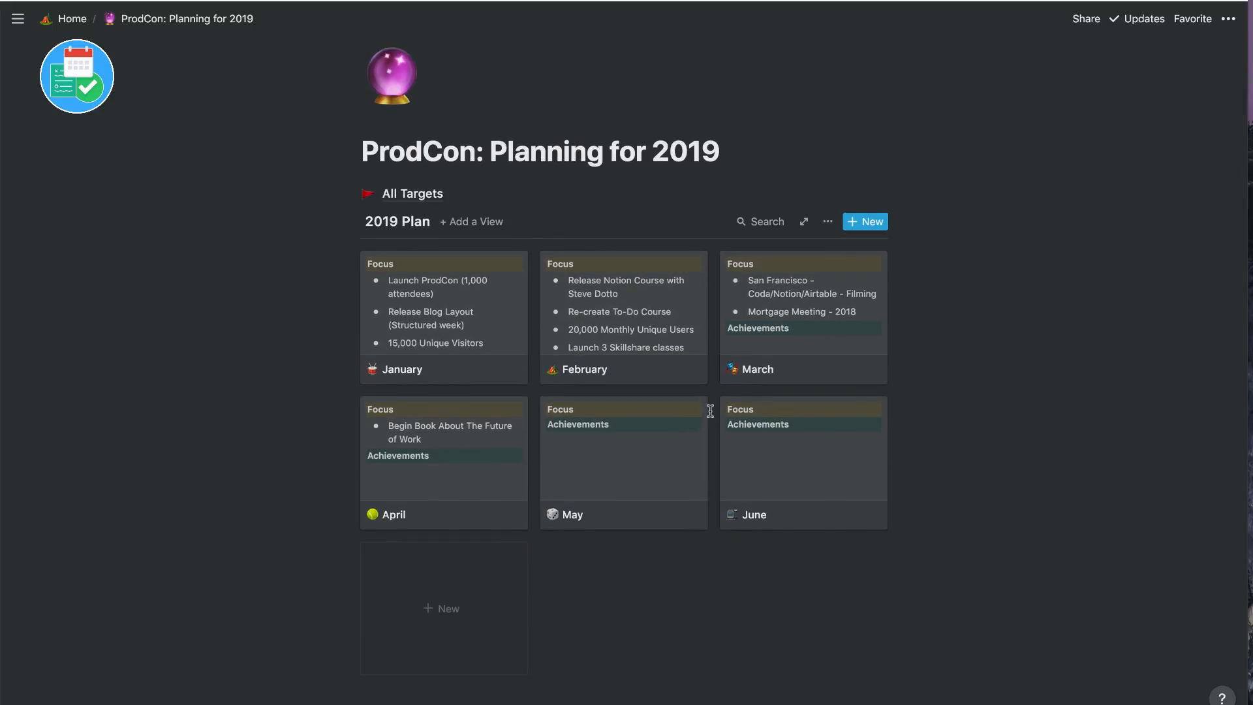
mouse_move(476, 337)
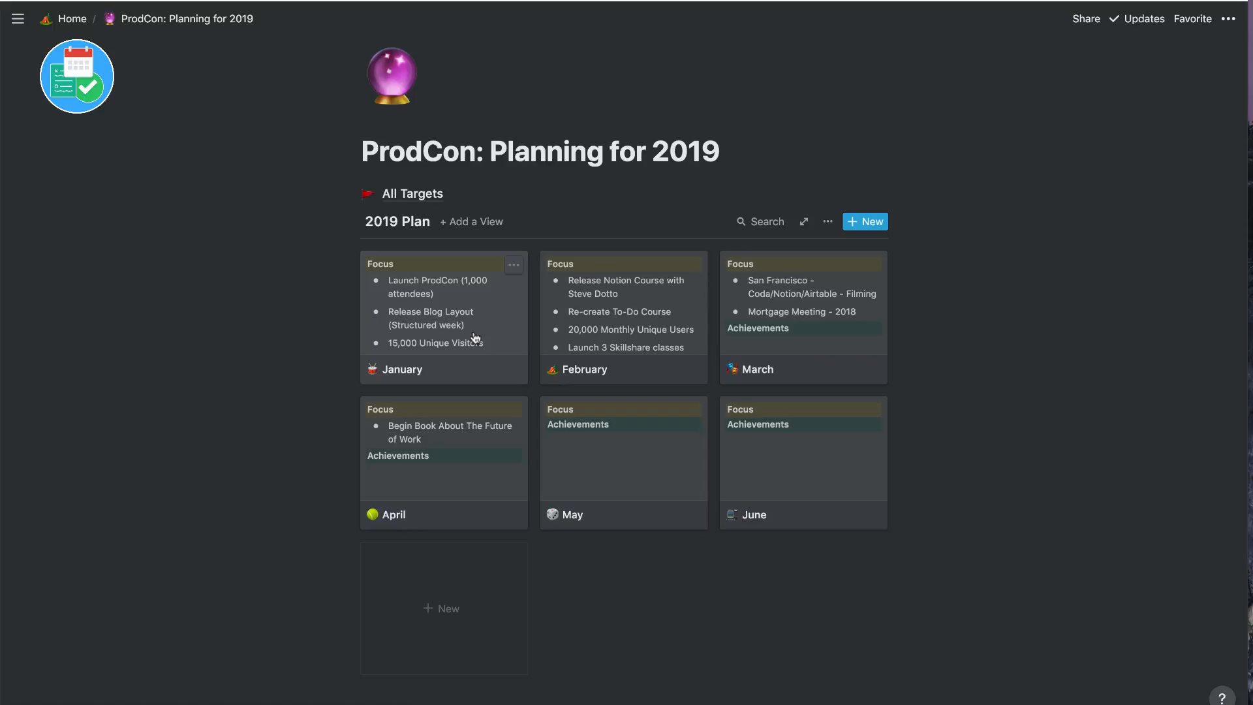
mouse_move(473, 311)
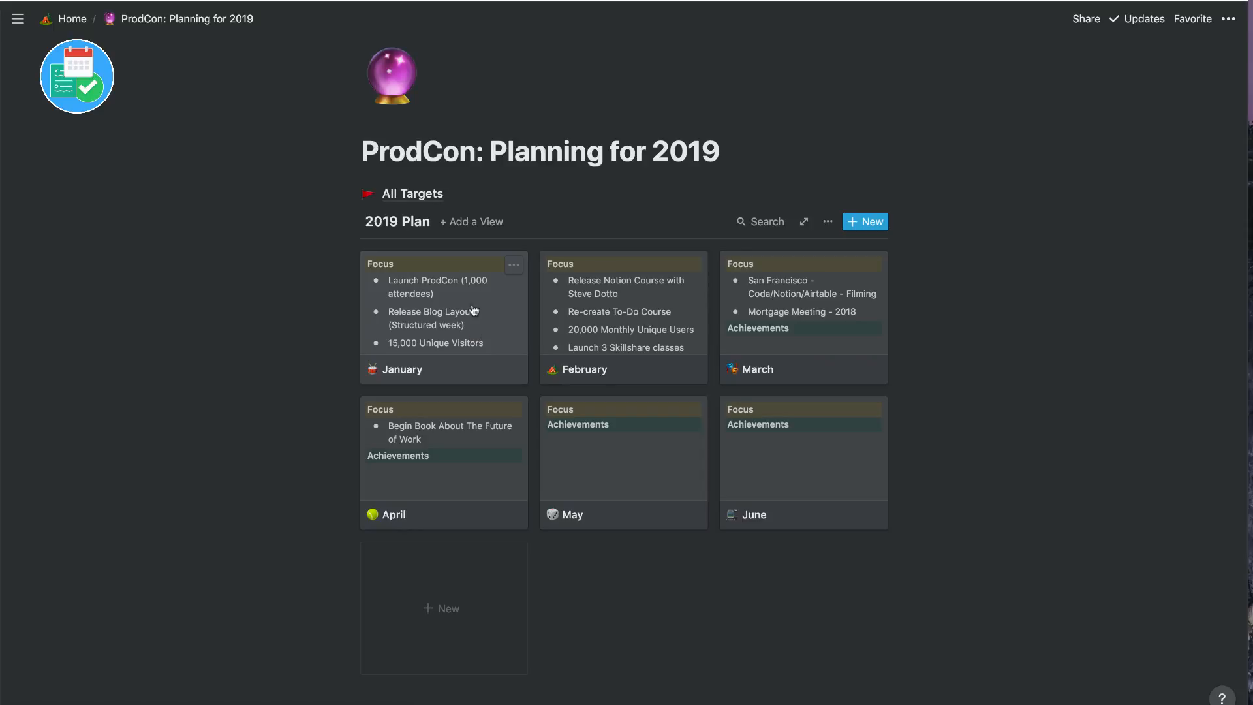
mouse_move(486, 307)
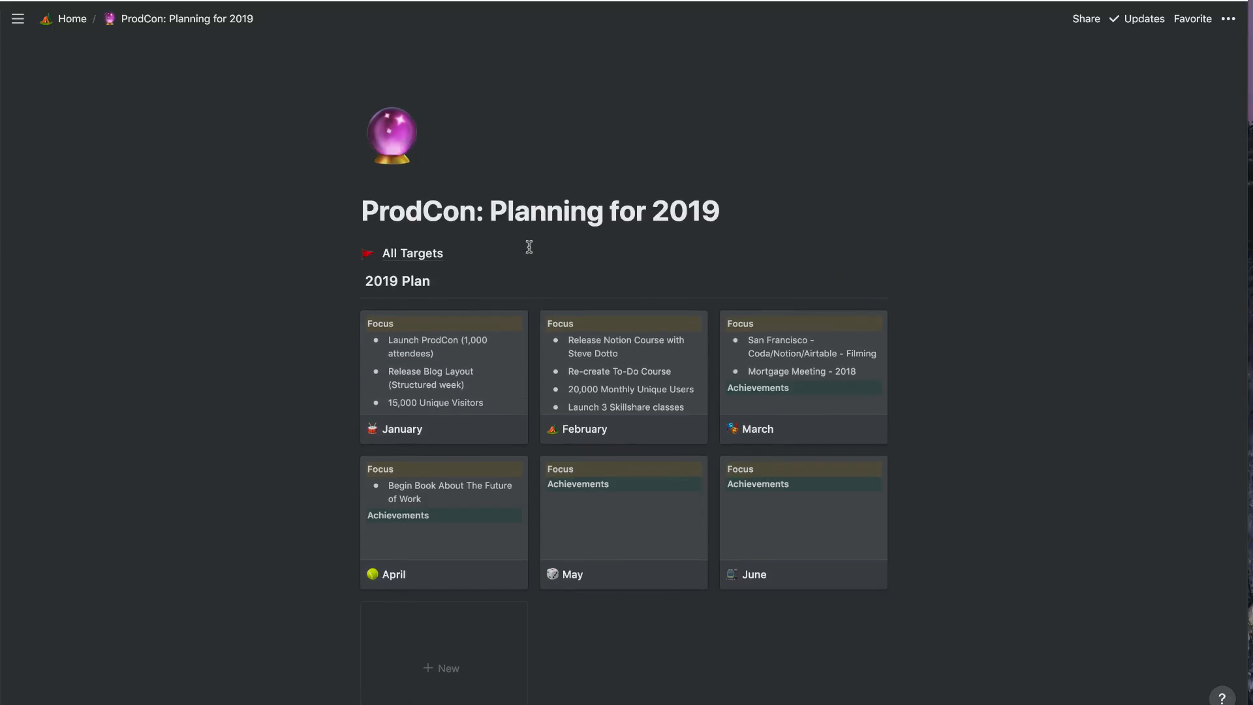
mouse_move(65, 19)
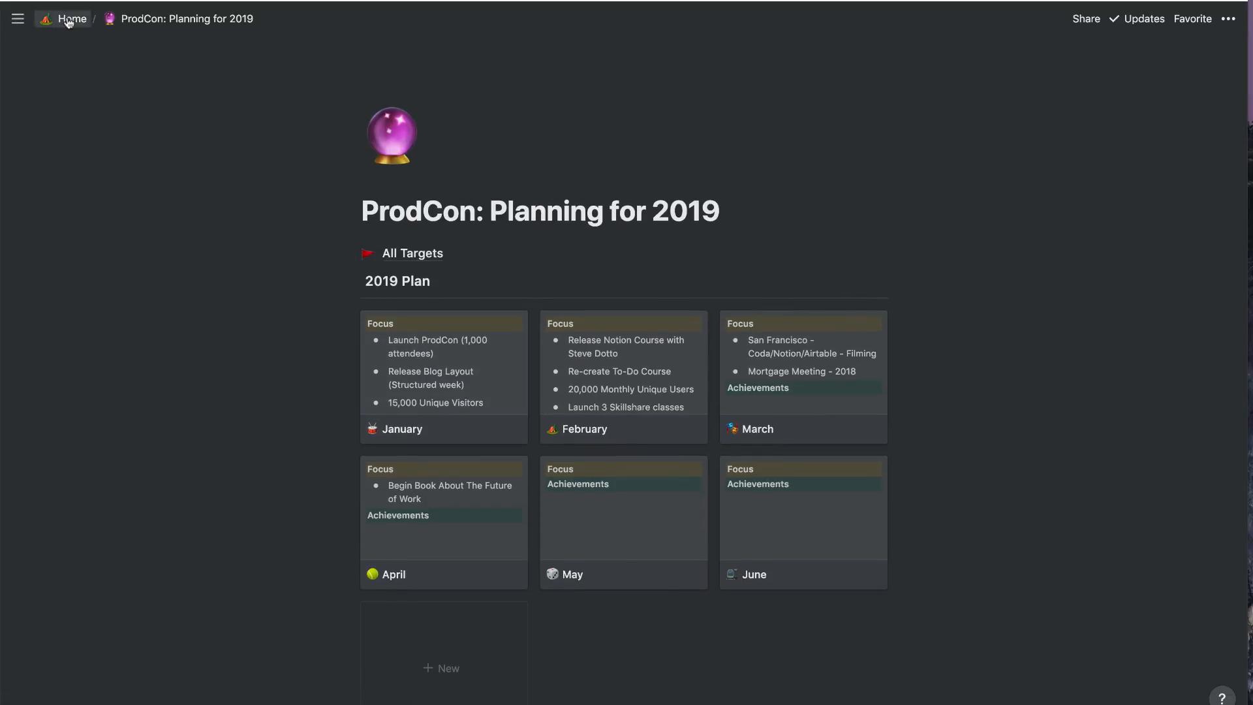
left_click(71, 19)
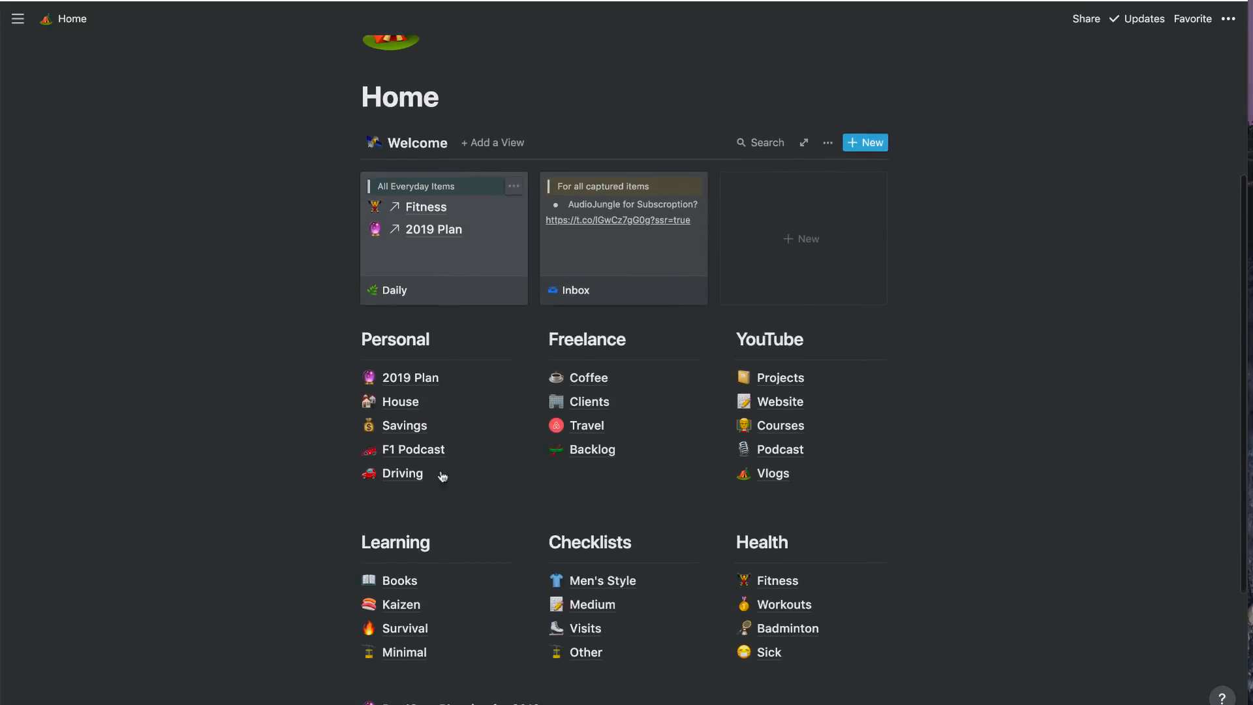
scroll("down", 3)
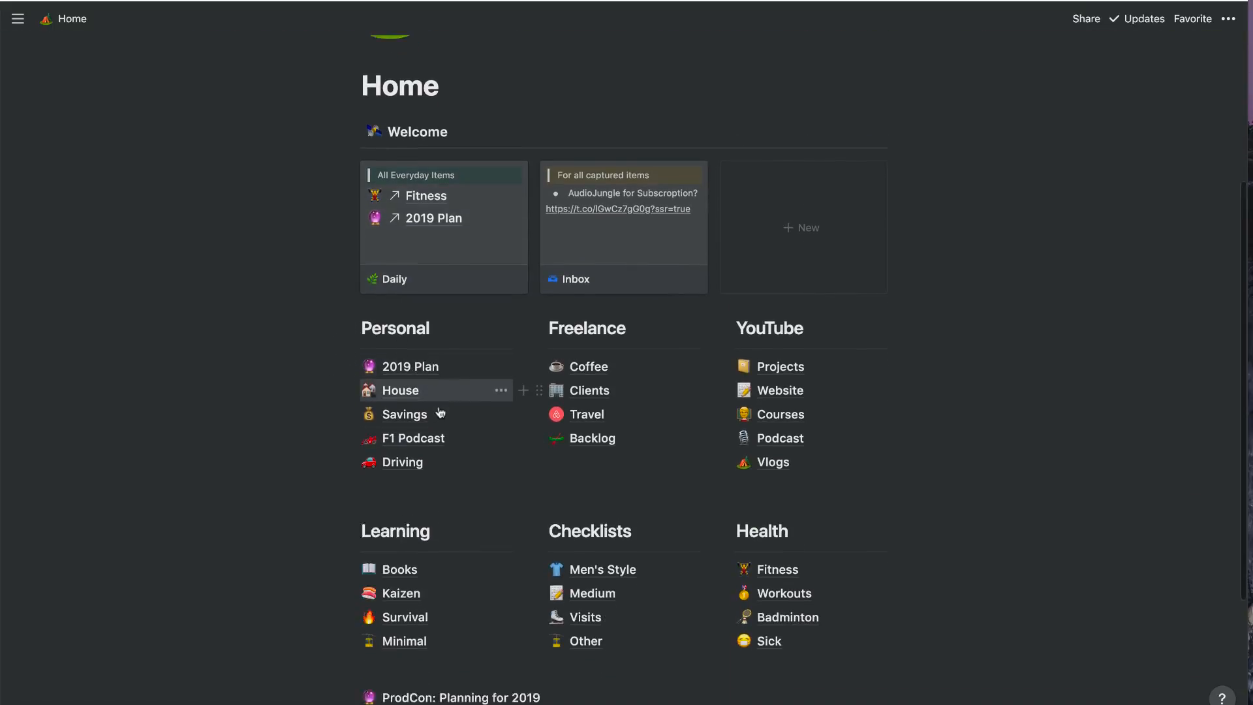
left_click(460, 697)
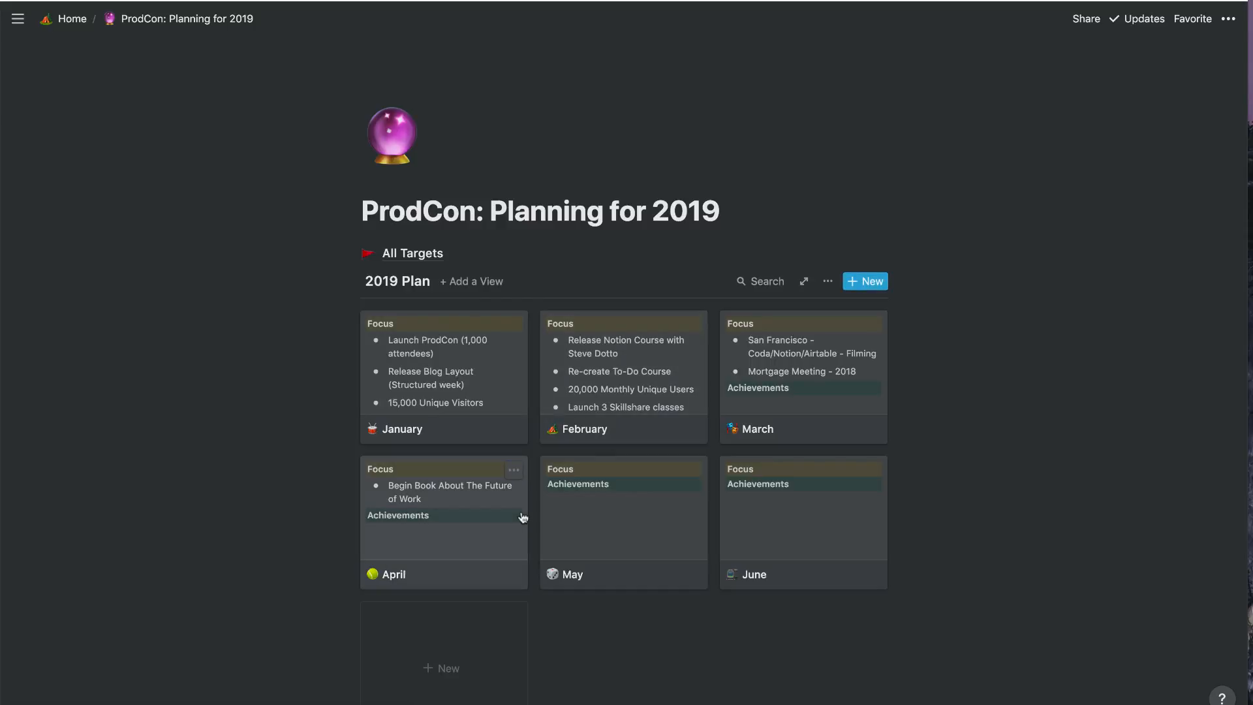
mouse_move(624, 530)
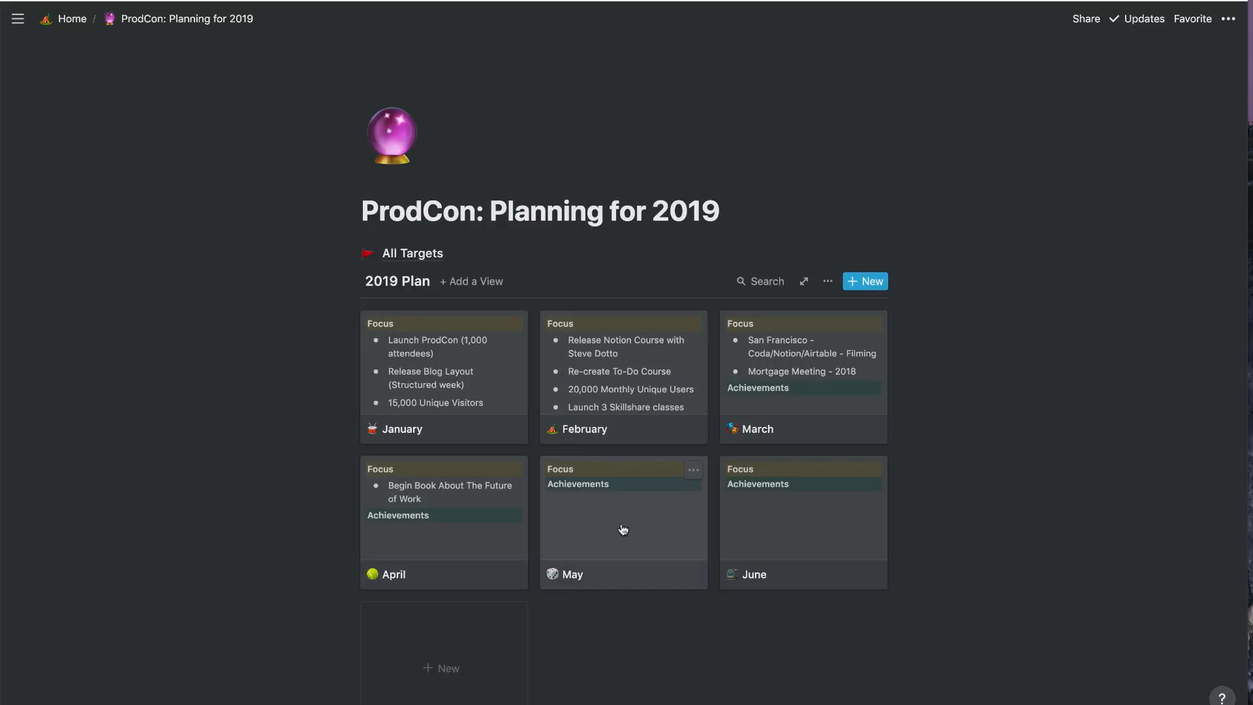
mouse_move(585, 522)
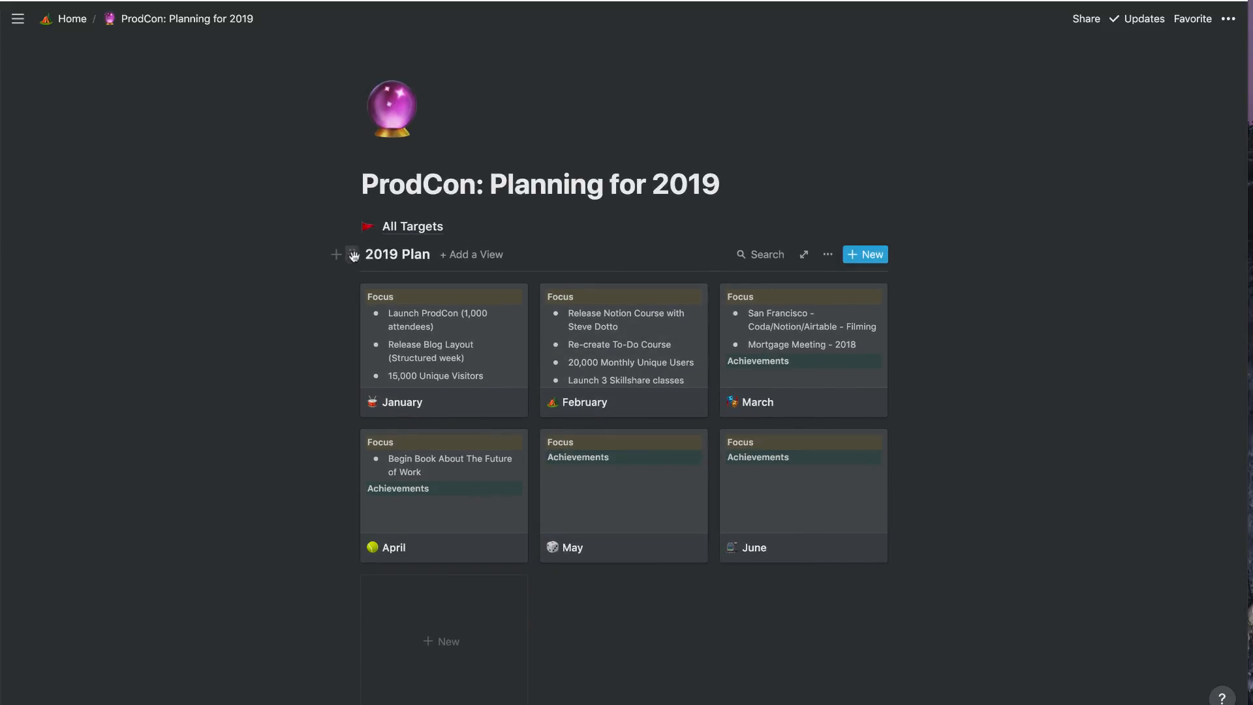
scroll("down", 3)
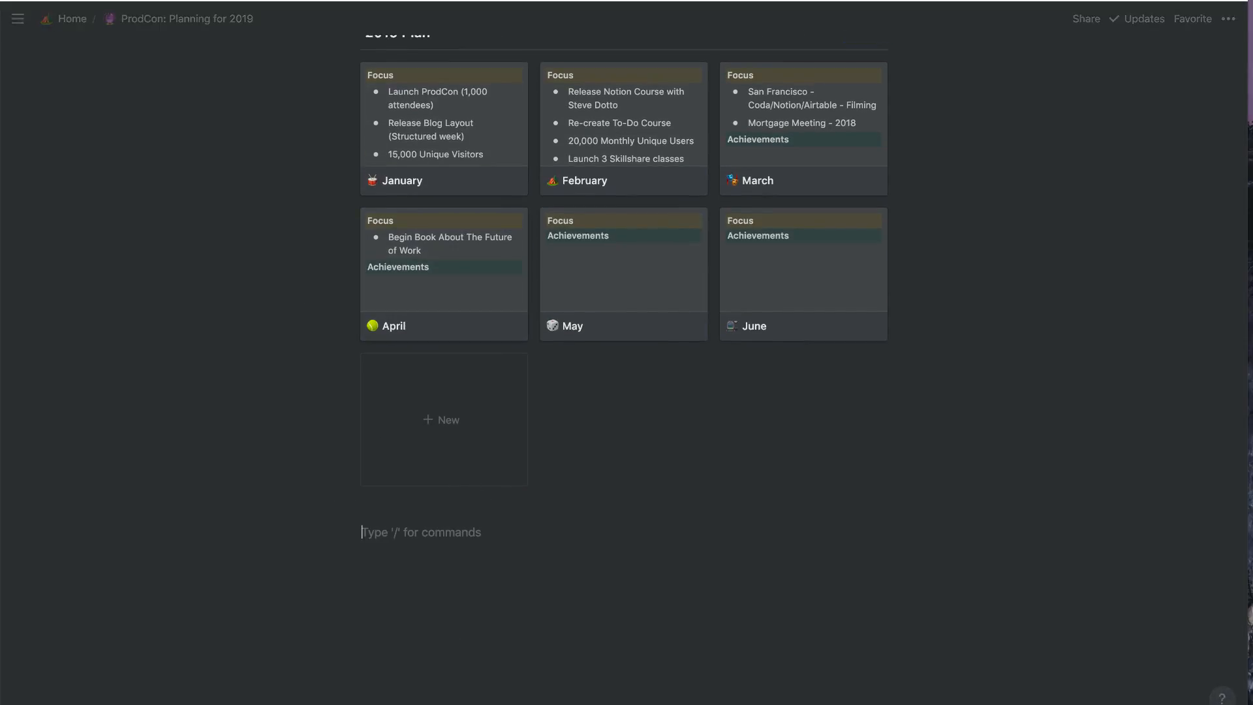
type("/")
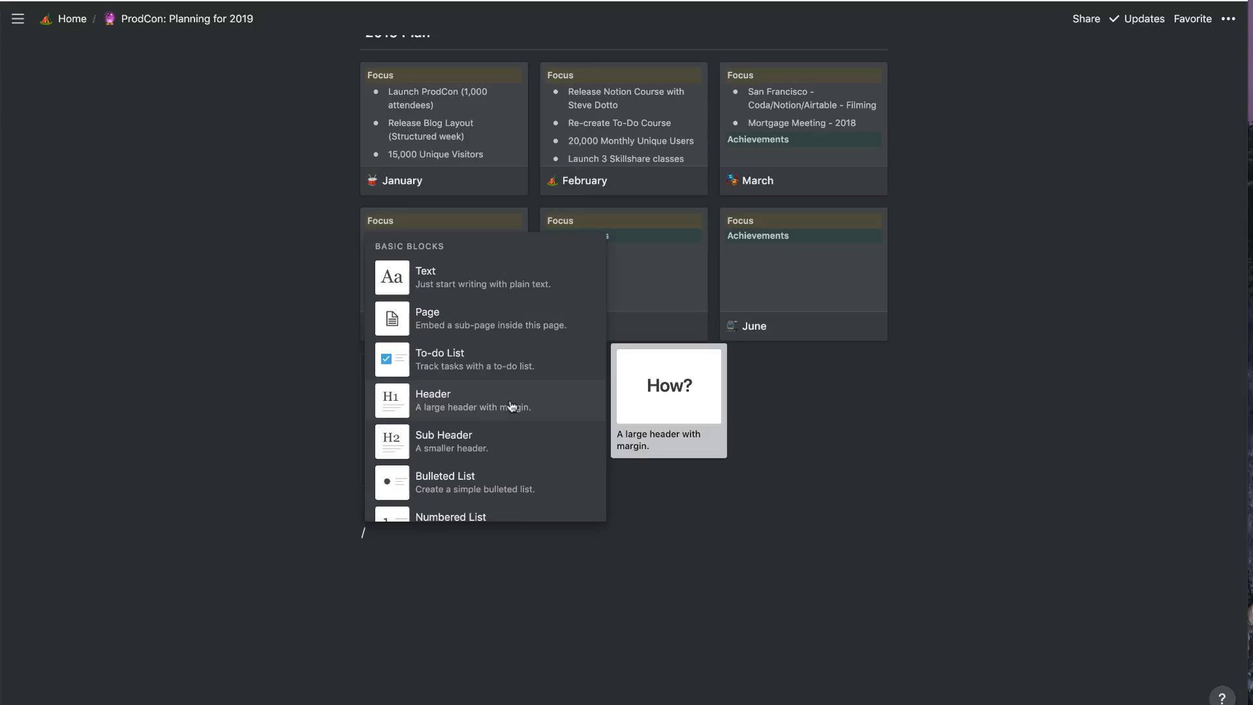
type("gal")
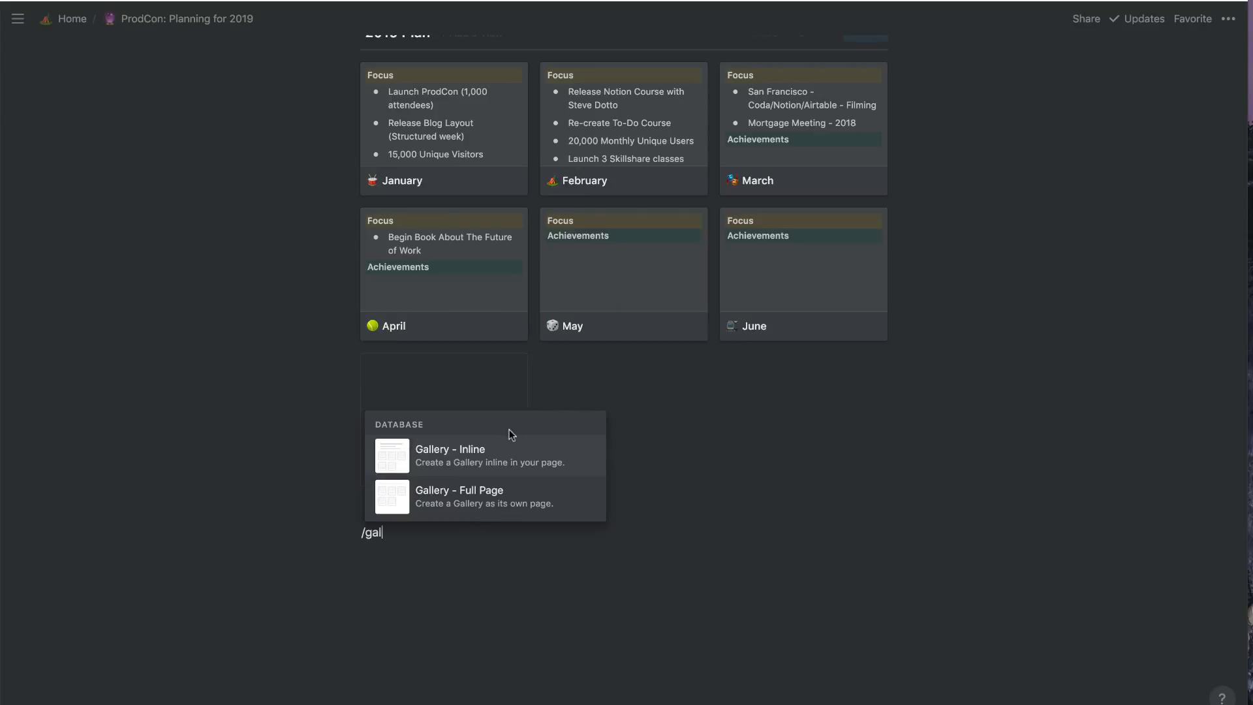
left_click(449, 456)
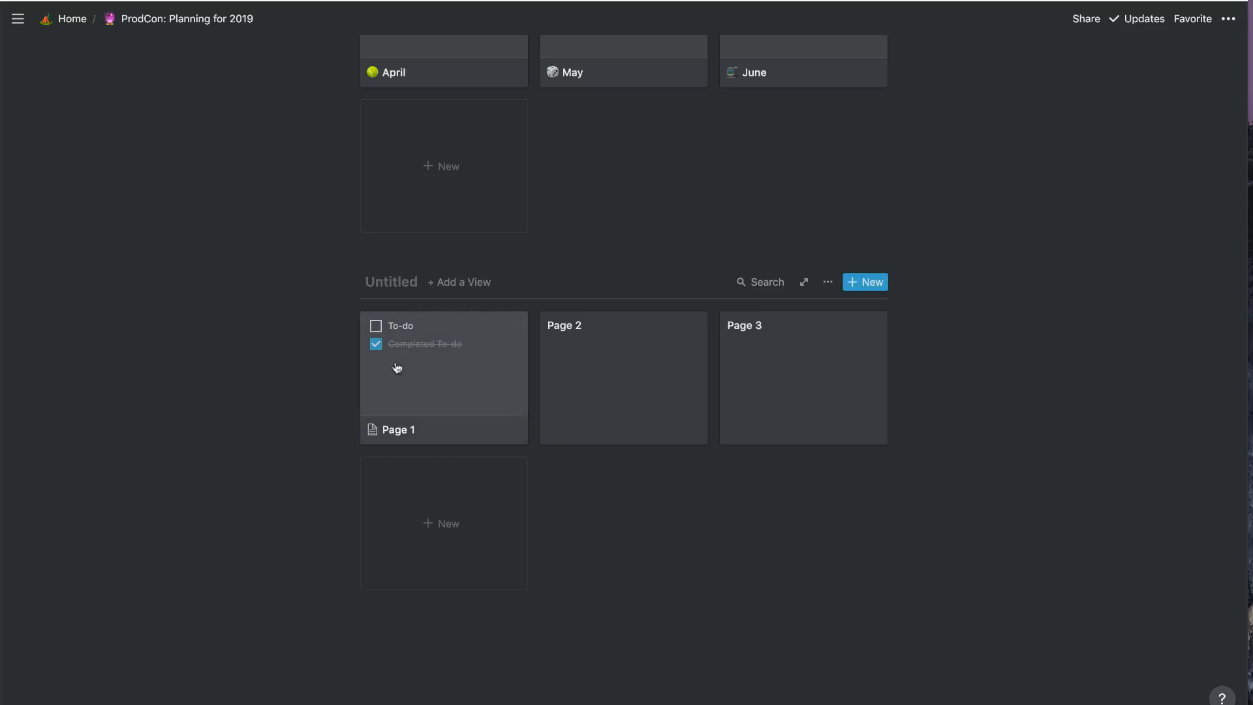
scroll("up", 3)
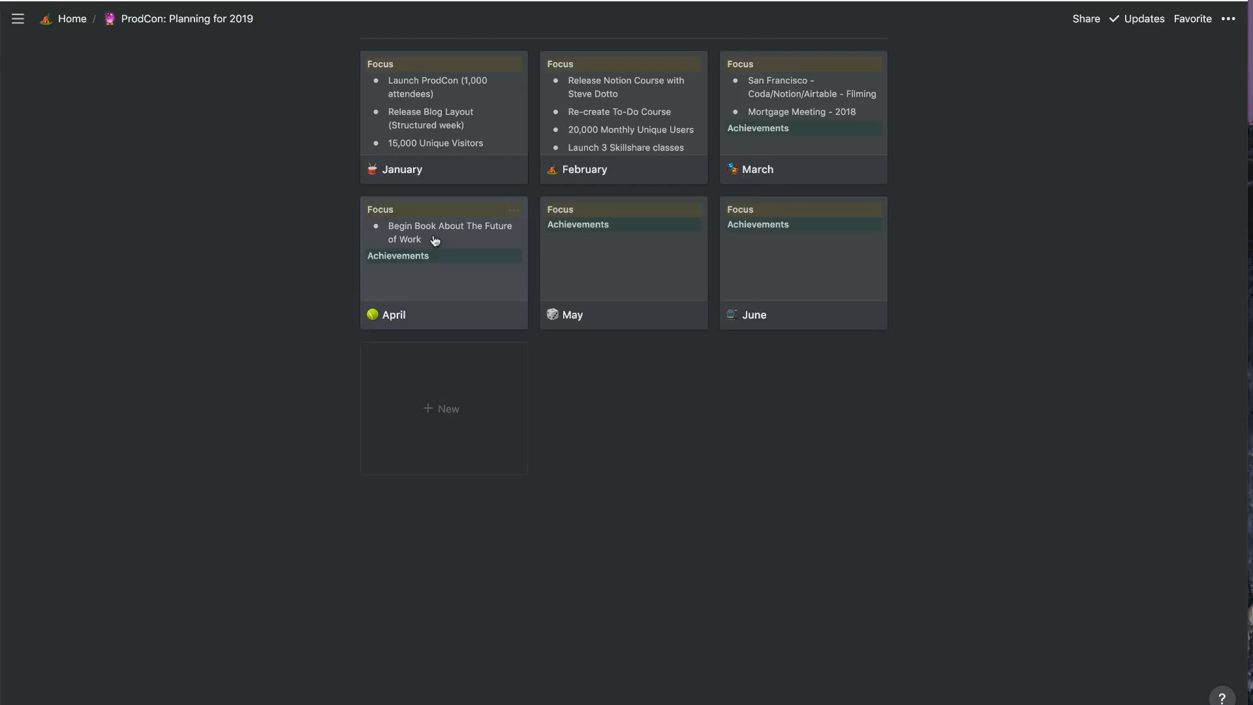
left_click(402, 169)
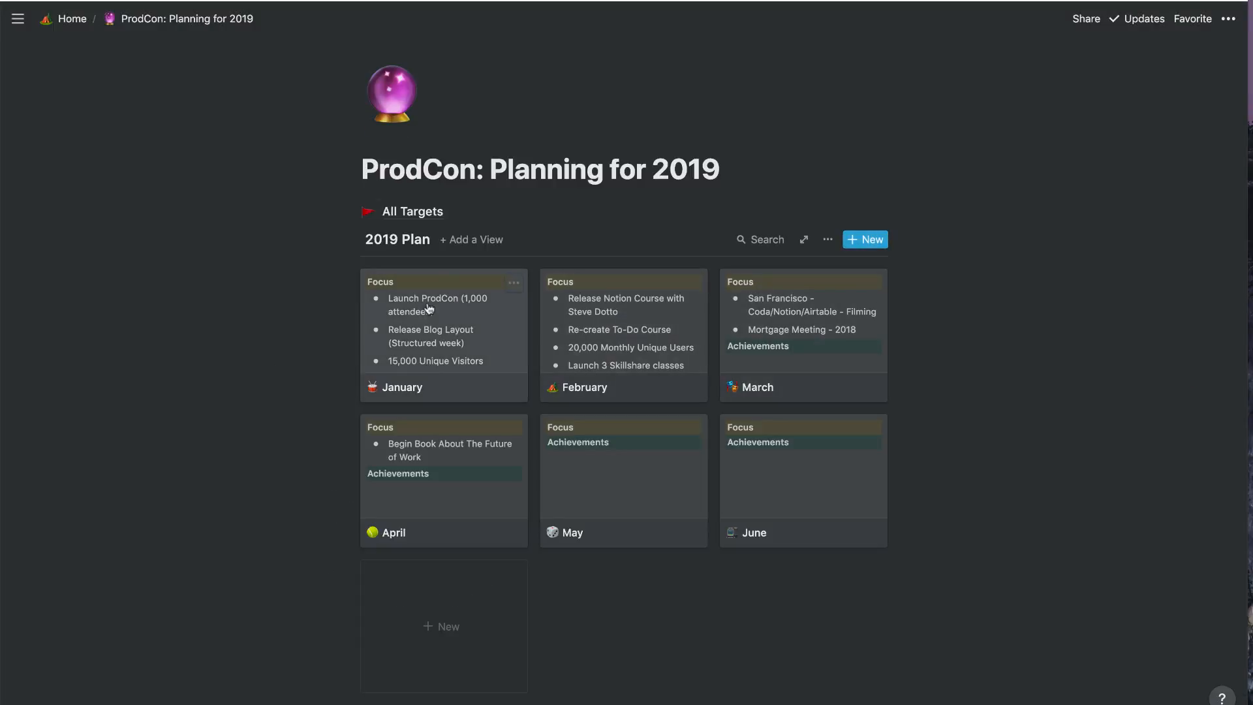
mouse_move(825, 405)
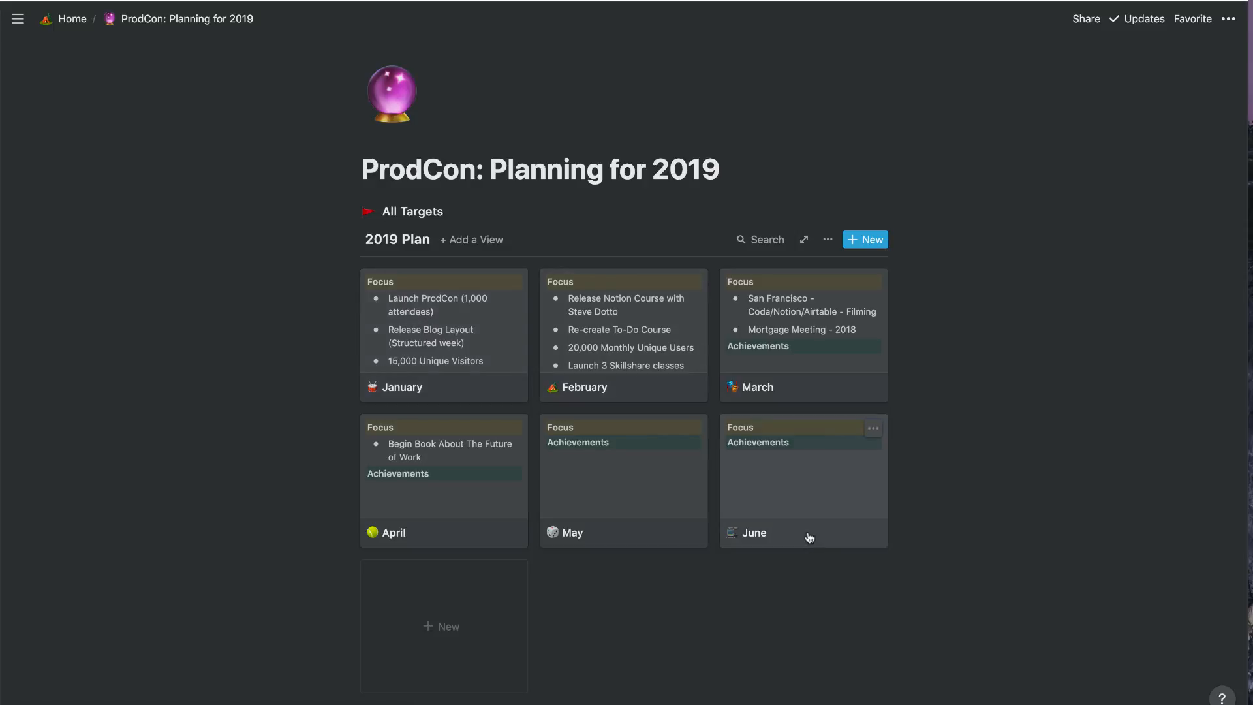
mouse_move(768, 459)
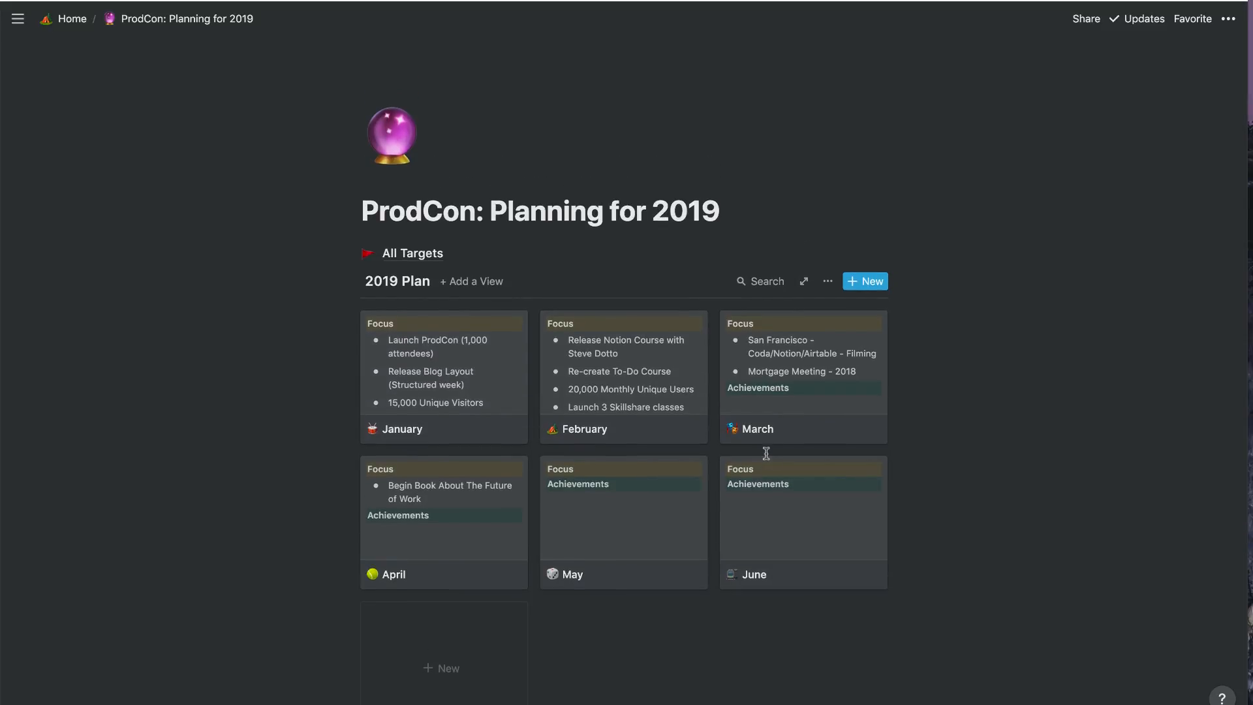
mouse_move(777, 483)
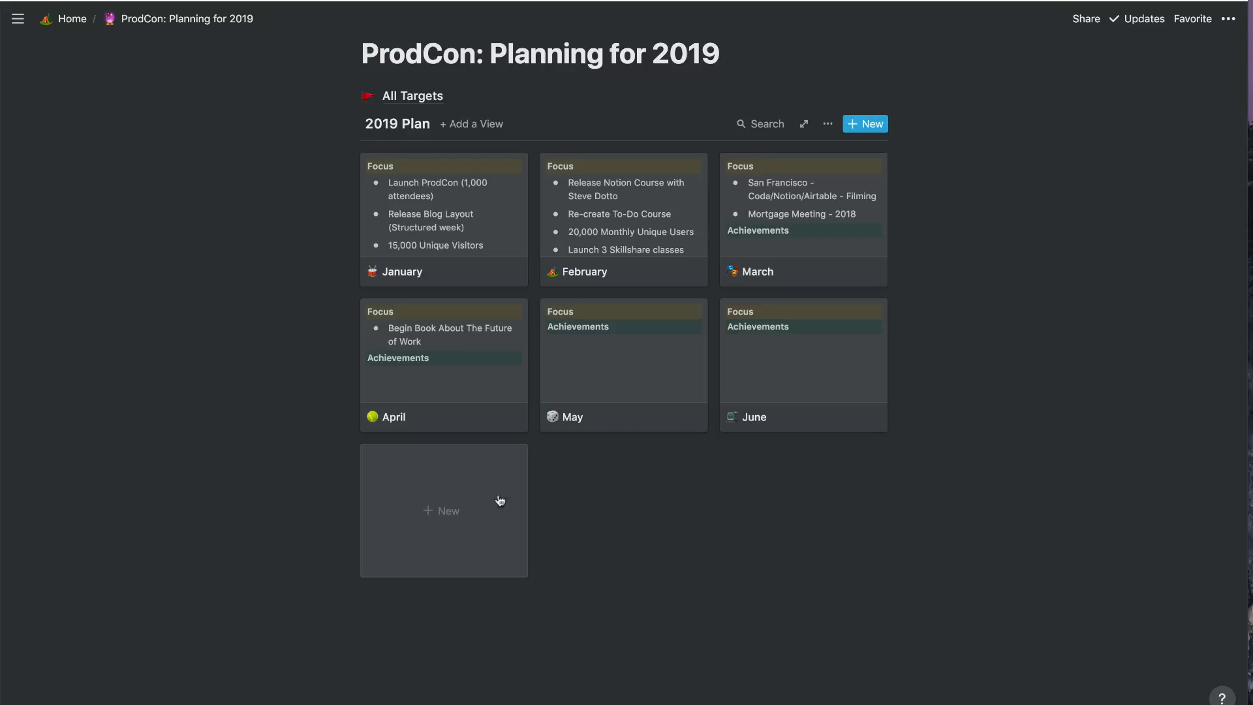
Draft a new July card with an icon, then discard it so the gallery keeps January–June
left_click(441, 510)
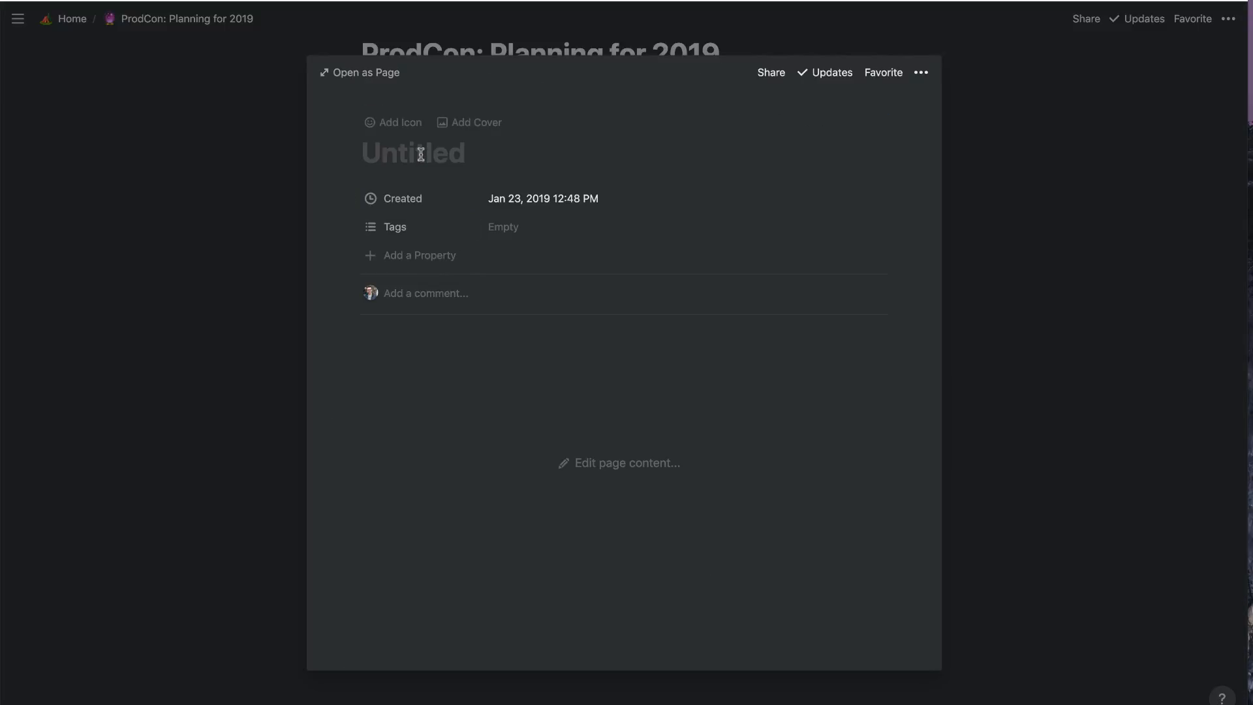
type("July")
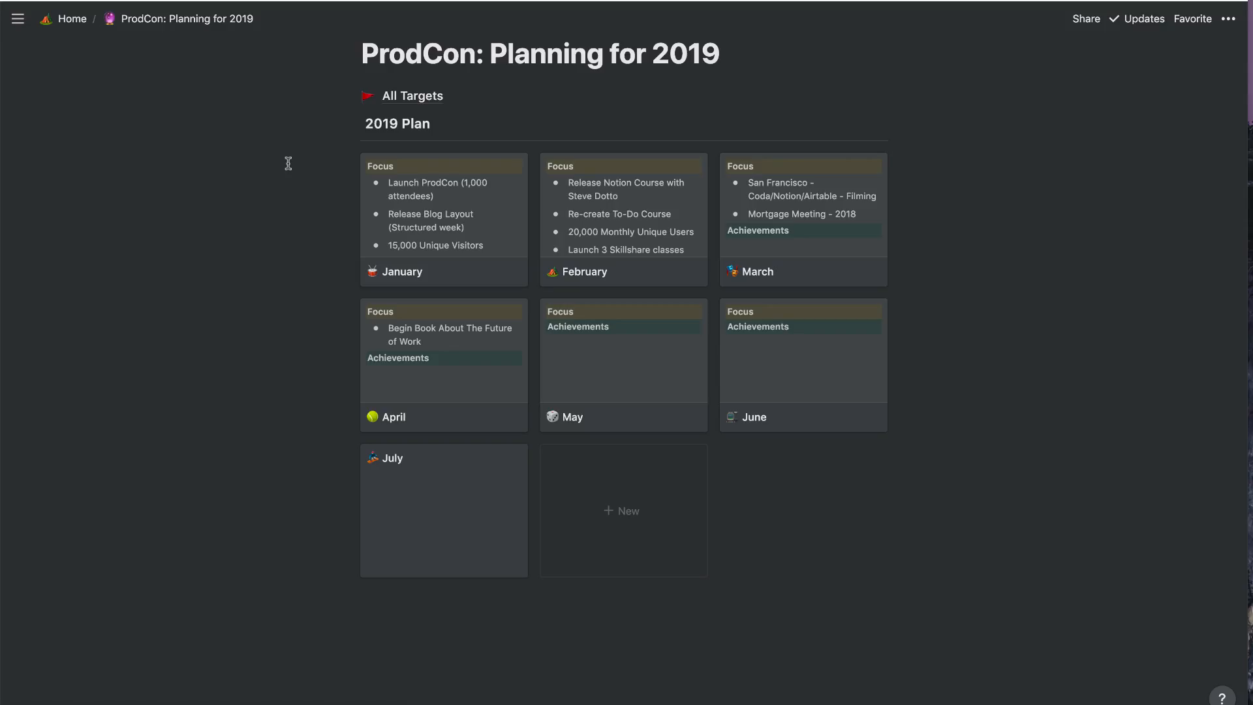
mouse_move(478, 524)
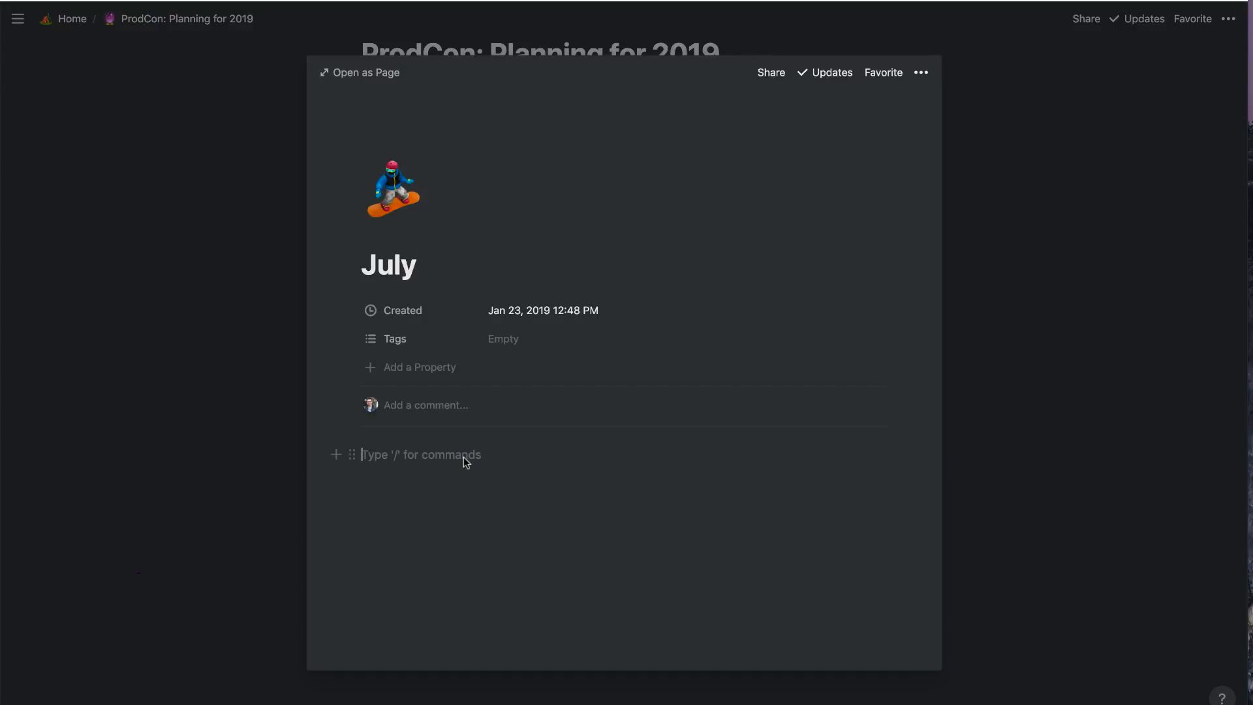
type("/su]")
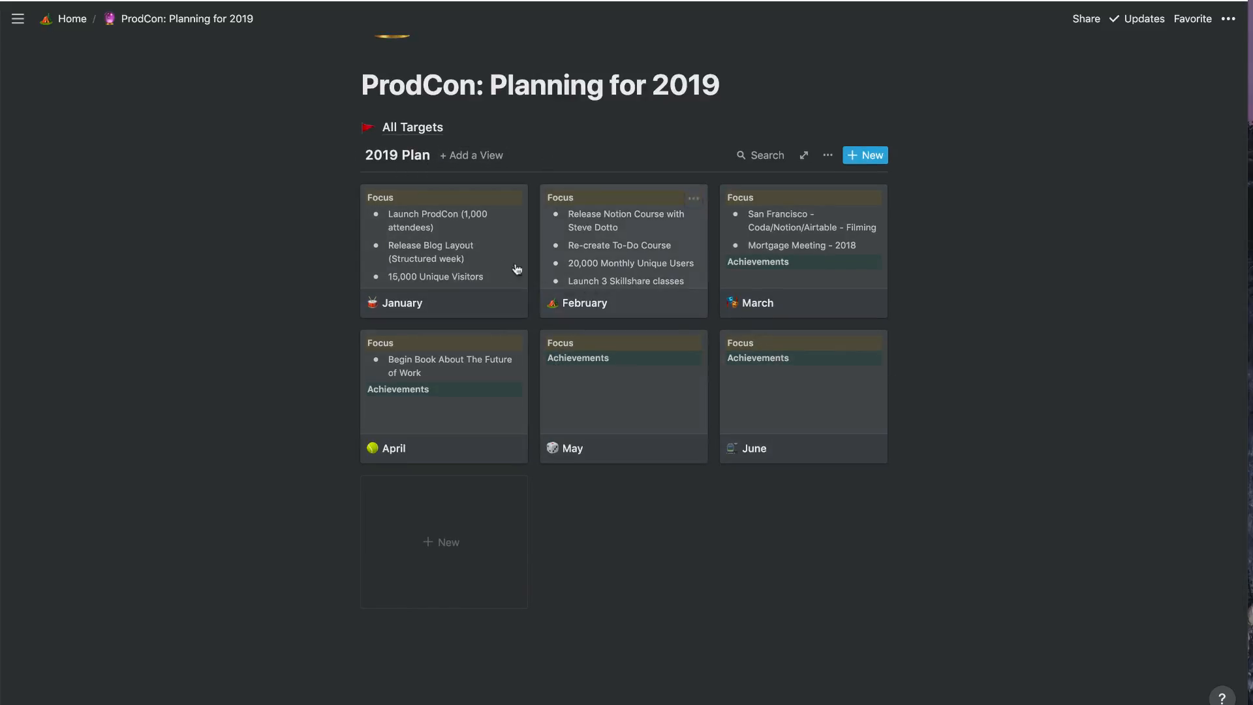
Check off January's ProdCon launch and Skillshare course goals and move them under Achievements
left_click(402, 303)
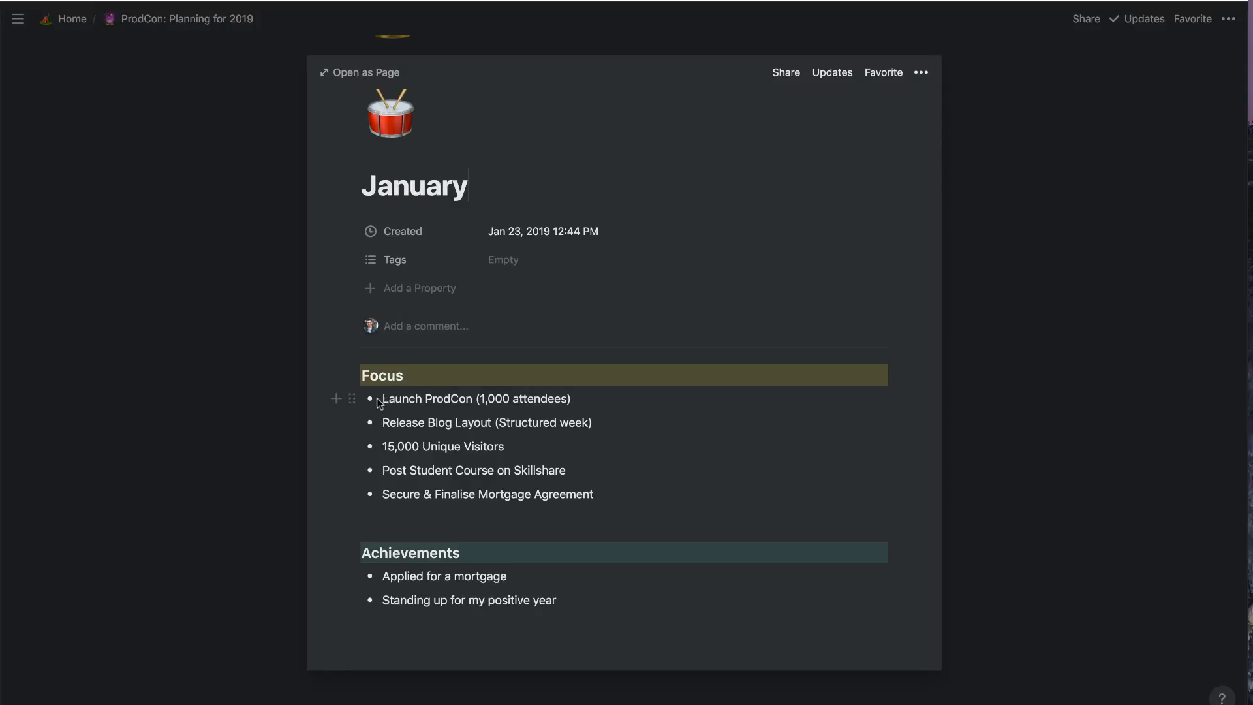
mouse_move(386, 409)
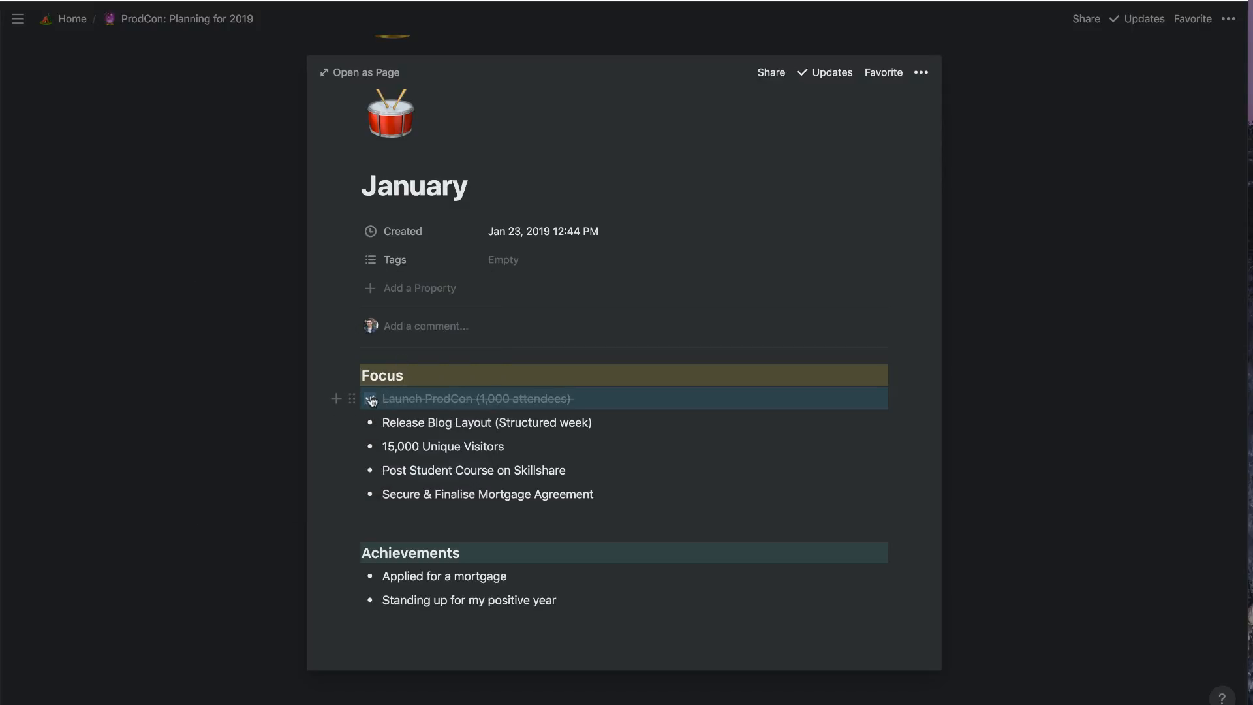
left_click(371, 400)
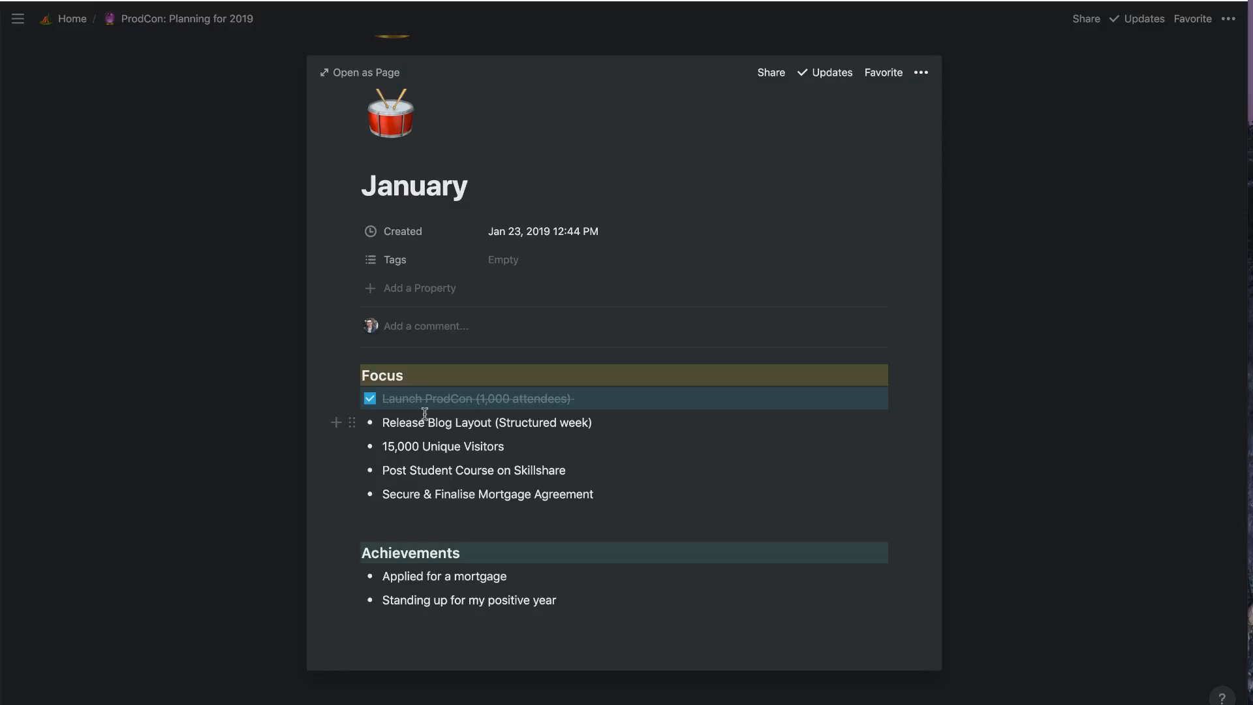
mouse_move(362, 471)
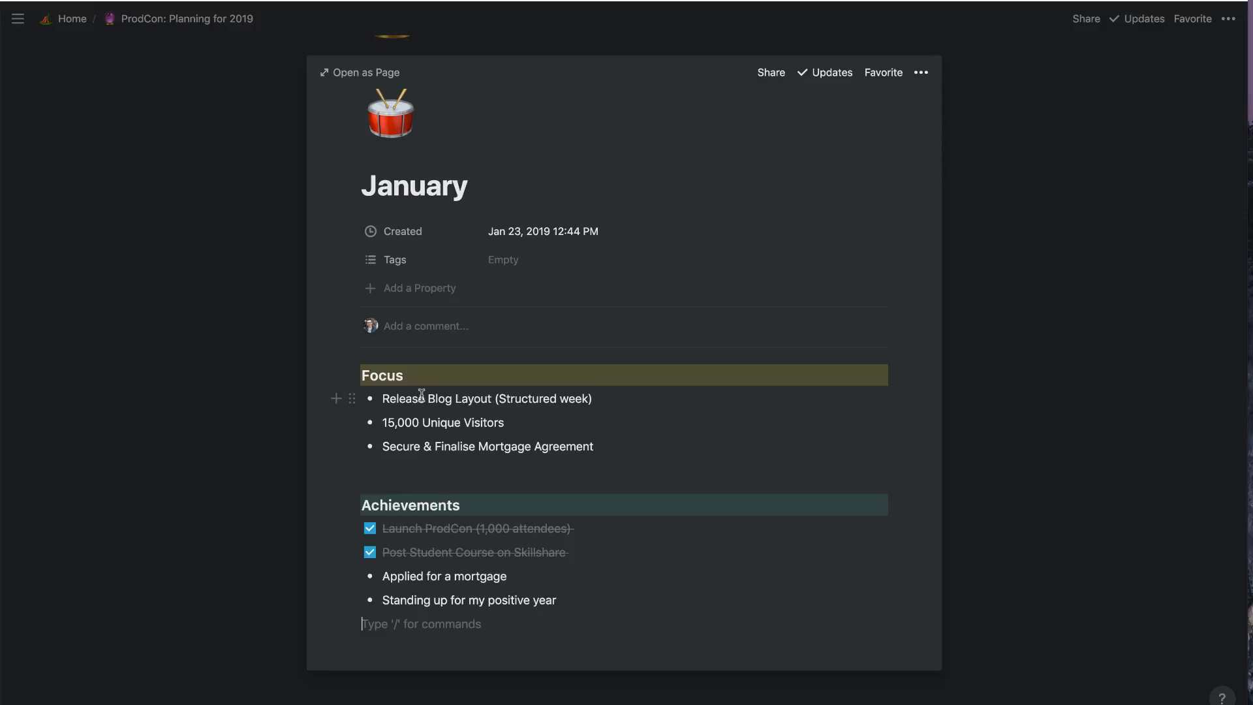
mouse_move(262, 397)
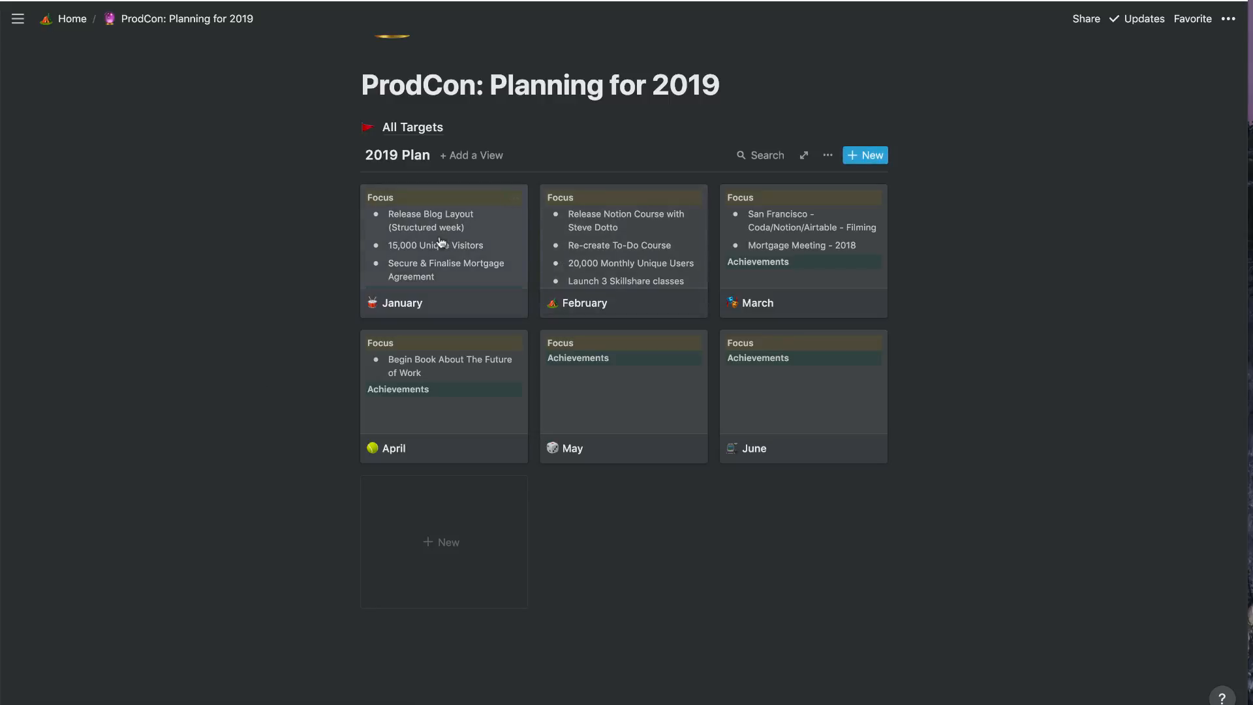
mouse_move(482, 272)
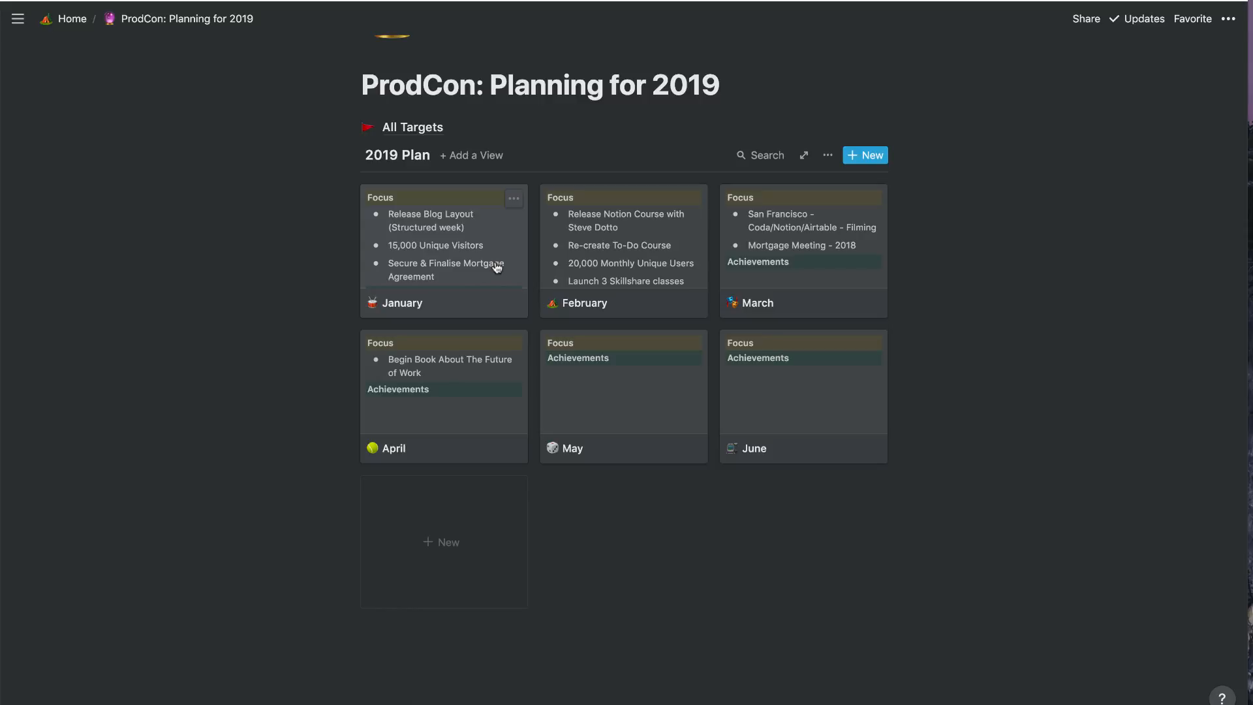
left_click(402, 303)
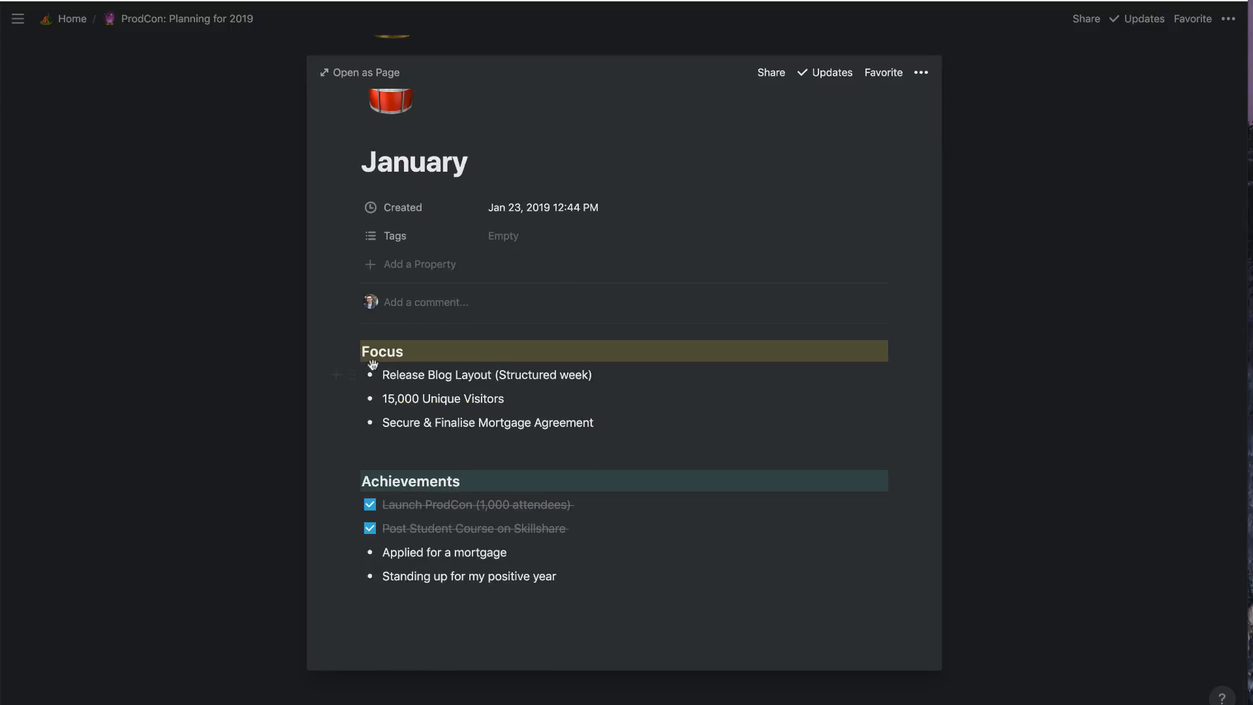
left_click(353, 351)
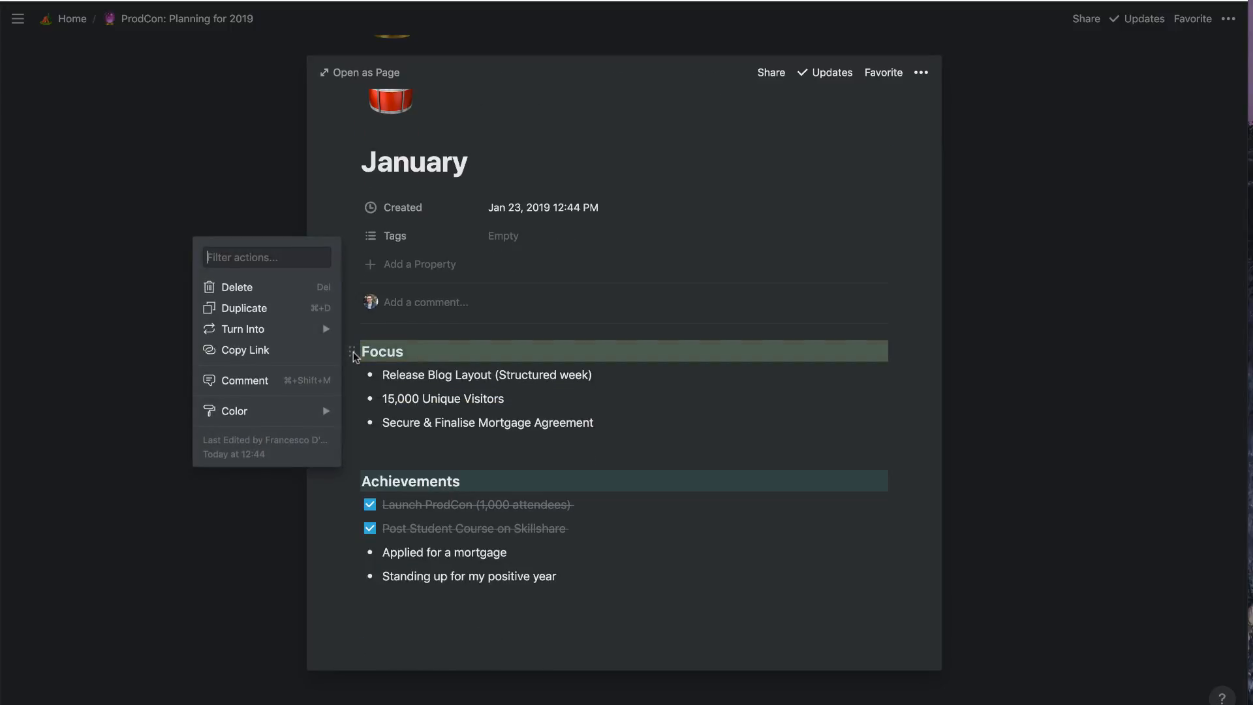
left_click(527, 353)
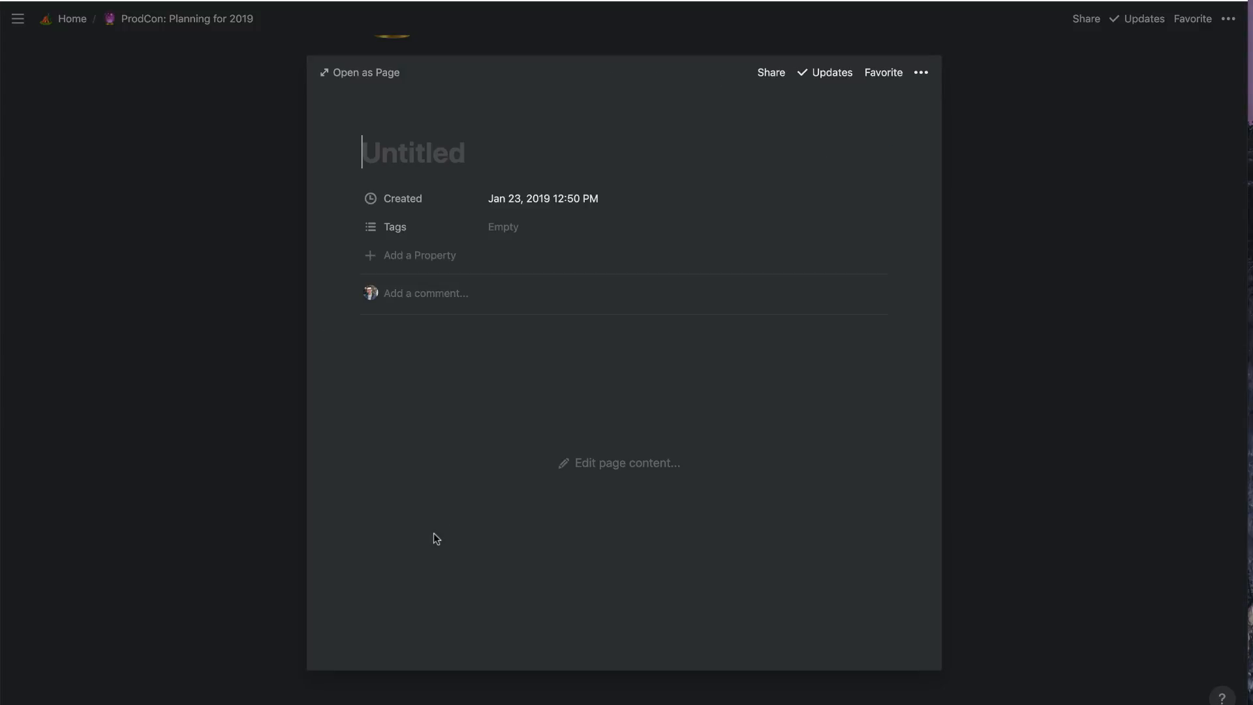
Title the page July and add Focus and Achievements sub-headings with coloured backgrounds
type("July")
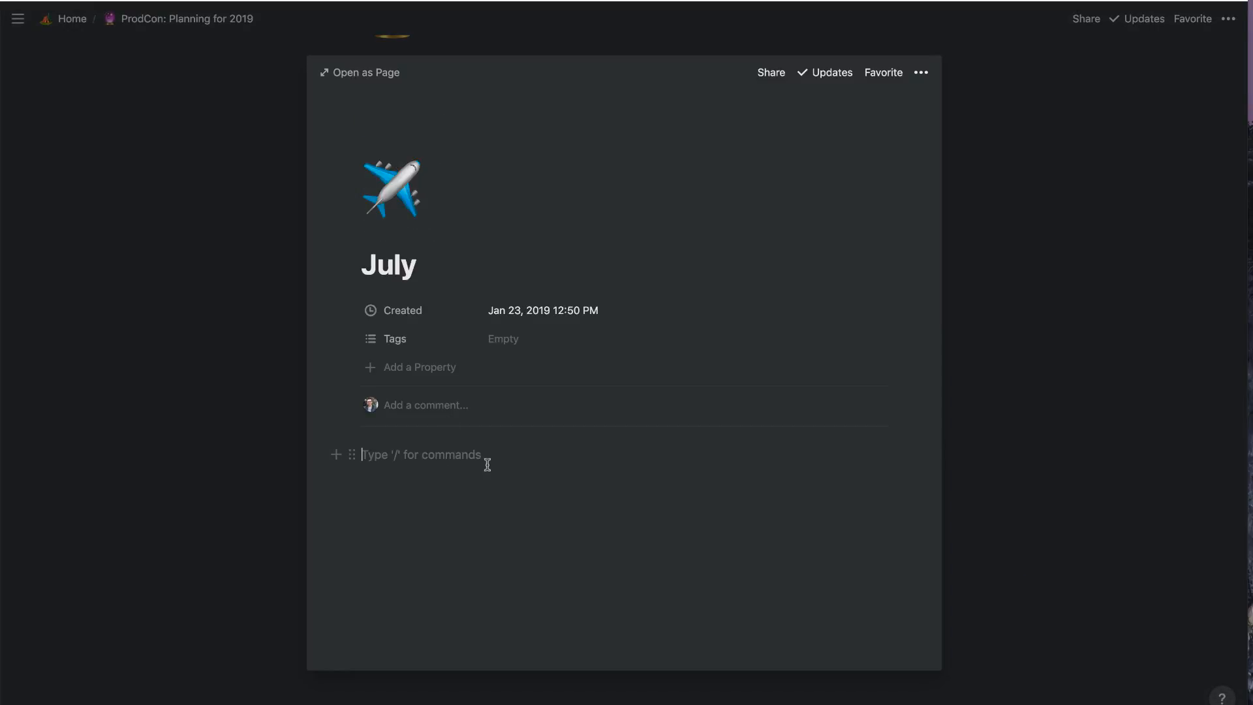
type("/su")
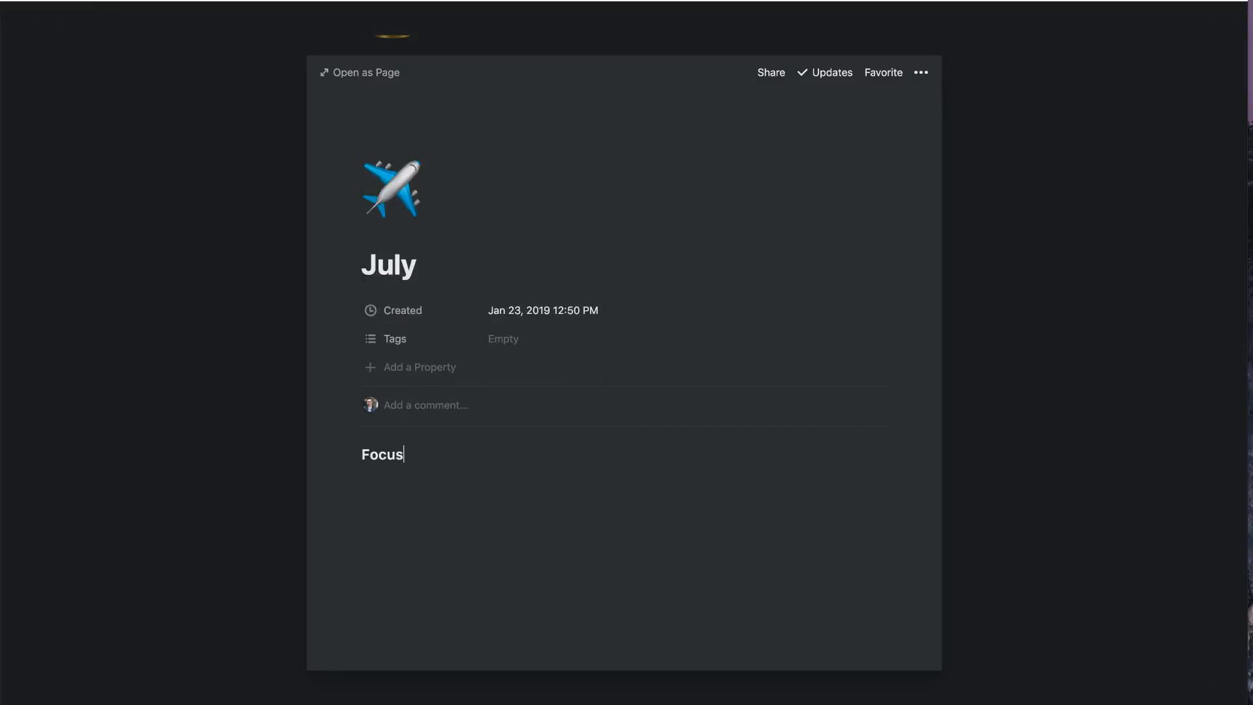
type("/")
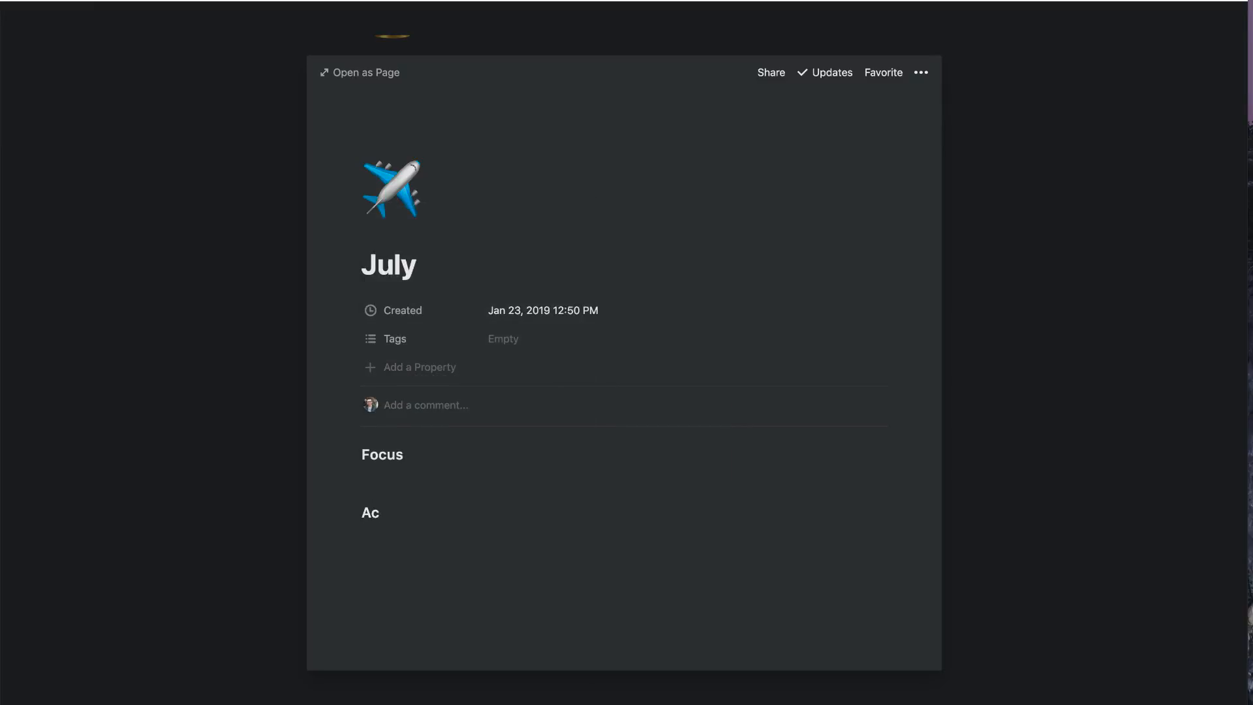
type("hievements")
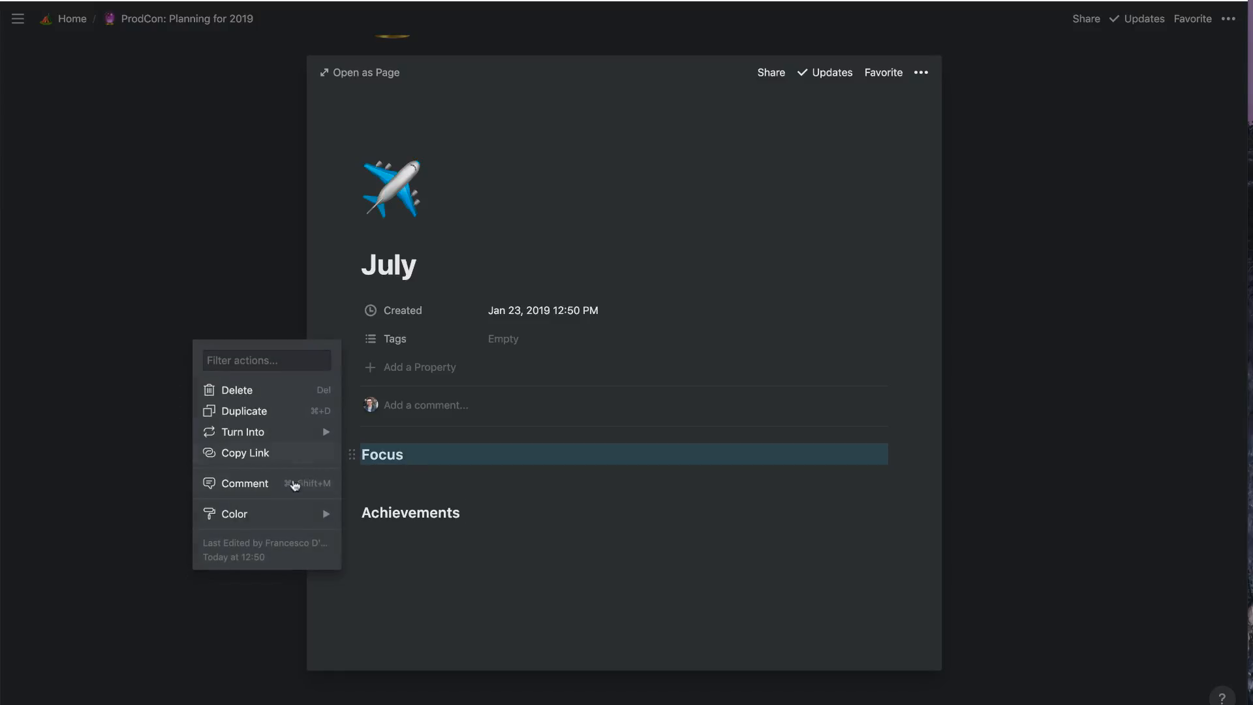
left_click(232, 514)
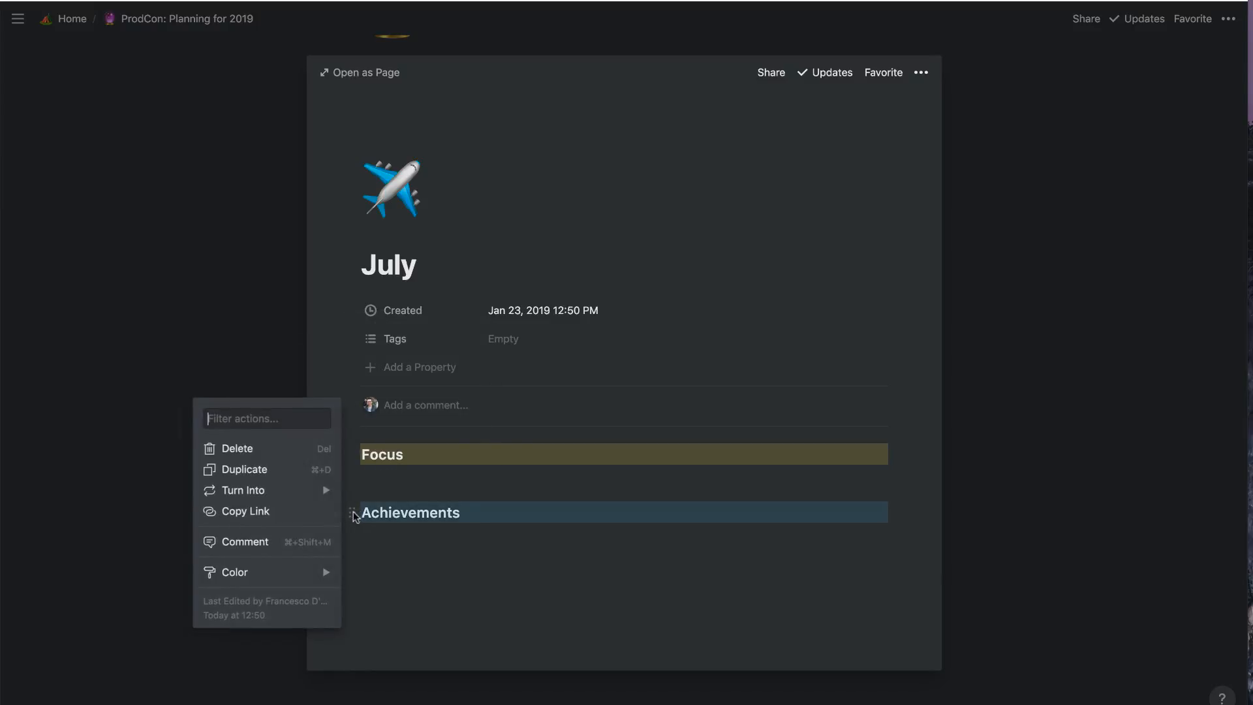
left_click(235, 572)
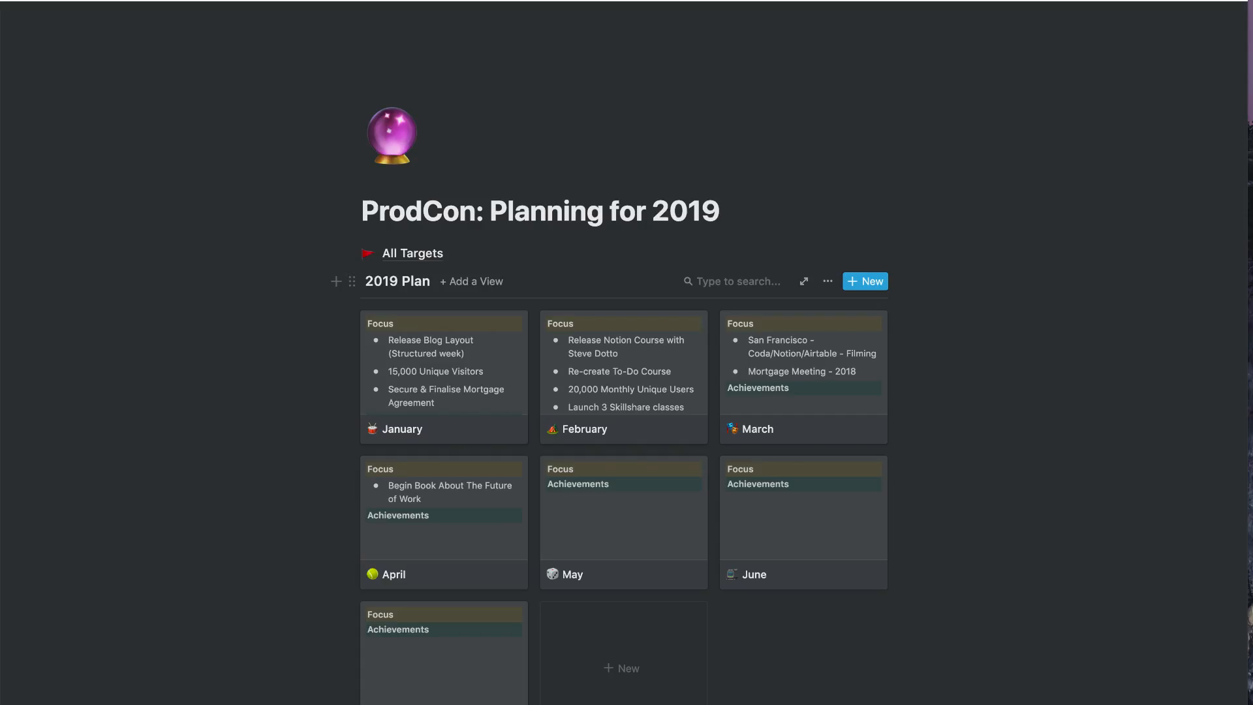
type("march")
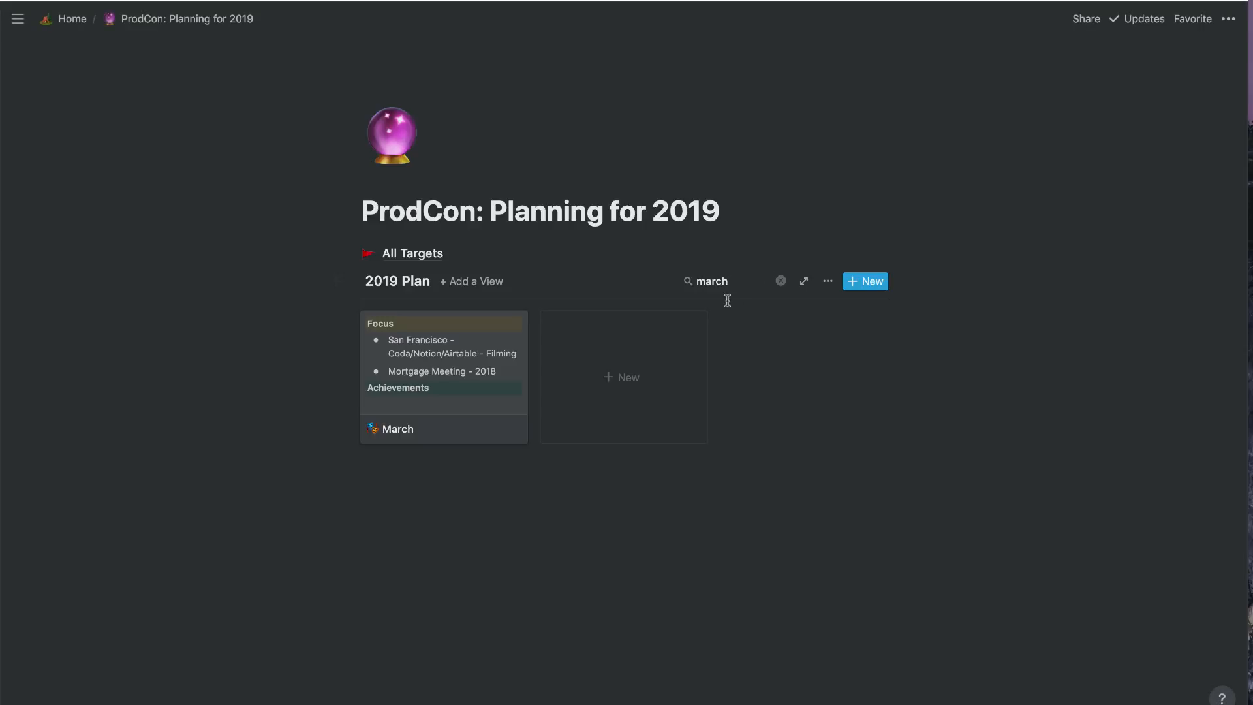
mouse_move(486, 372)
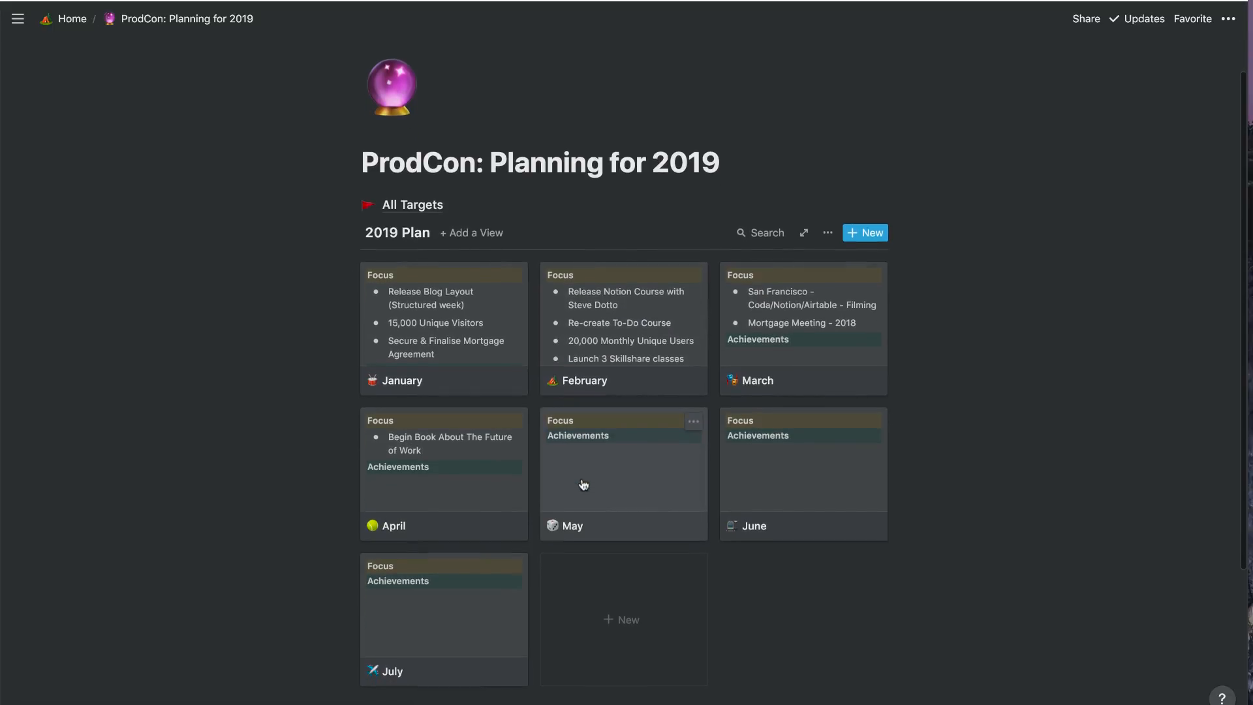
mouse_move(724, 334)
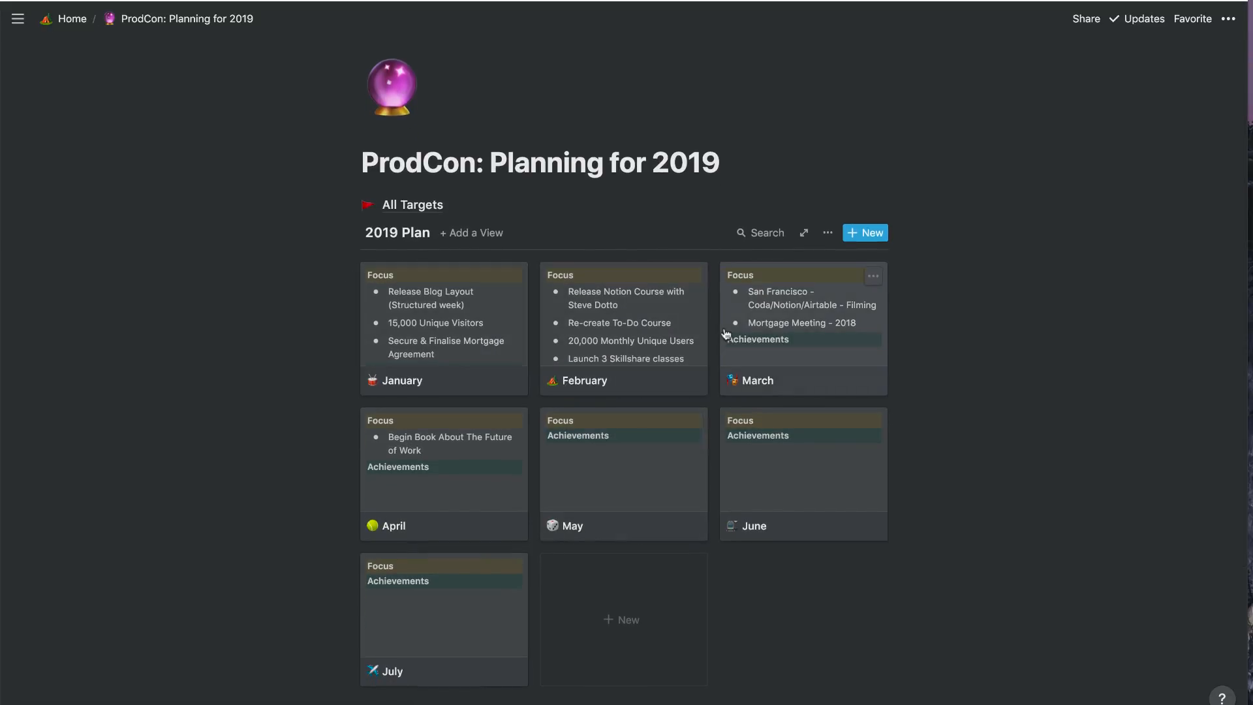
mouse_move(753, 328)
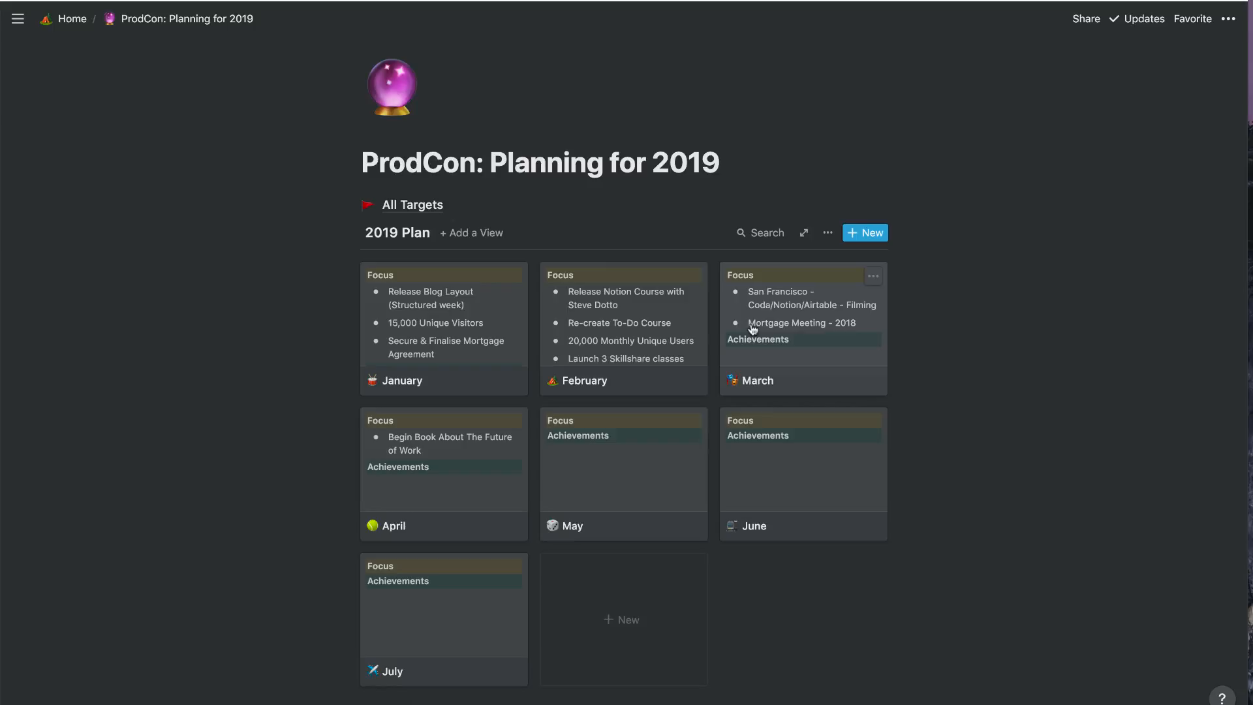
mouse_move(486, 240)
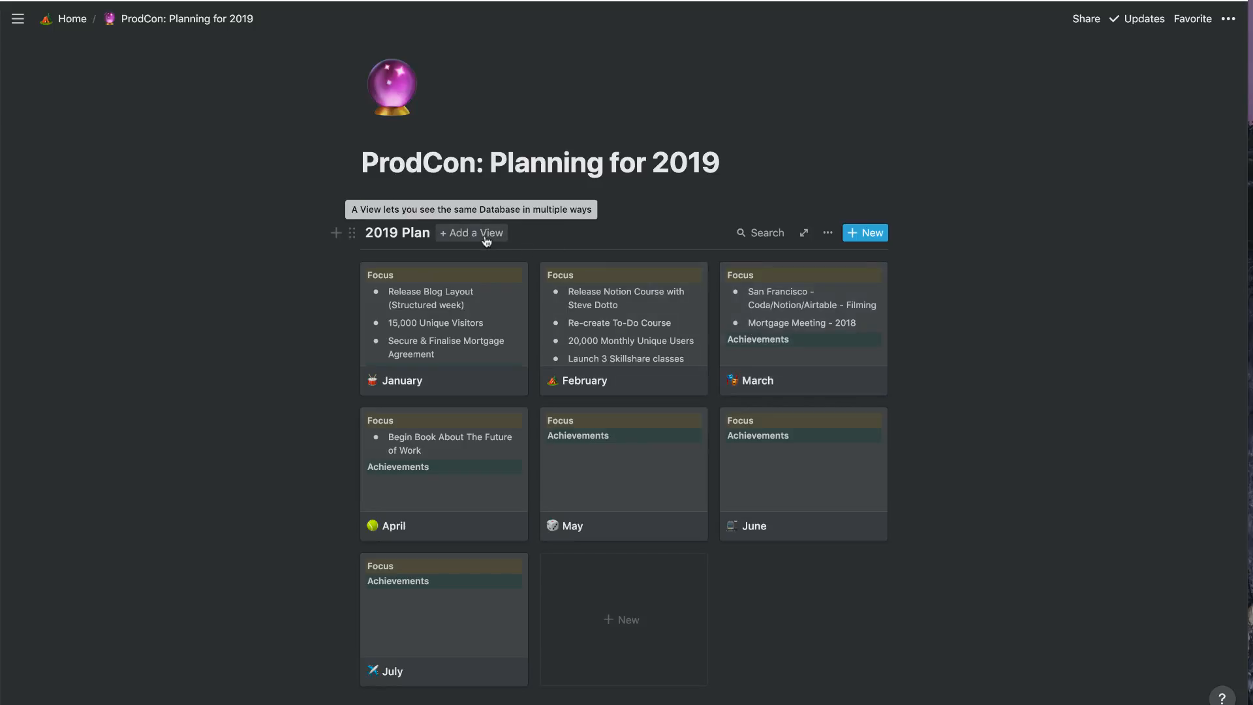
Add a new Gallery View for the 2019 Plan month cards
left_click(471, 232)
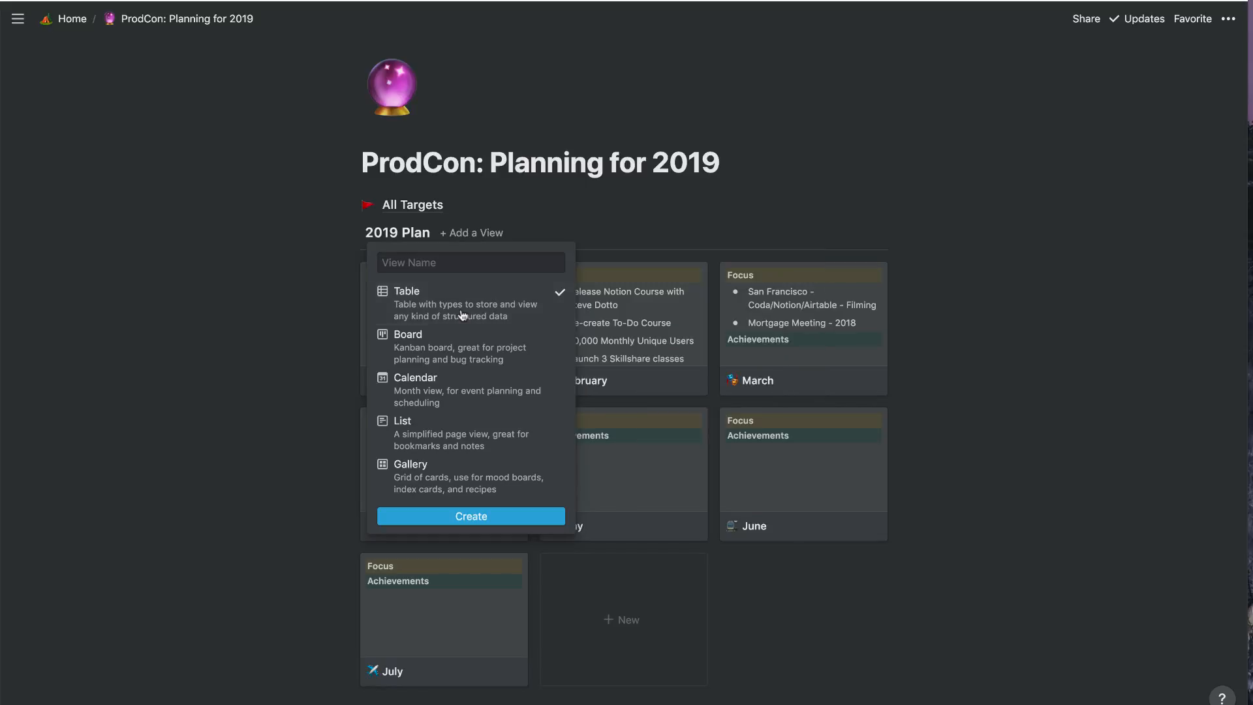
mouse_move(473, 506)
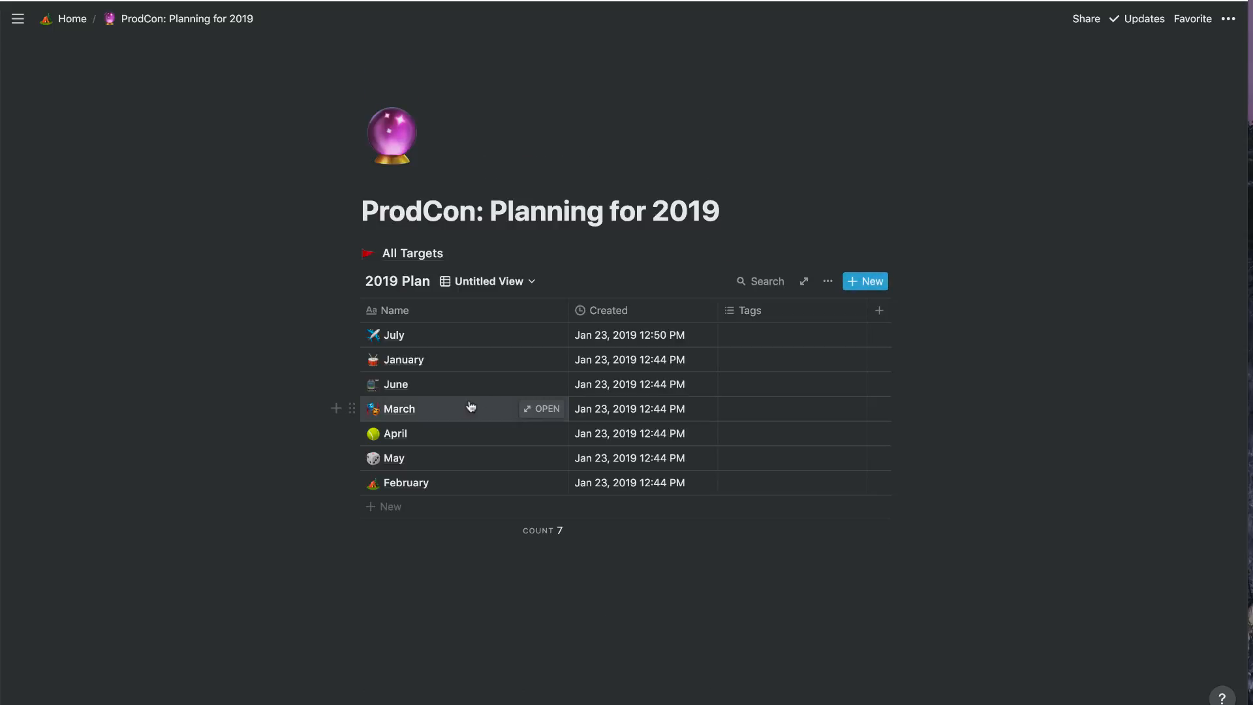
mouse_move(421, 488)
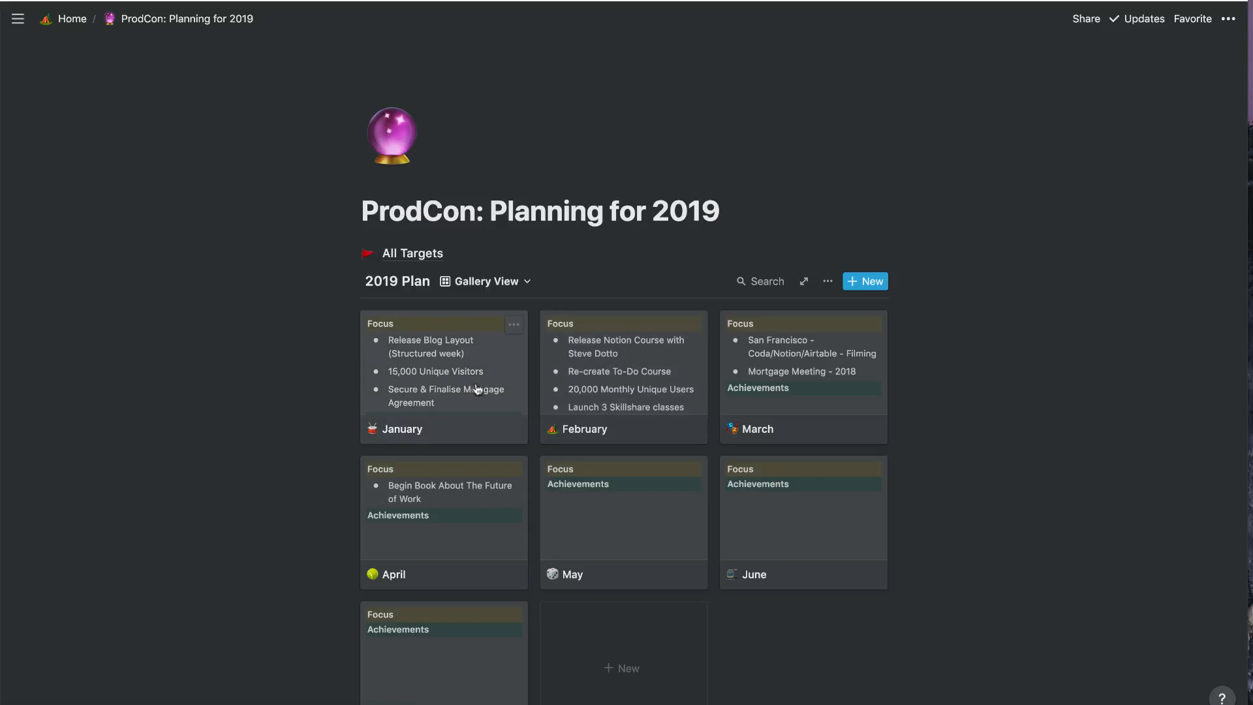
scroll("down", 3)
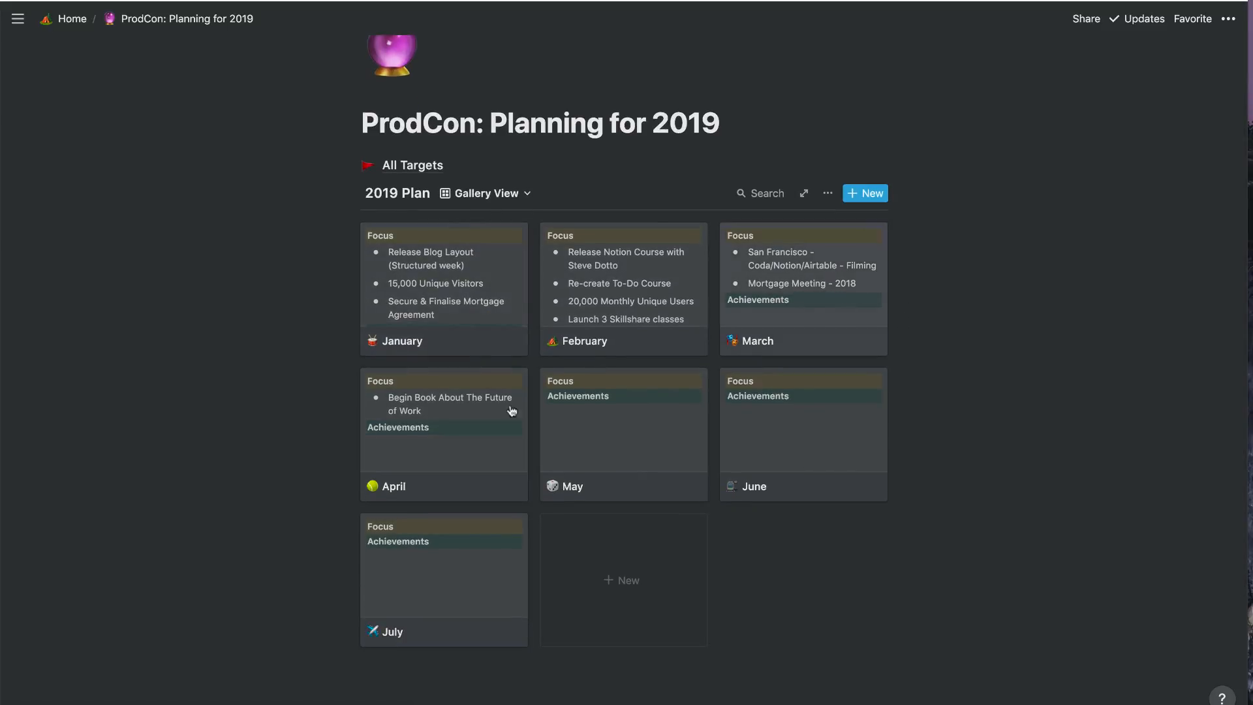
mouse_move(463, 433)
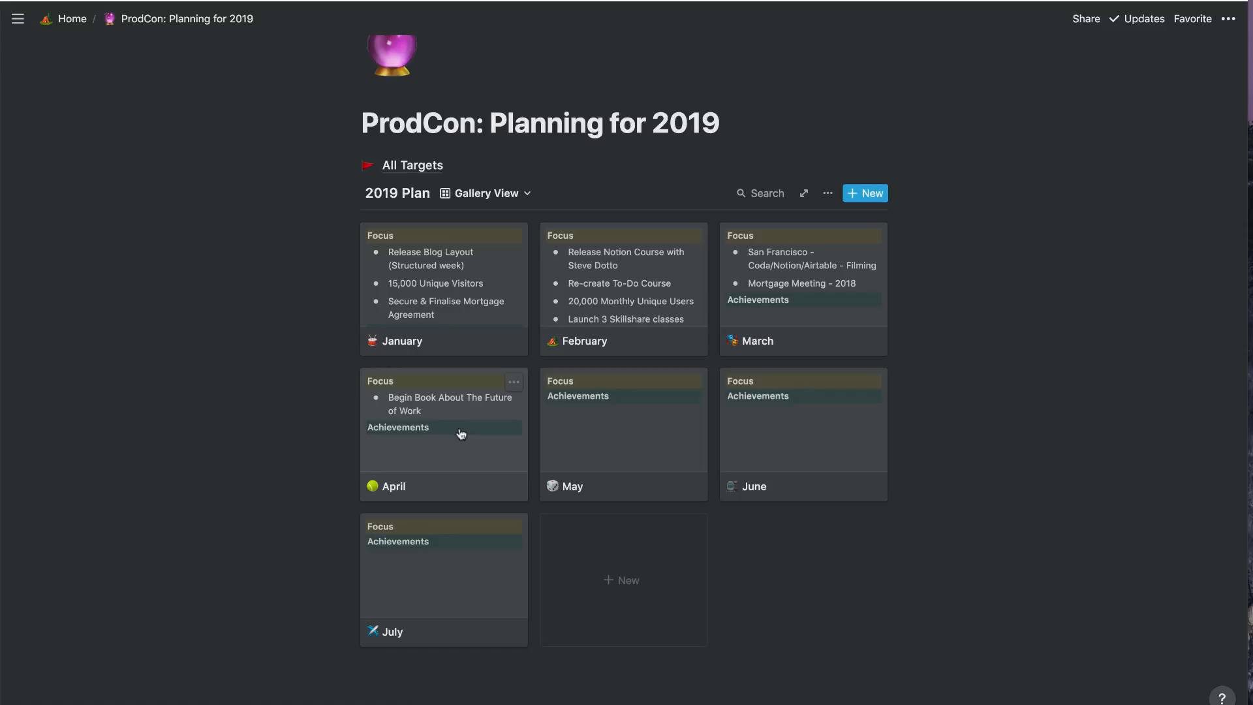
mouse_move(514, 408)
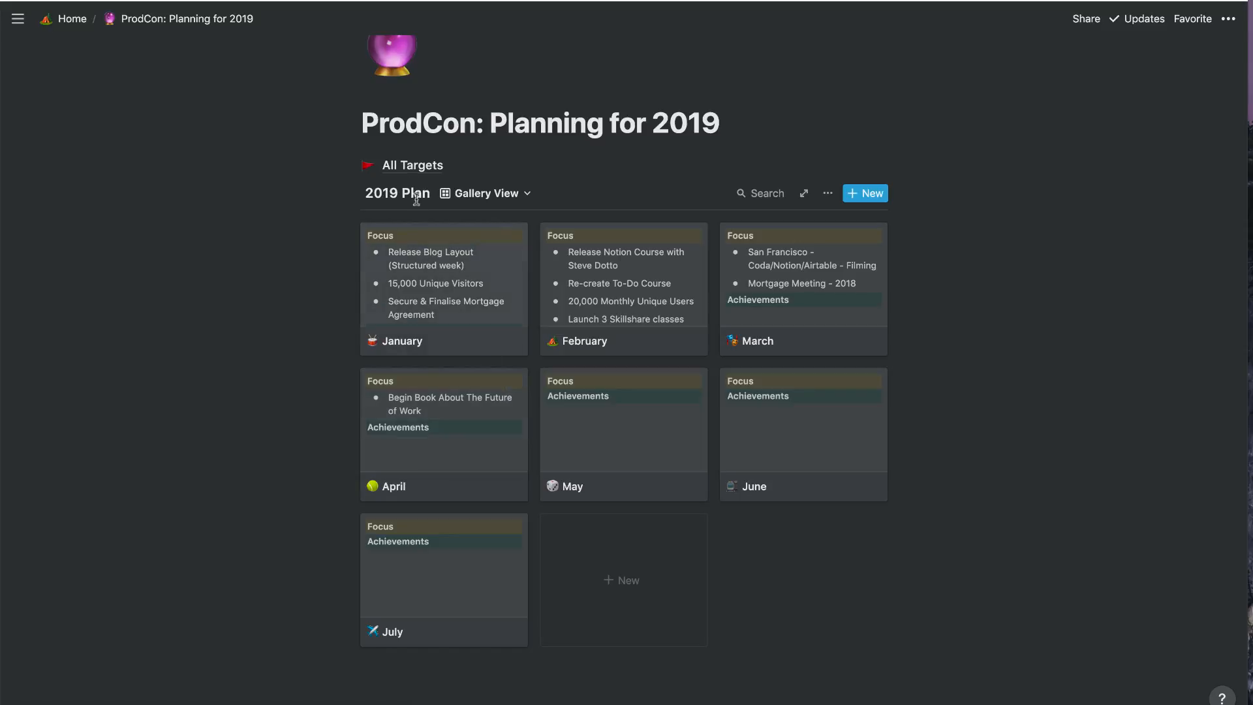
mouse_move(524, 344)
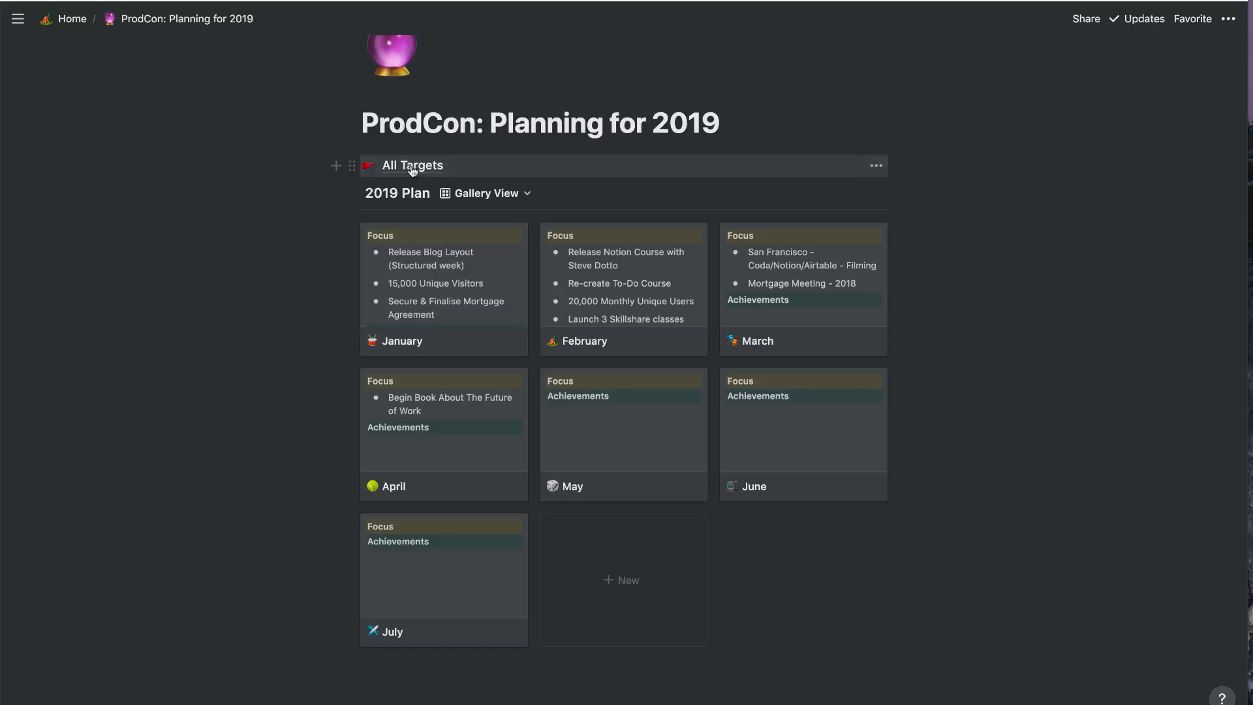
Go to the All Targets page listing Social, Finance, Career, Health and Habits
left_click(413, 166)
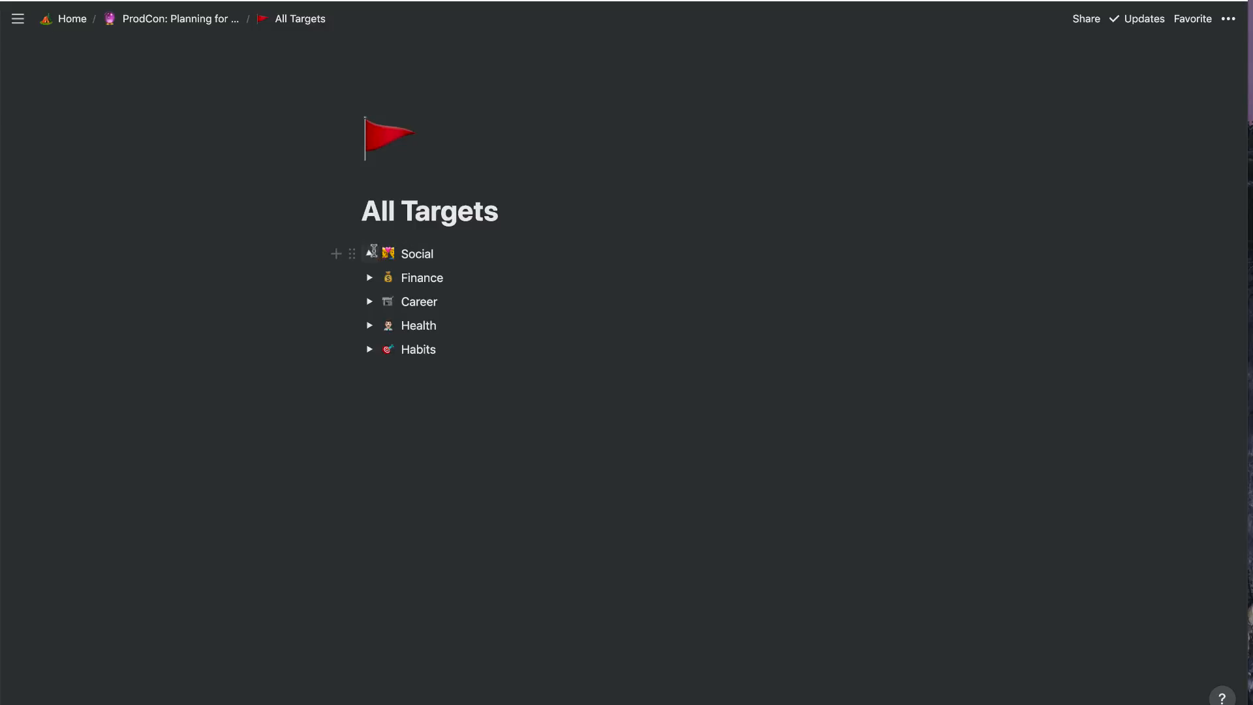
Append 'per day' to Social's daily journal target, then collapse the Social category
left_click(370, 253)
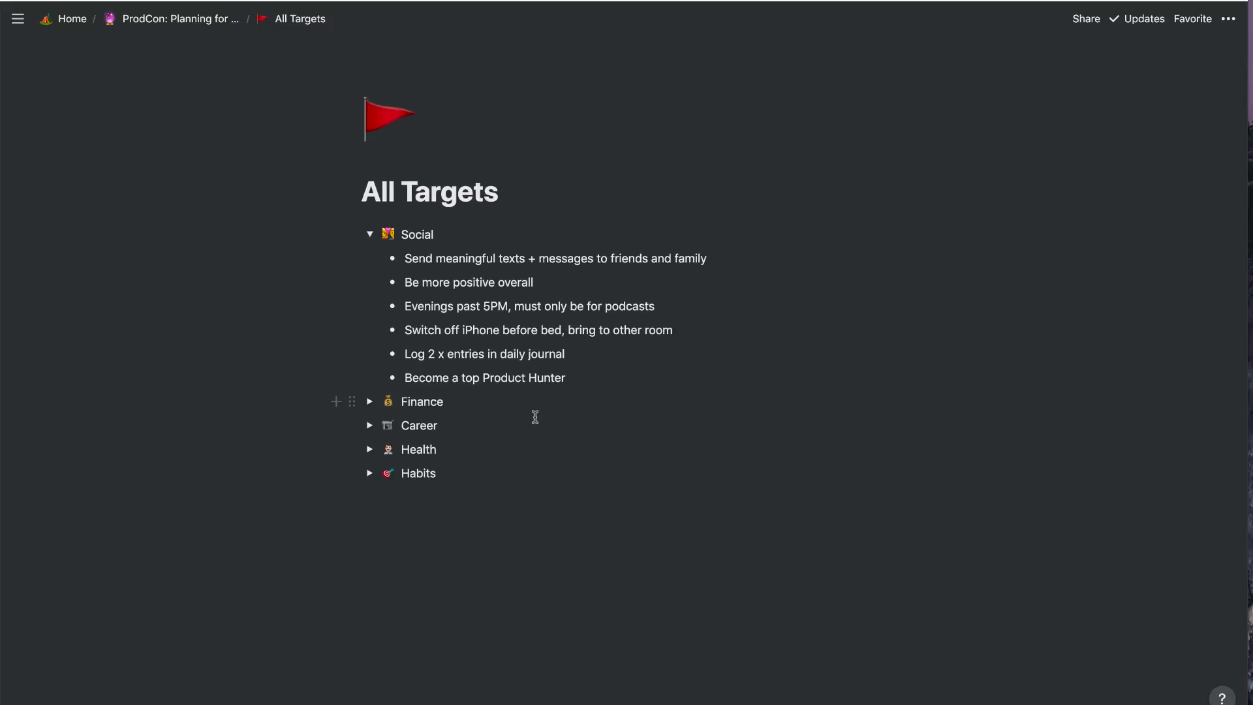
mouse_move(377, 258)
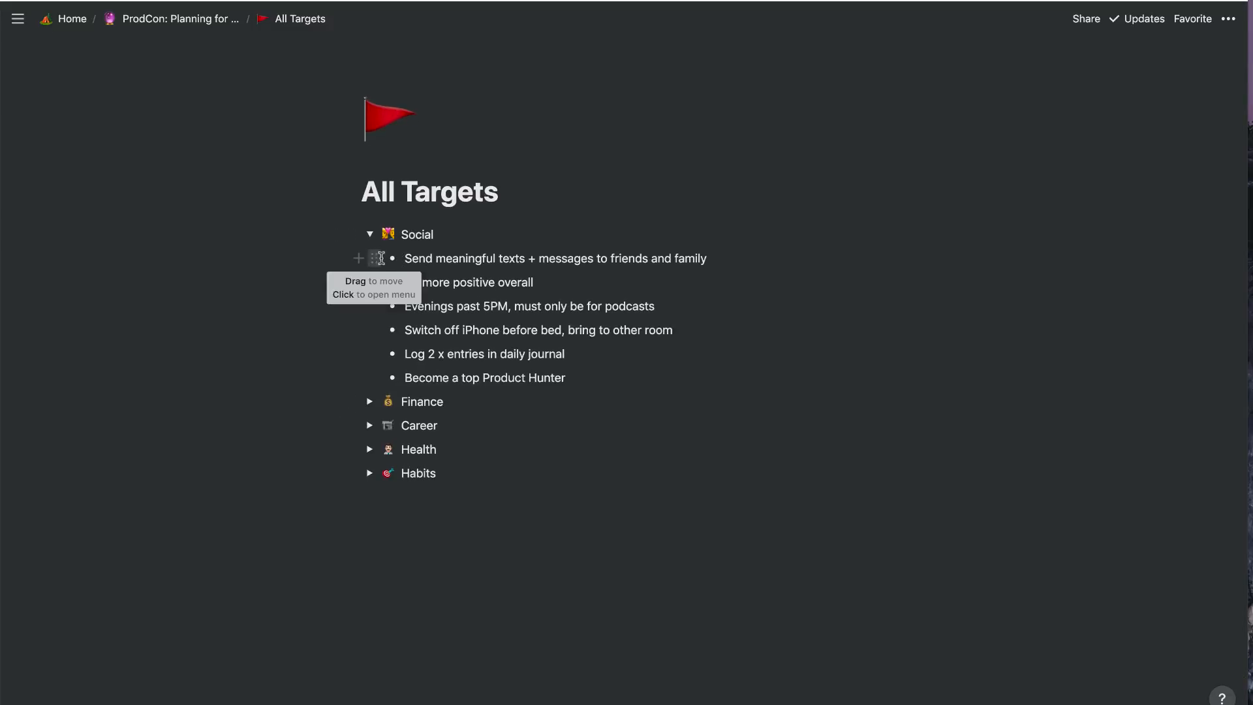
mouse_move(508, 331)
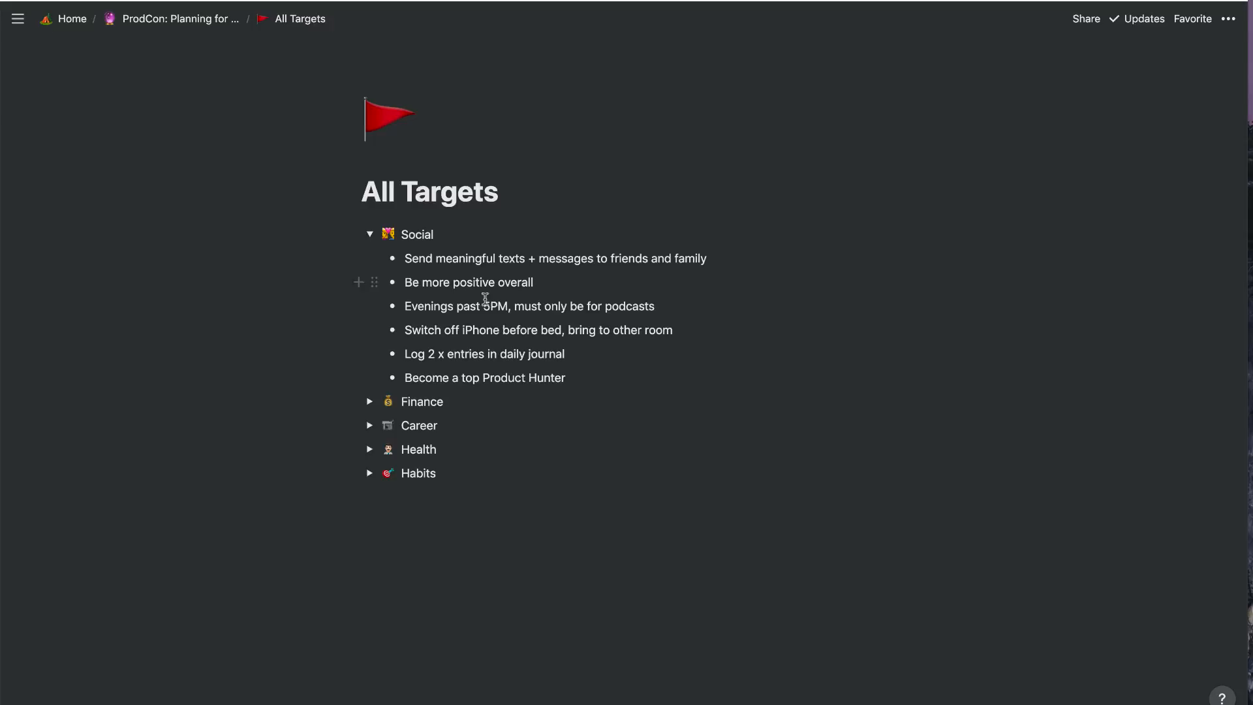
mouse_move(394, 306)
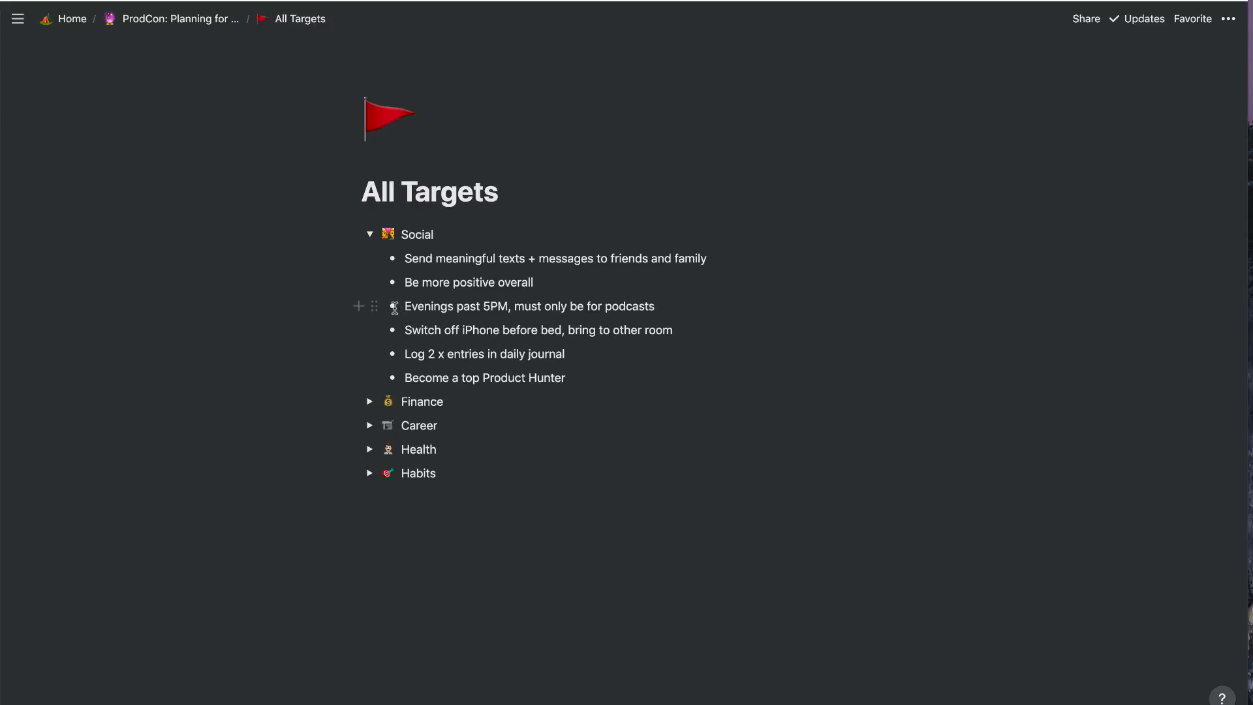
mouse_move(512, 351)
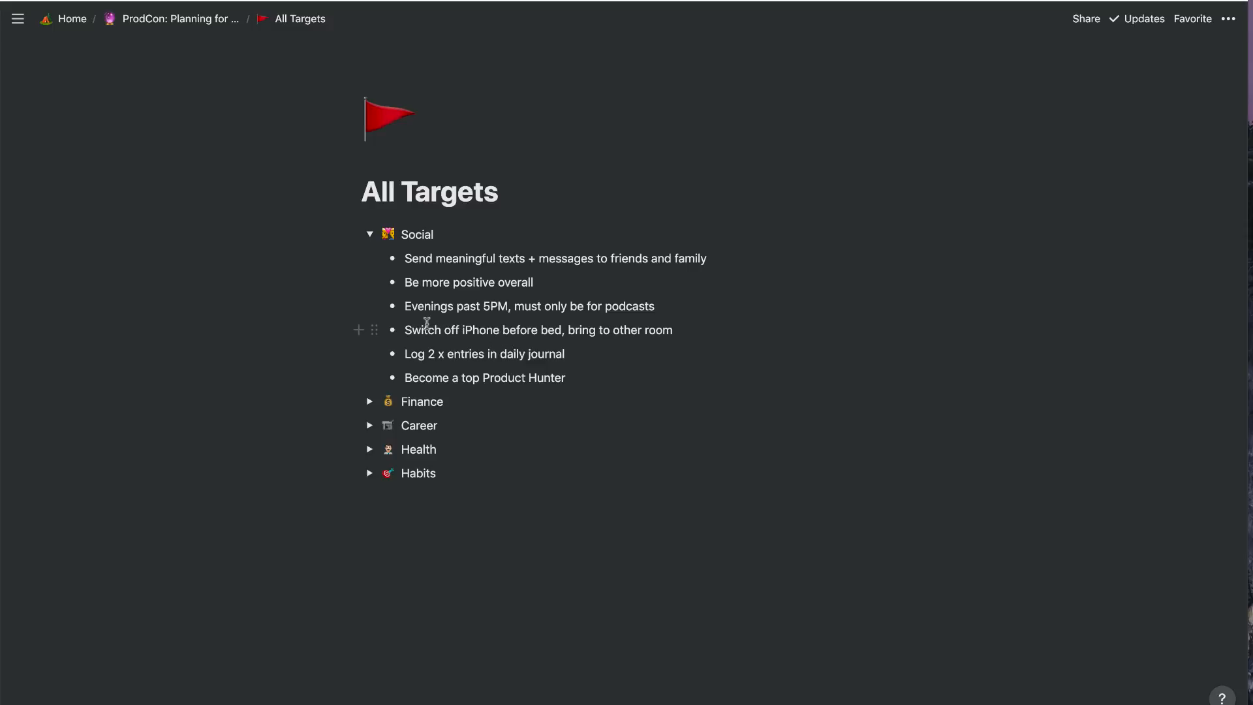
mouse_move(475, 305)
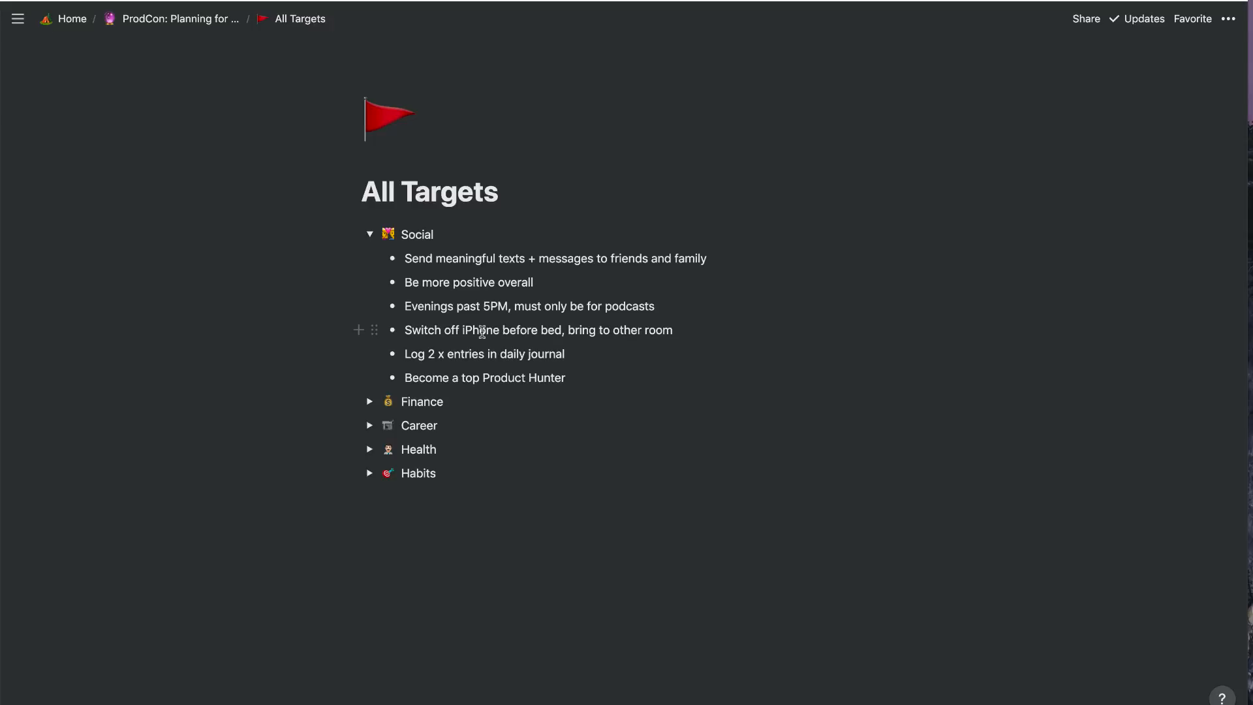
mouse_move(468, 361)
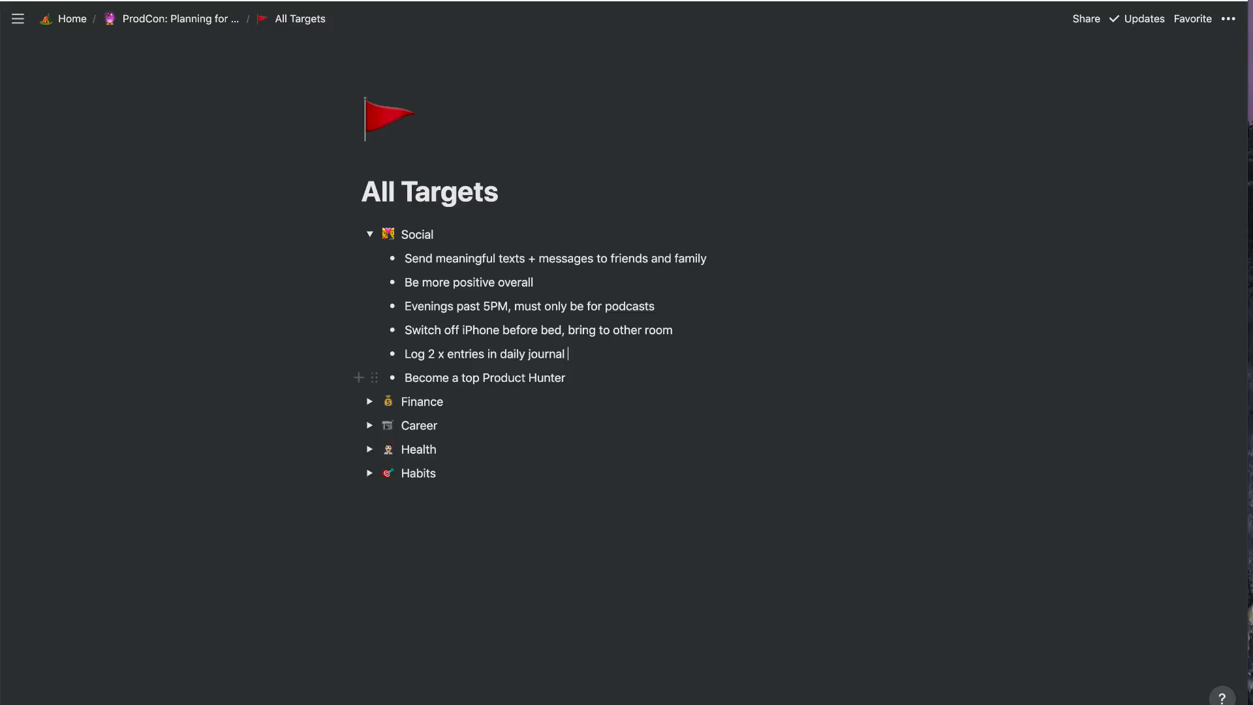
type("per day")
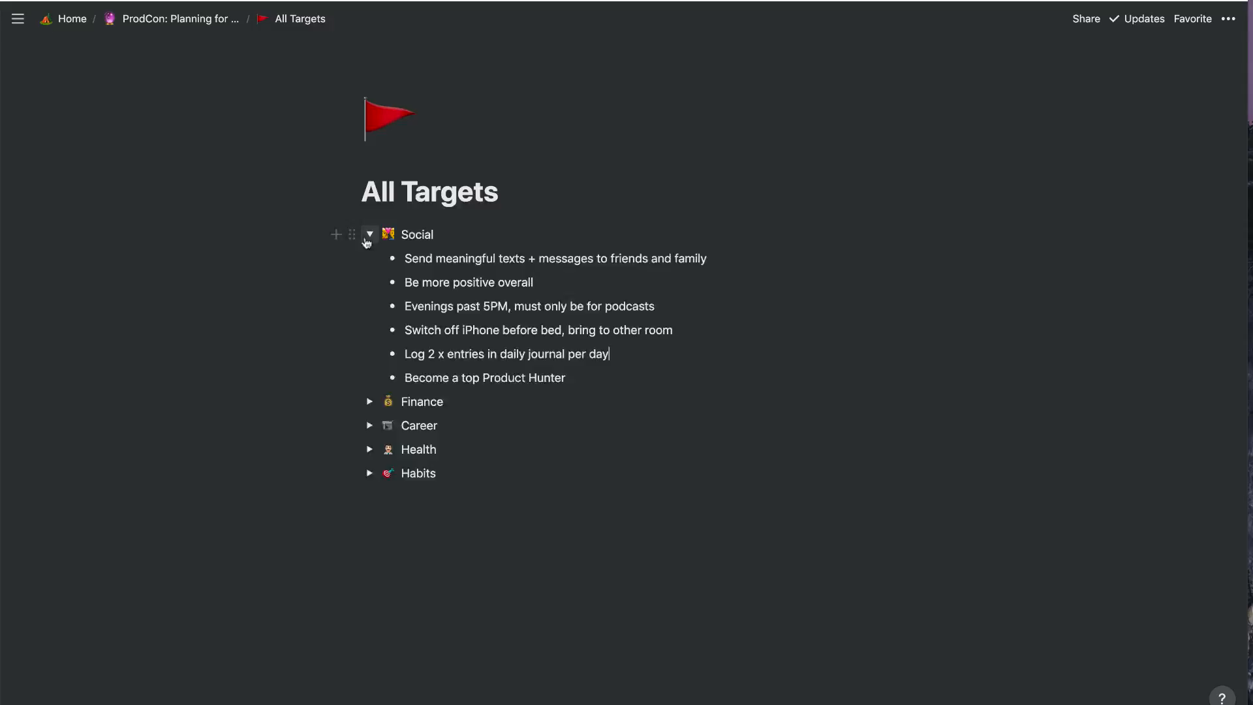
left_click(369, 235)
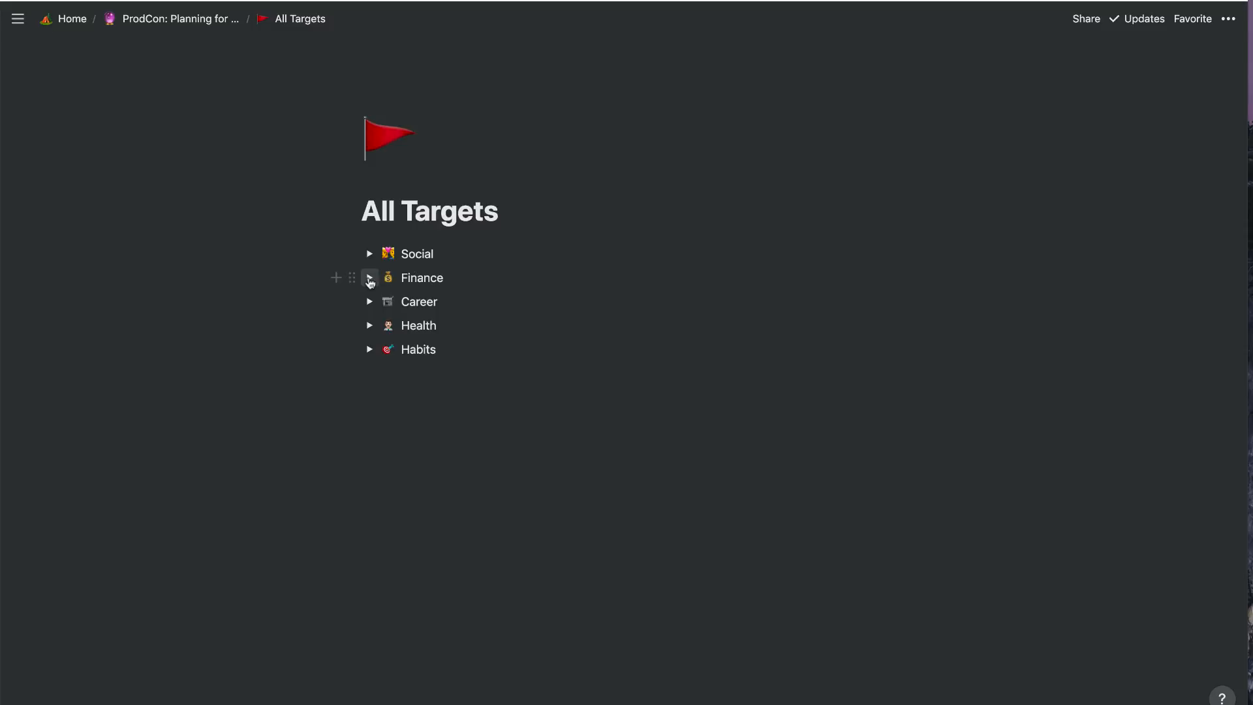
left_click(369, 277)
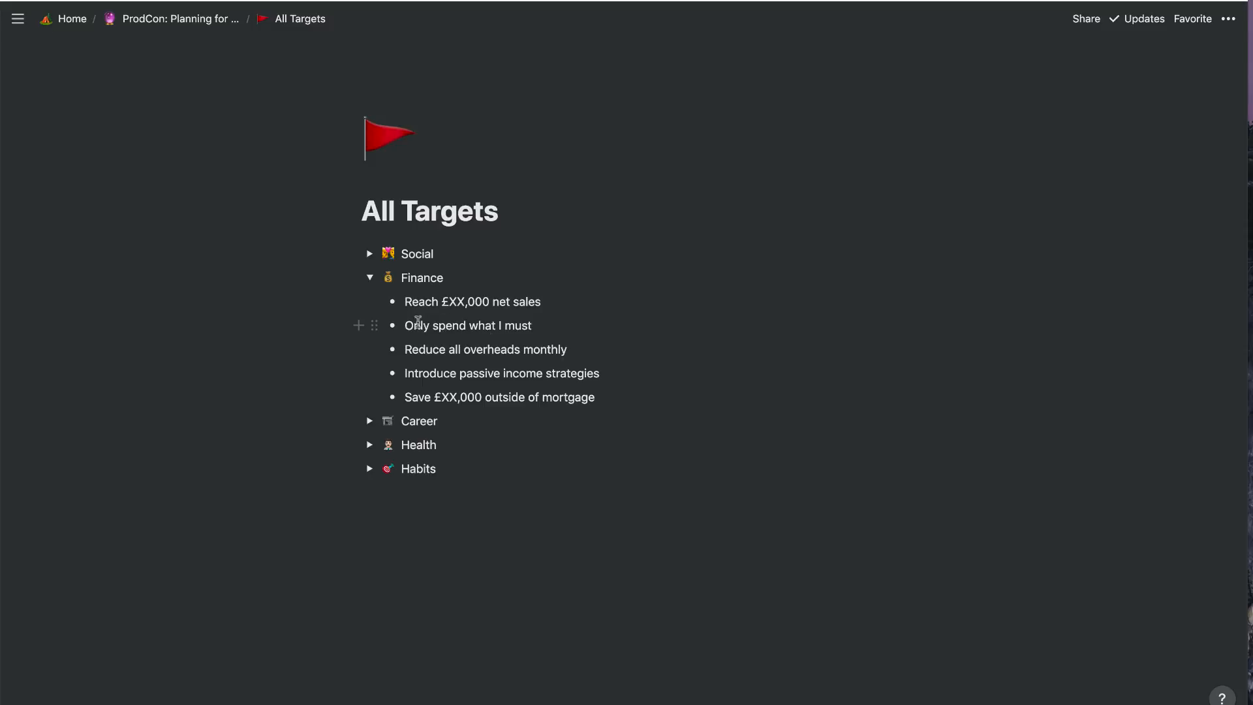
mouse_move(543, 325)
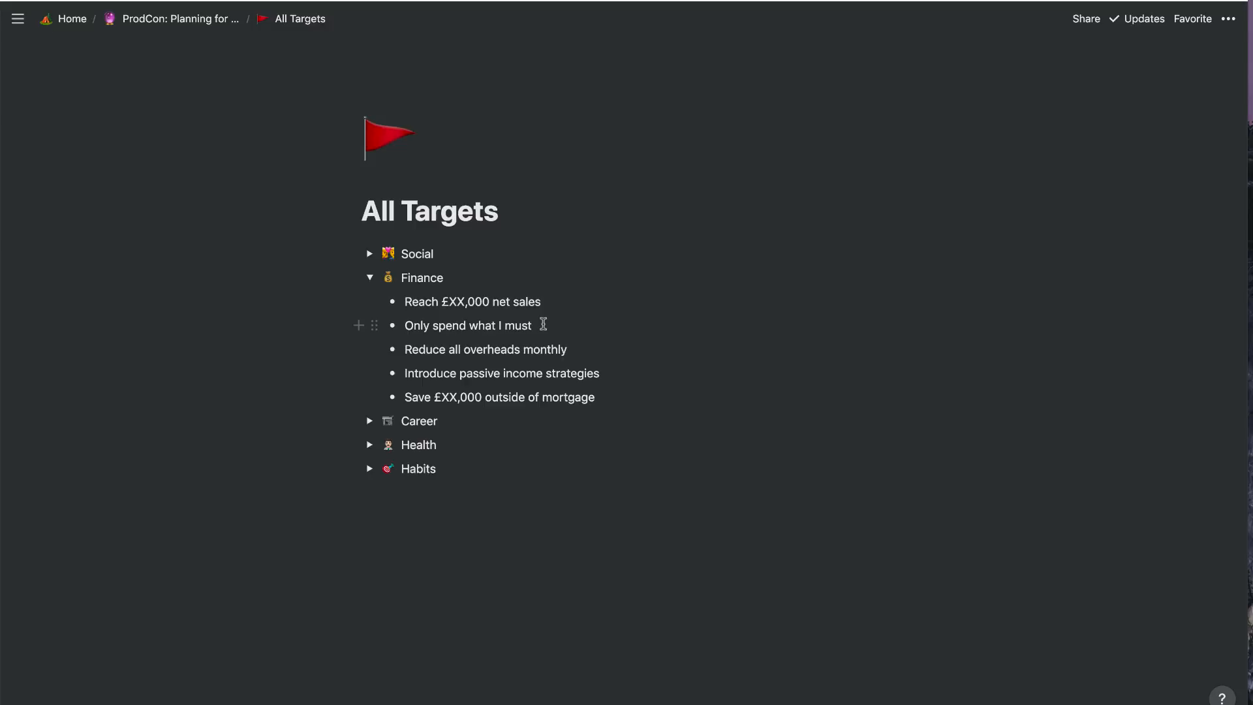
mouse_move(563, 324)
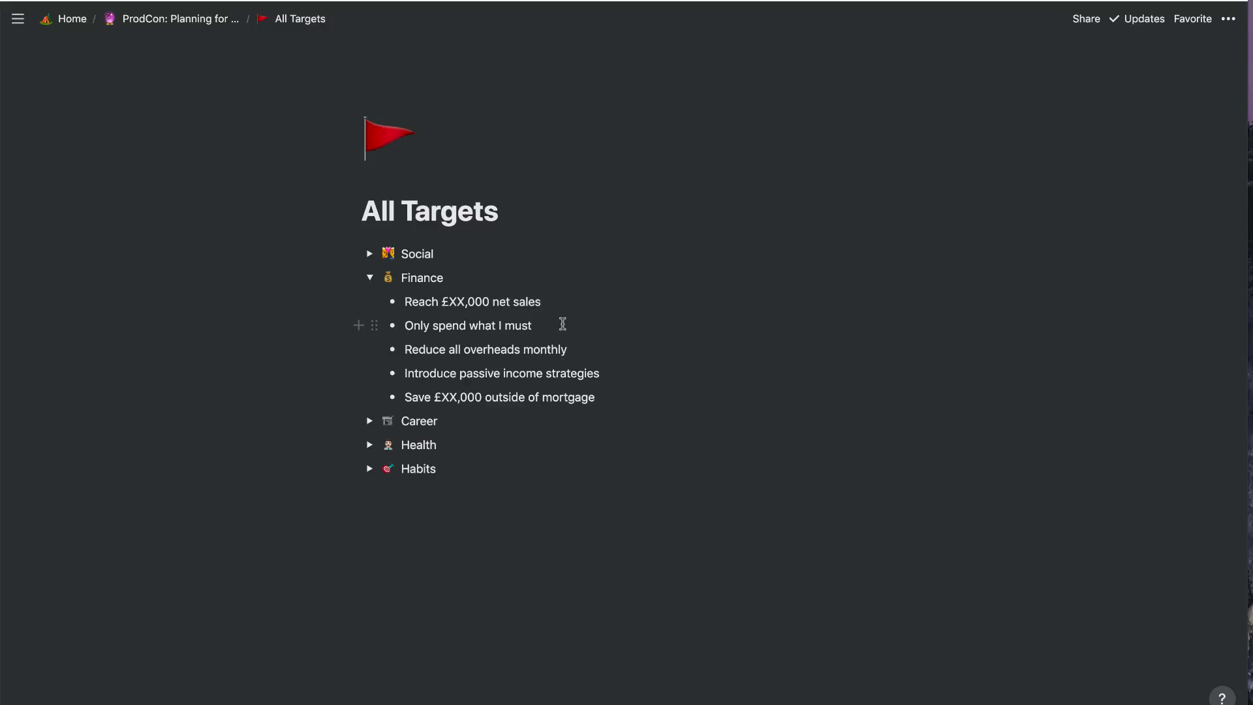
mouse_move(588, 344)
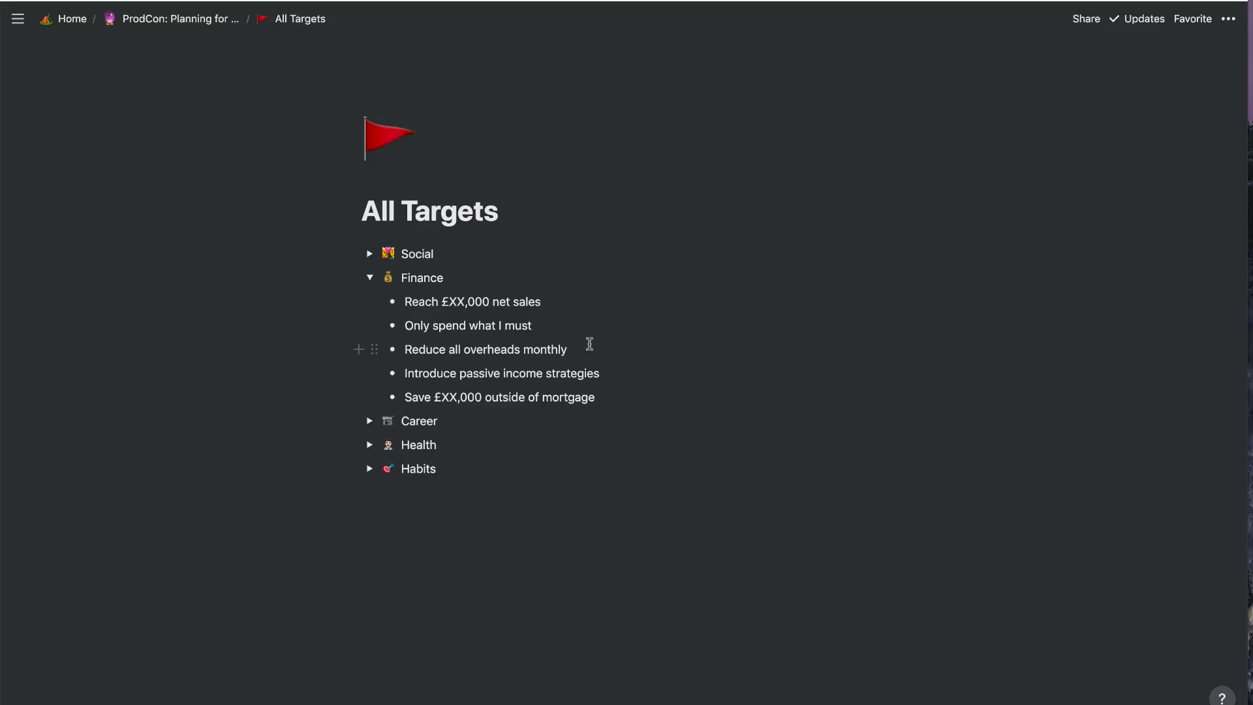
mouse_move(368, 282)
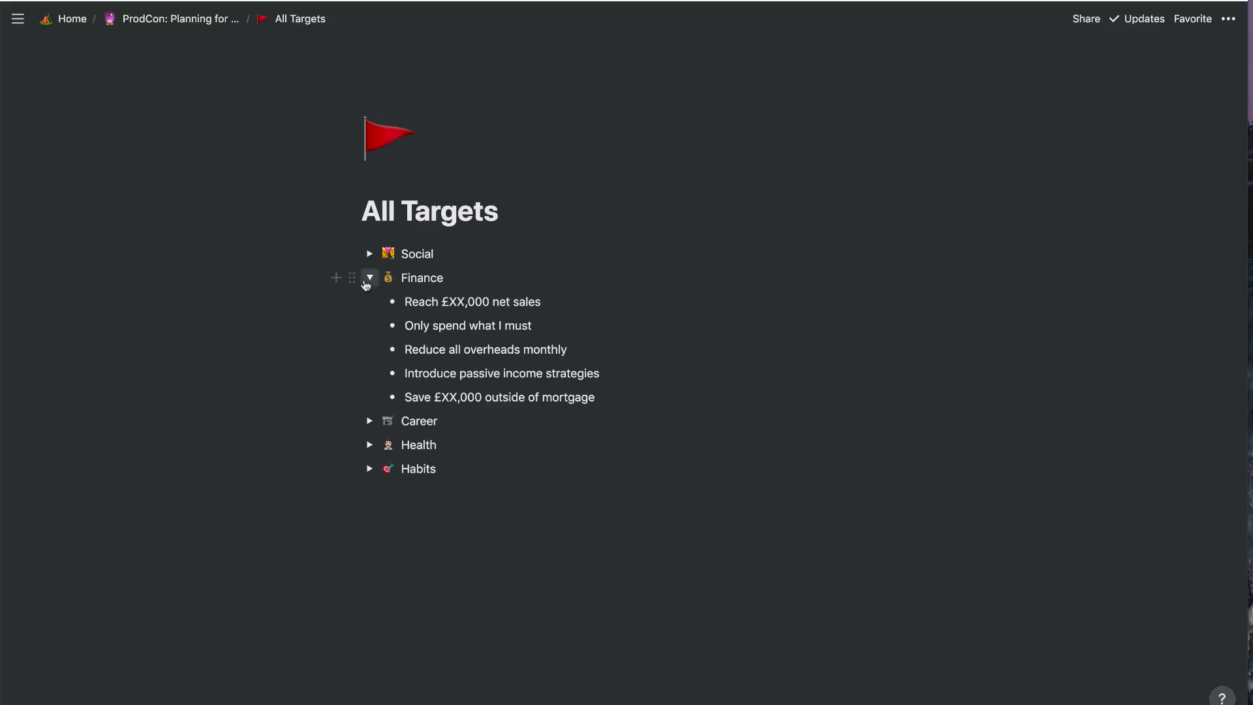
left_click(369, 277)
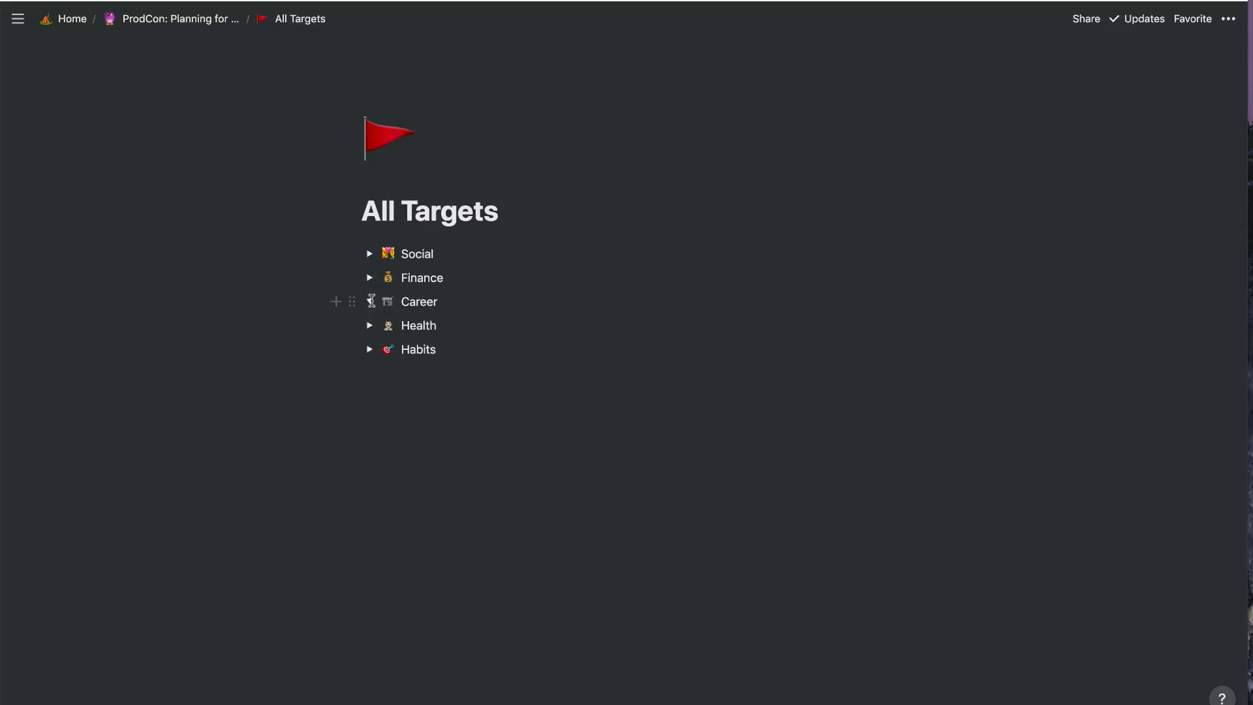
Review Career's four targets, fold them, and expand Health's five targets
left_click(369, 301)
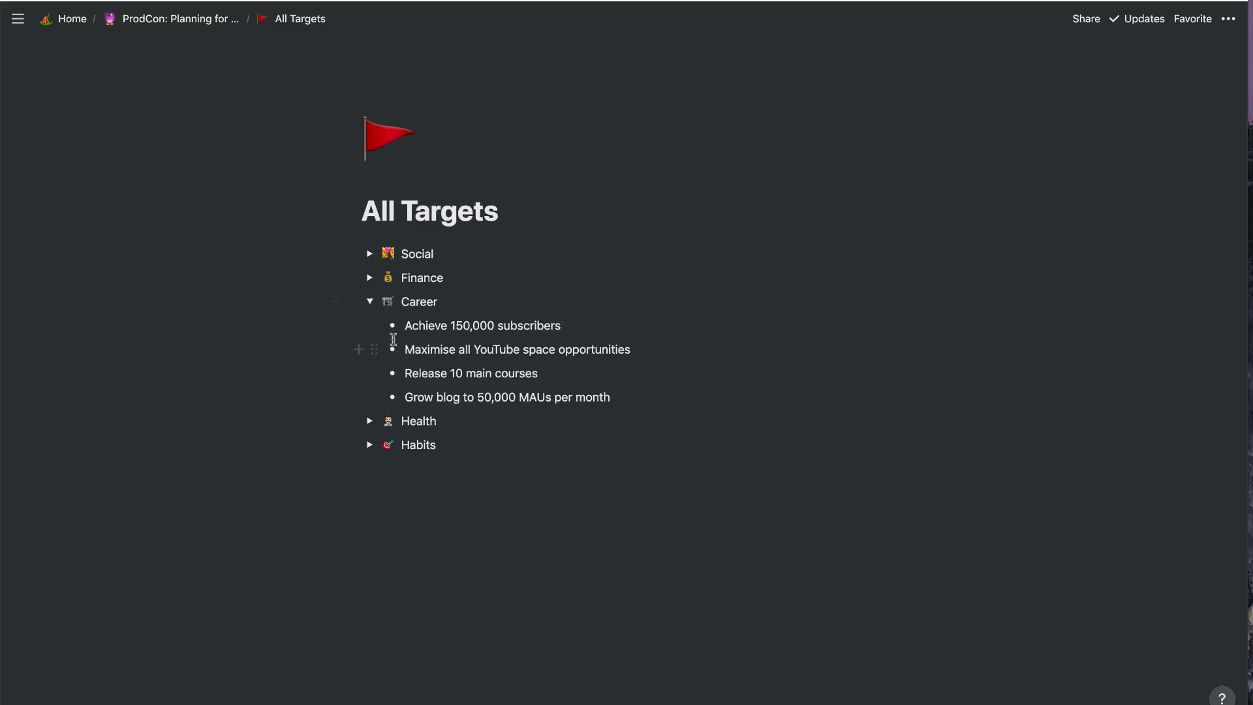
left_click(371, 302)
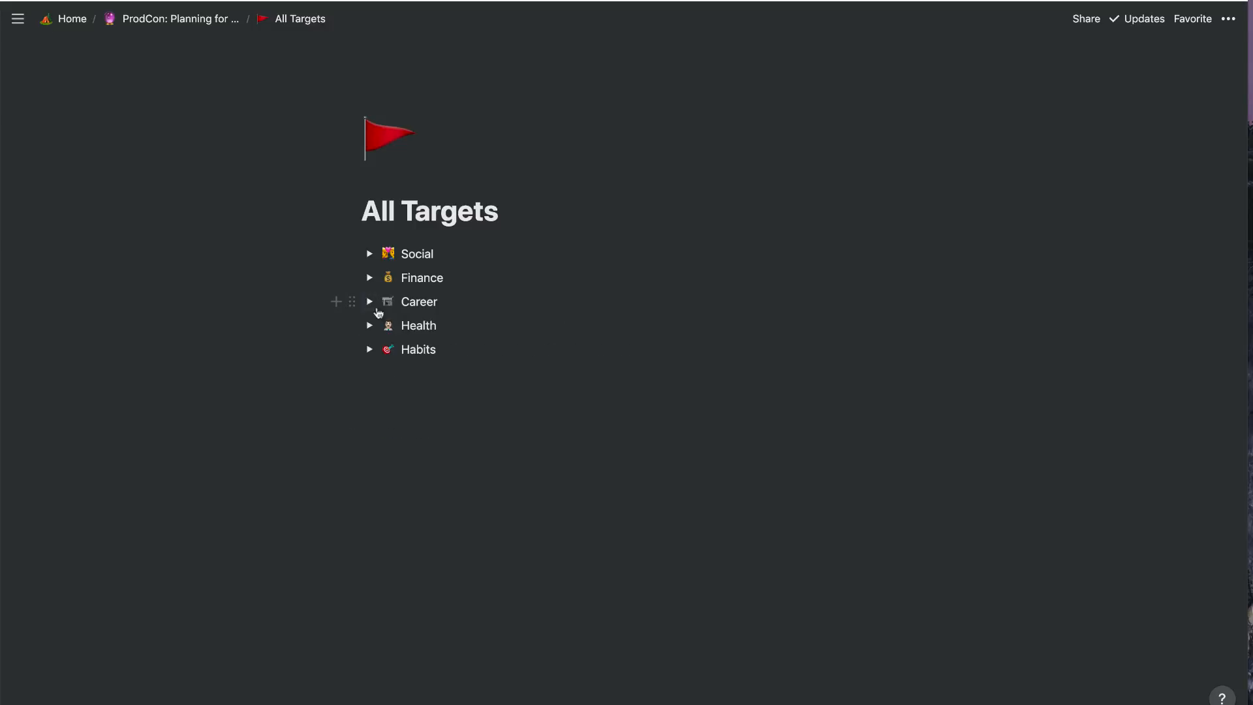
mouse_move(371, 326)
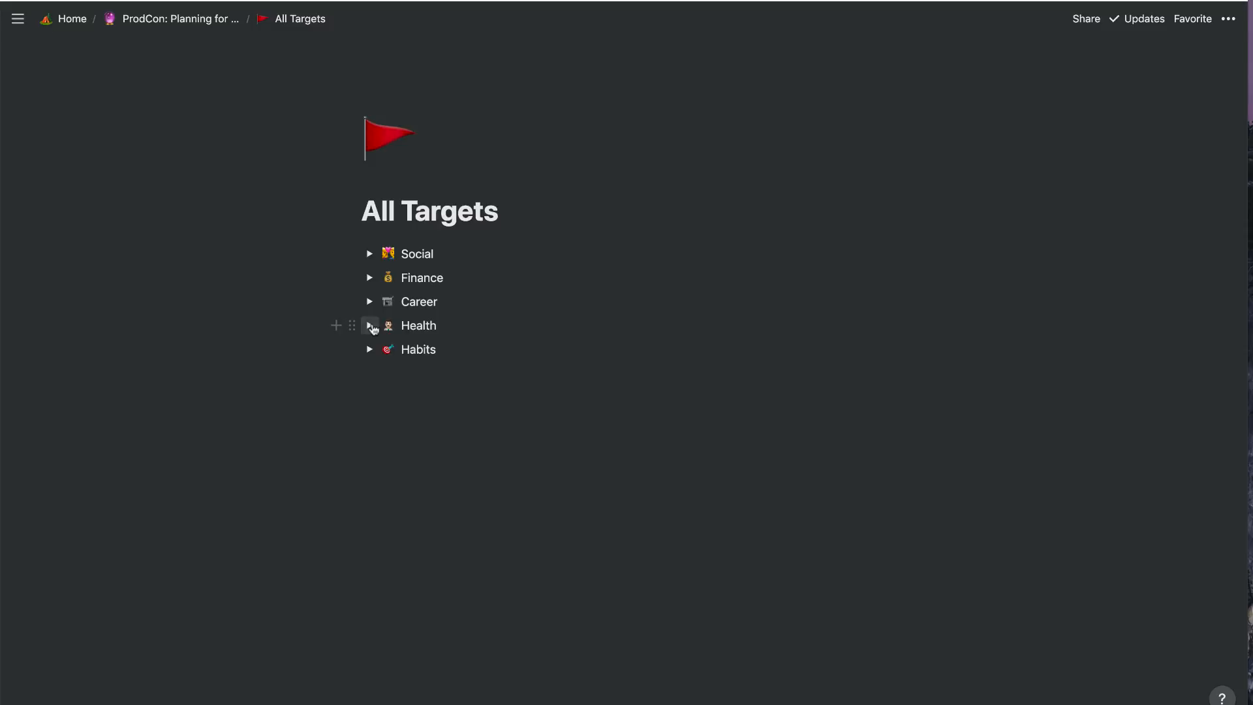
left_click(370, 326)
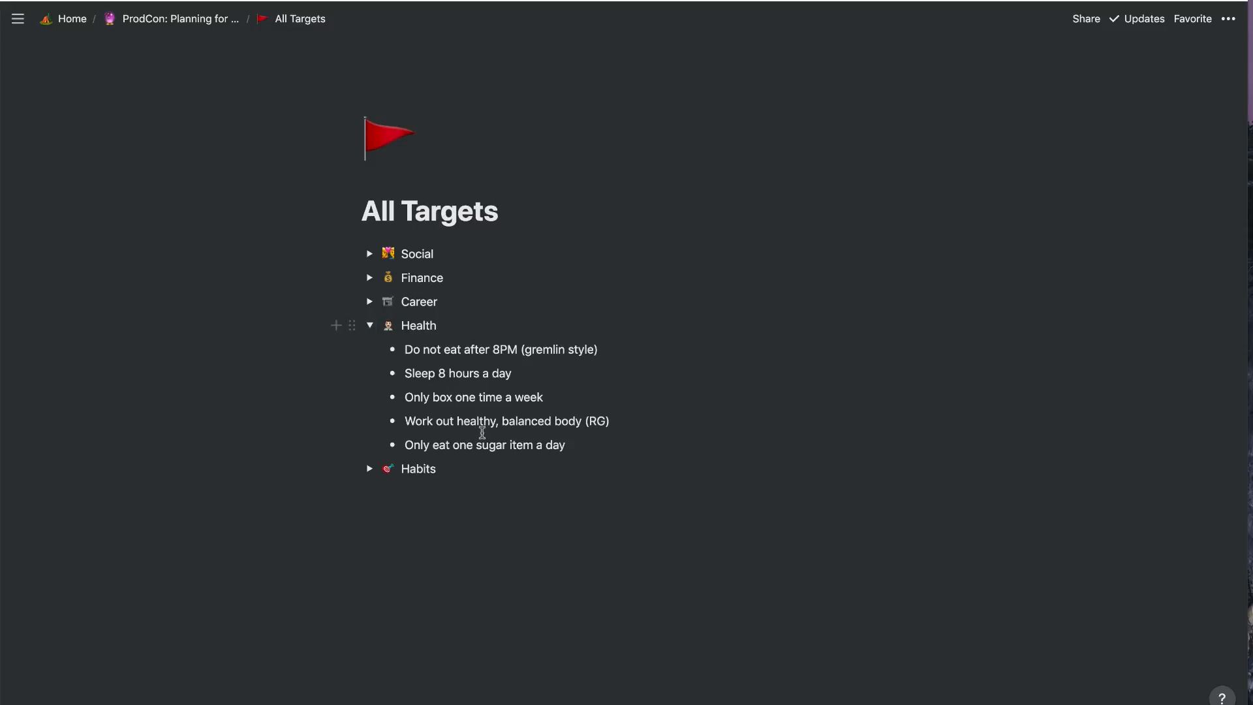
mouse_move(674, 550)
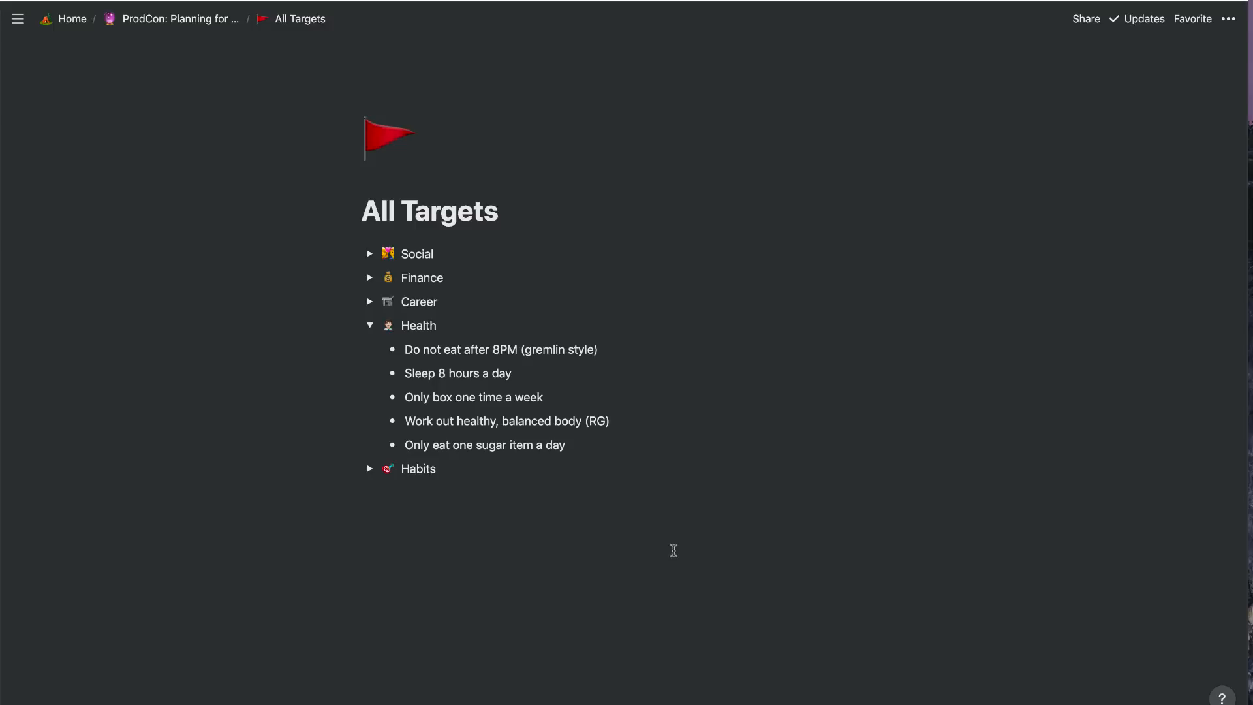
mouse_move(517, 468)
type("four")
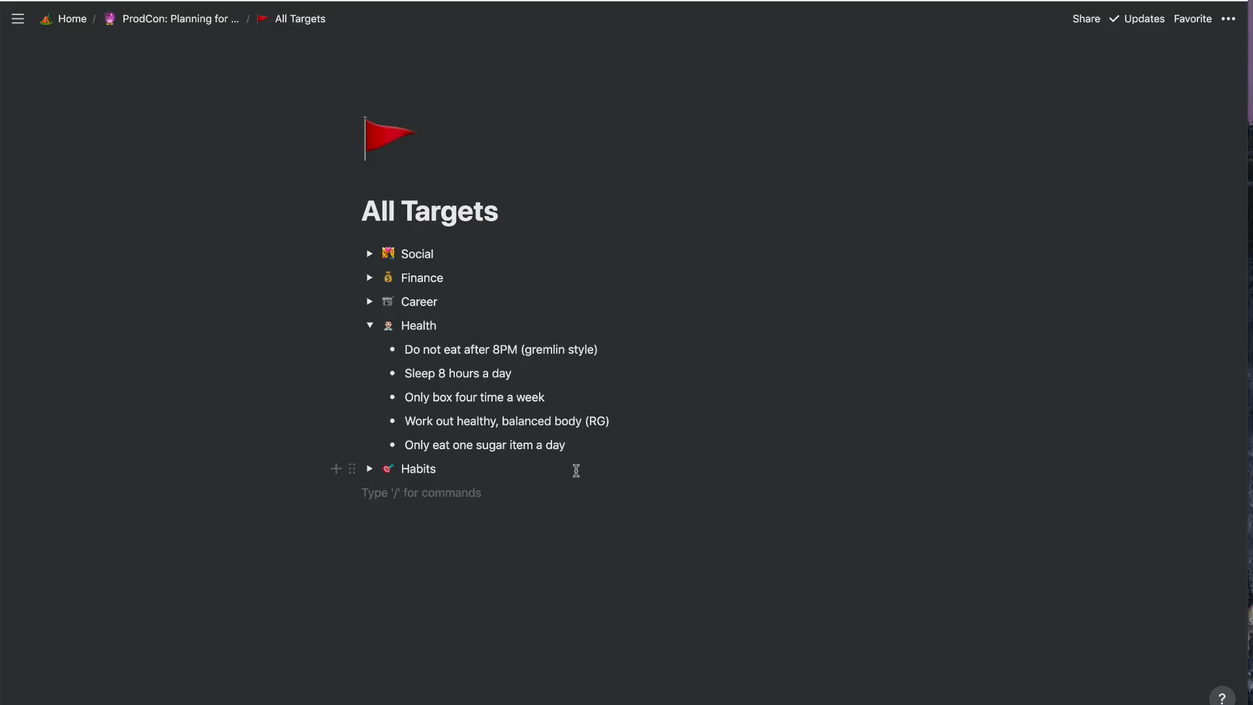
mouse_move(535, 421)
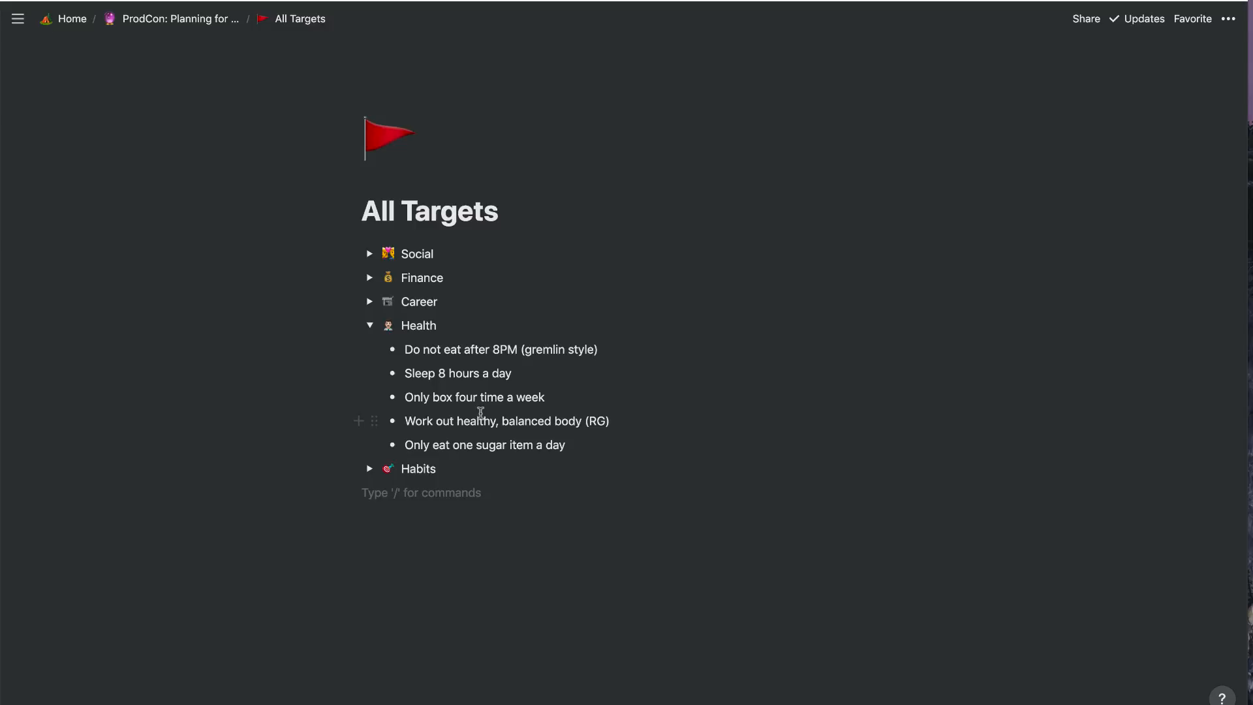
mouse_move(603, 445)
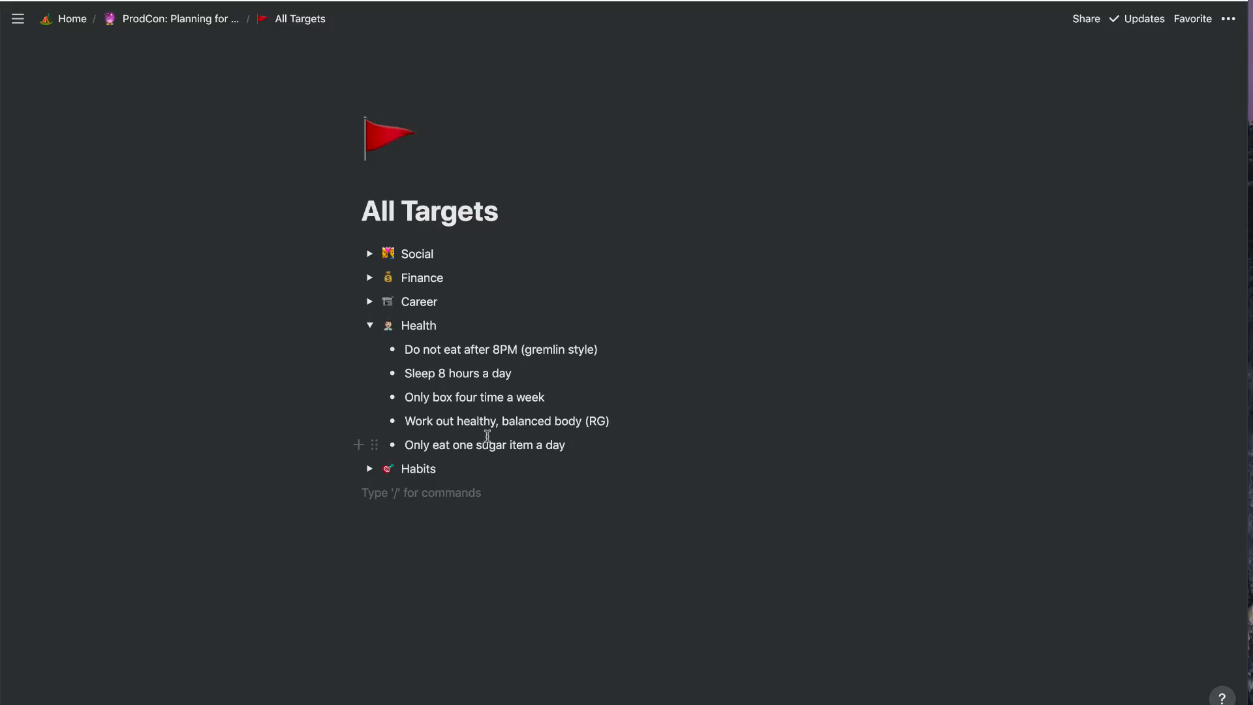
Expand the seven Habits targets, then collapse them so all five categories are folded
left_click(371, 469)
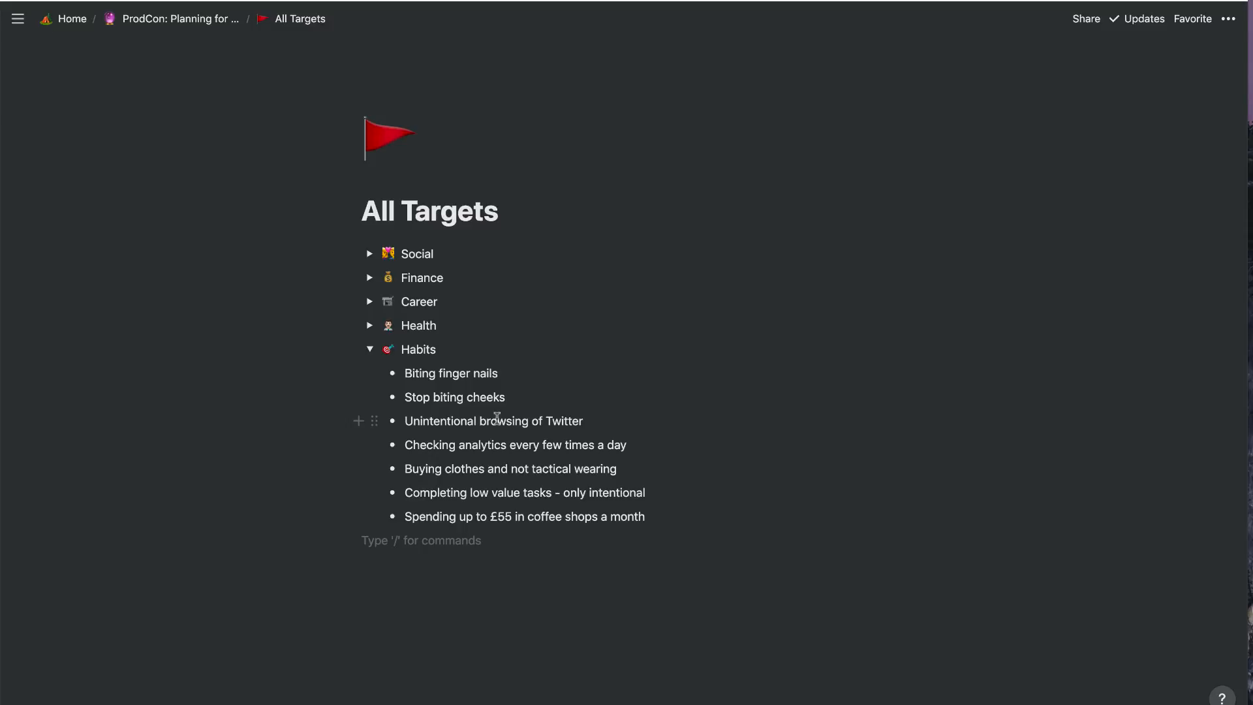
mouse_move(492, 445)
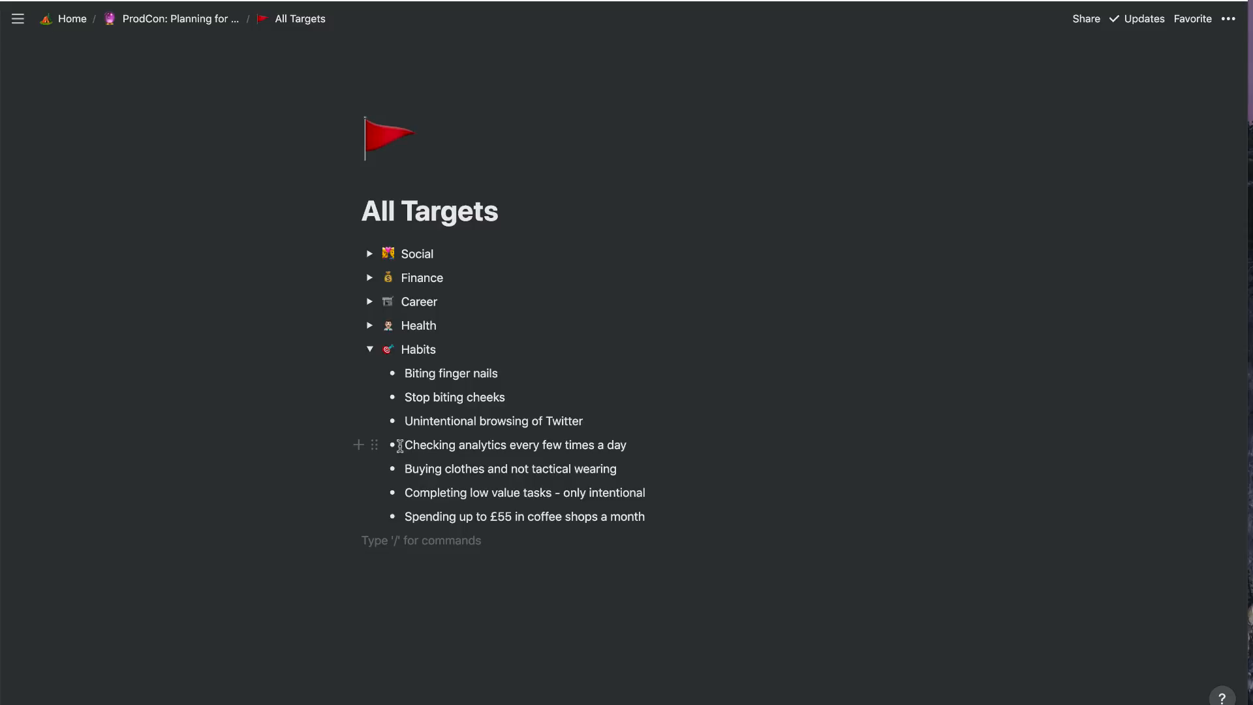
left_click(371, 350)
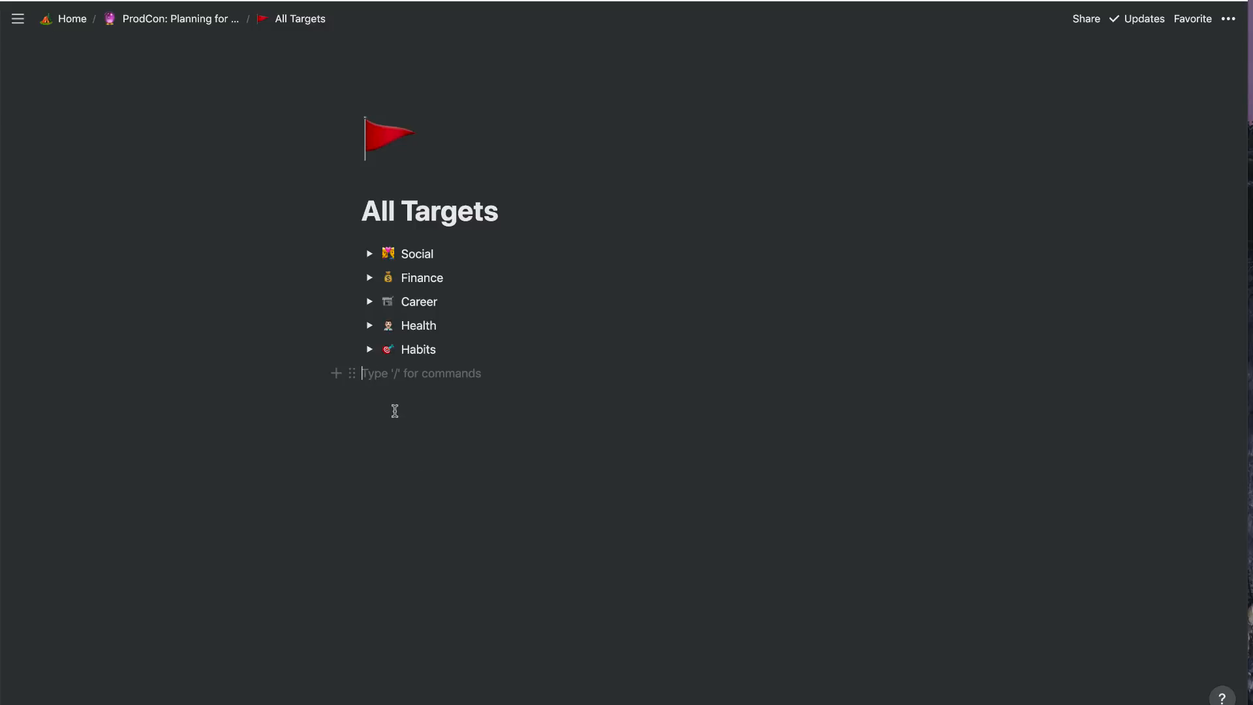
Try a Social toggle, then go back to ProdCon: Planning for 2019 via the breadcrumb
type("/")
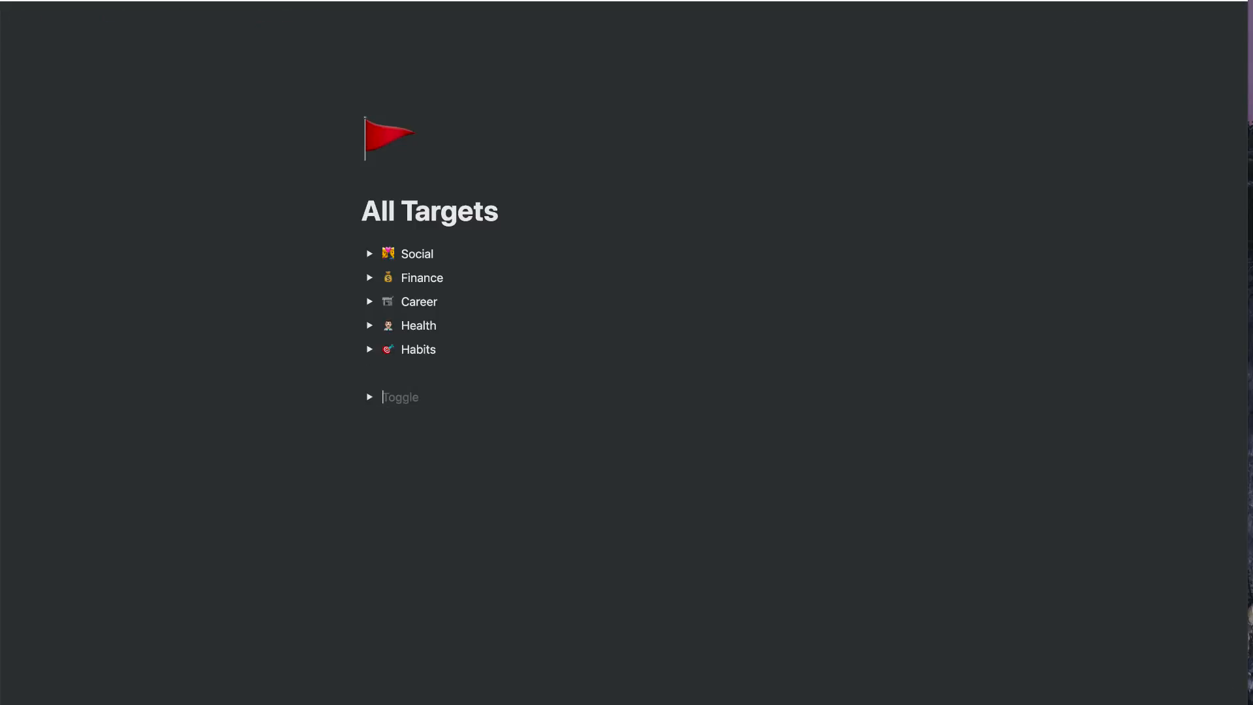
type("S")
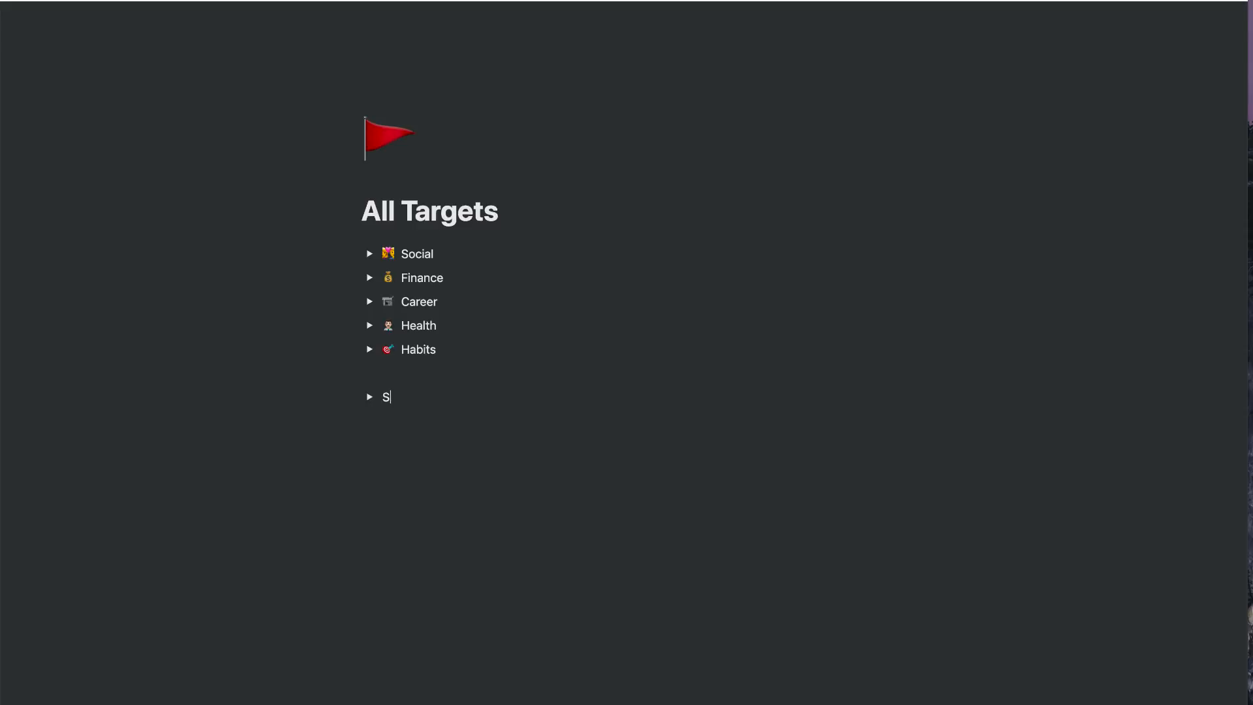
type("ocial")
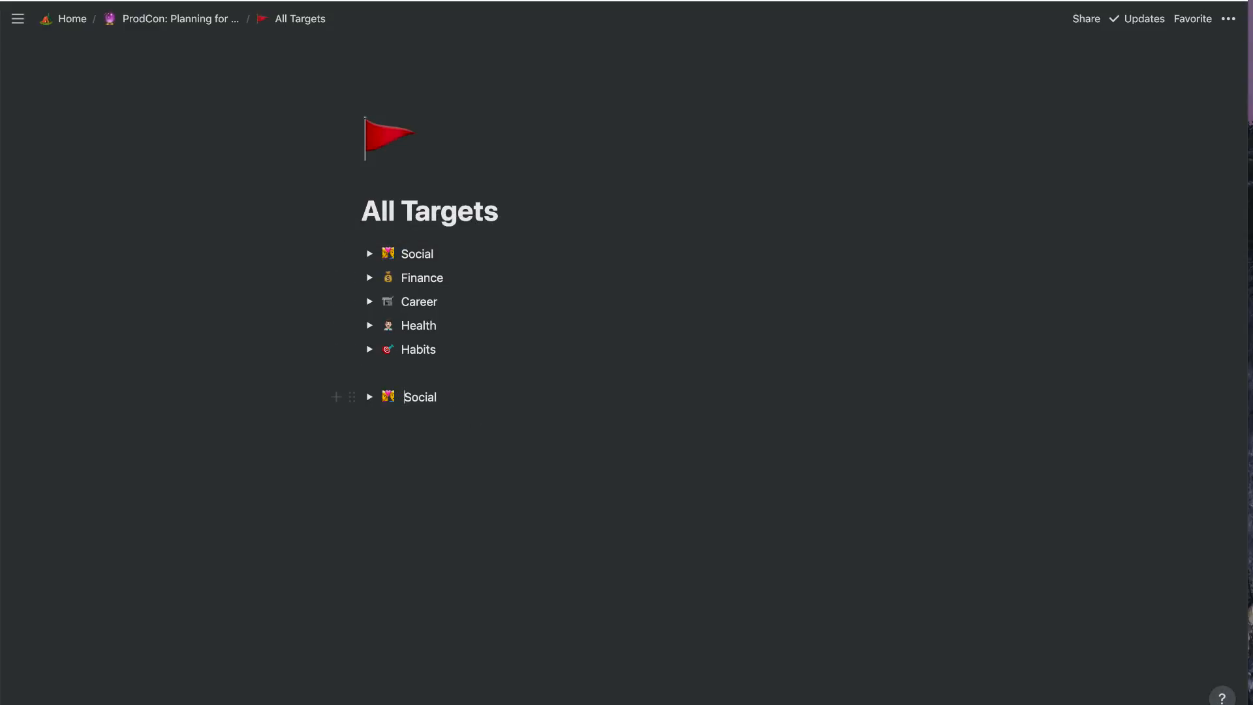
left_click(369, 396)
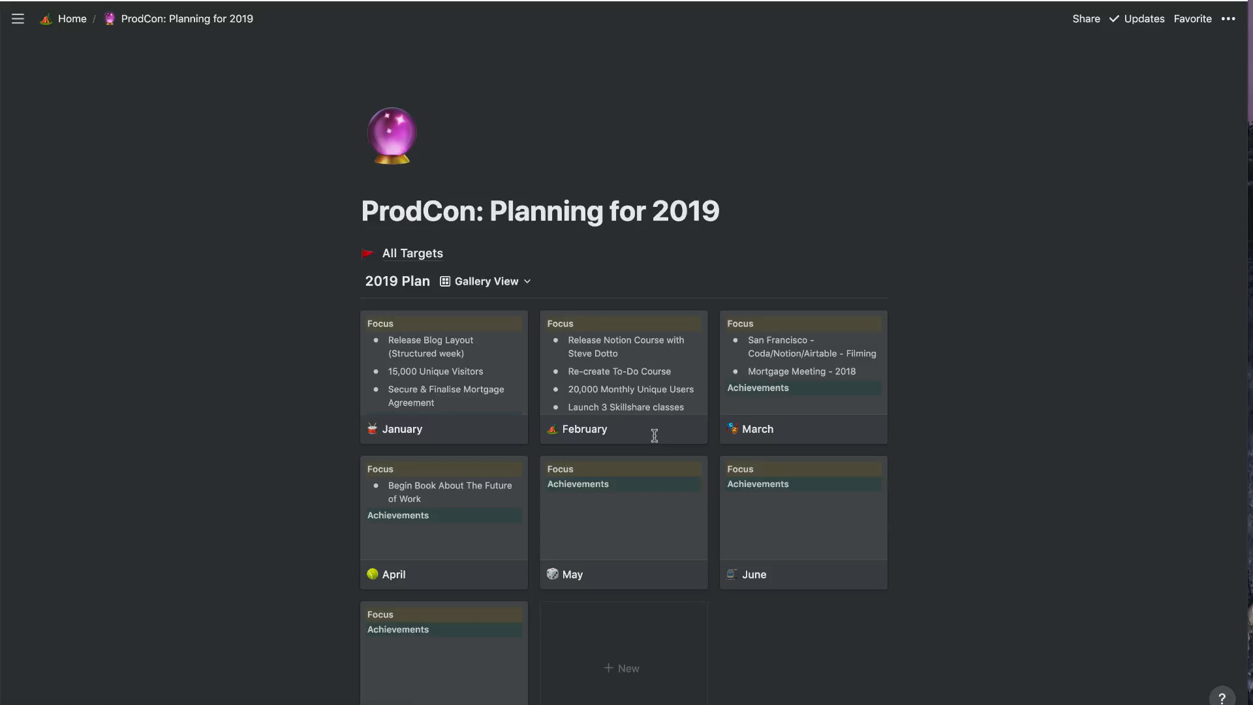
scroll("down", 3)
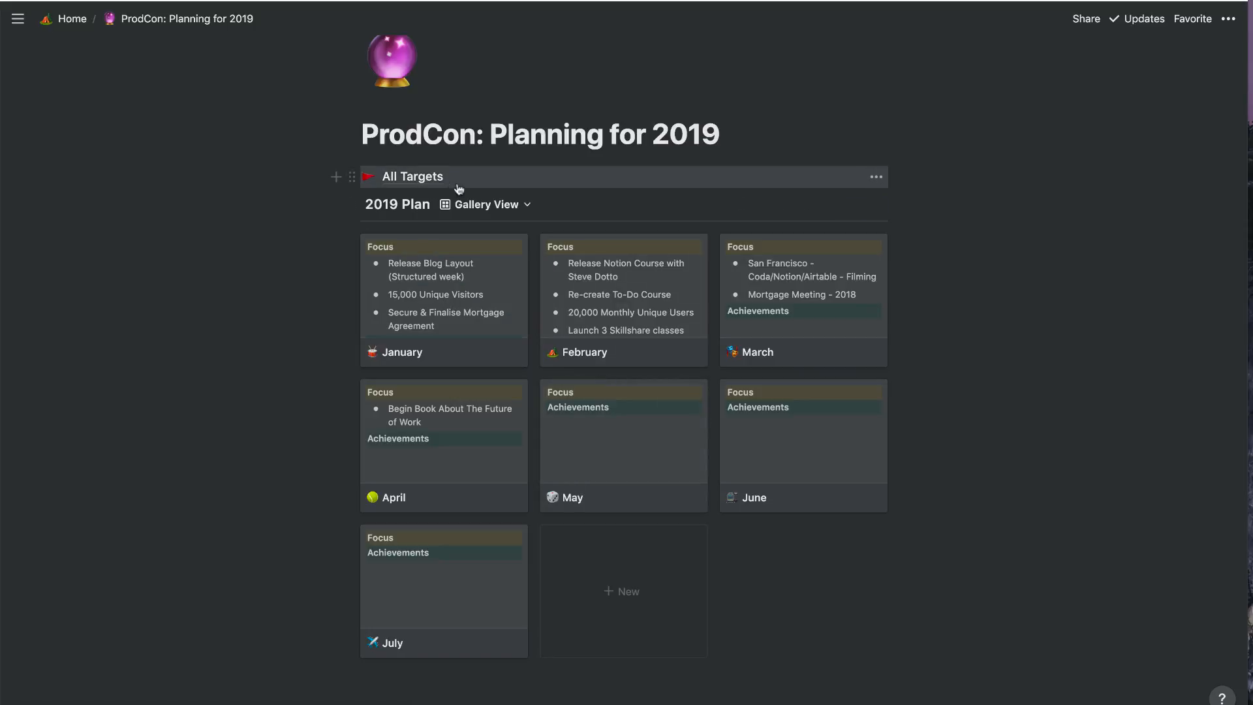
mouse_move(418, 188)
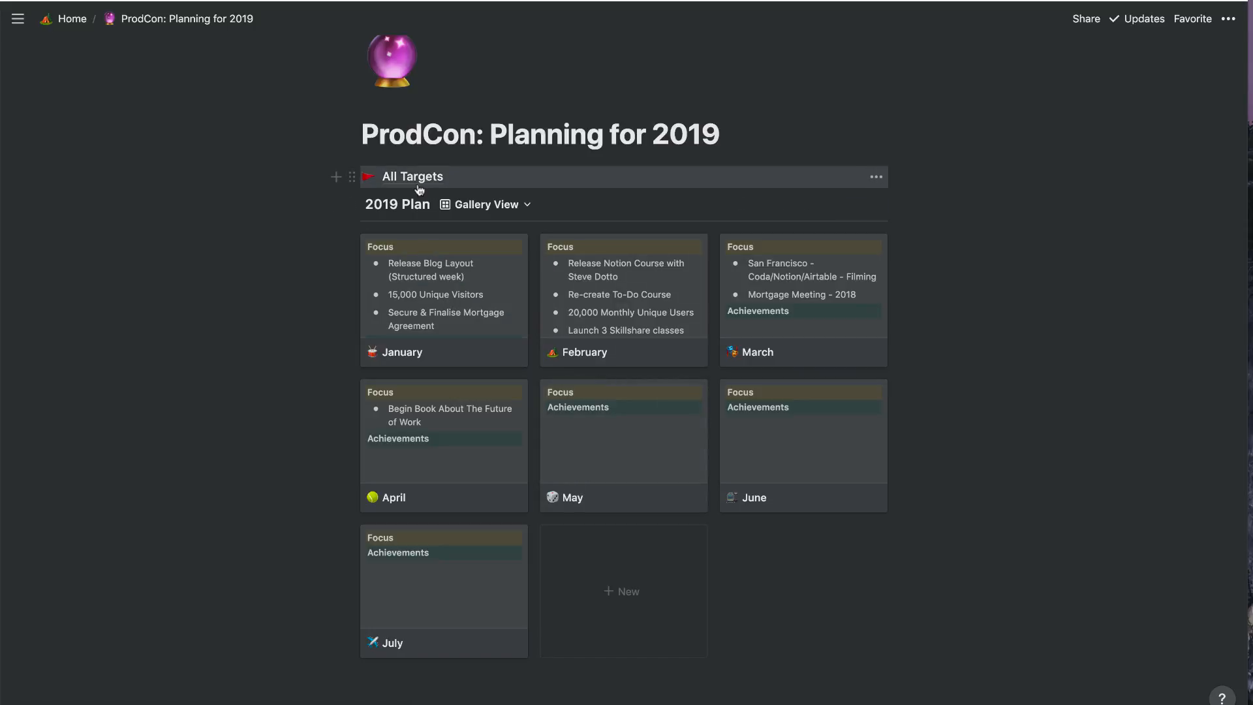
mouse_move(440, 182)
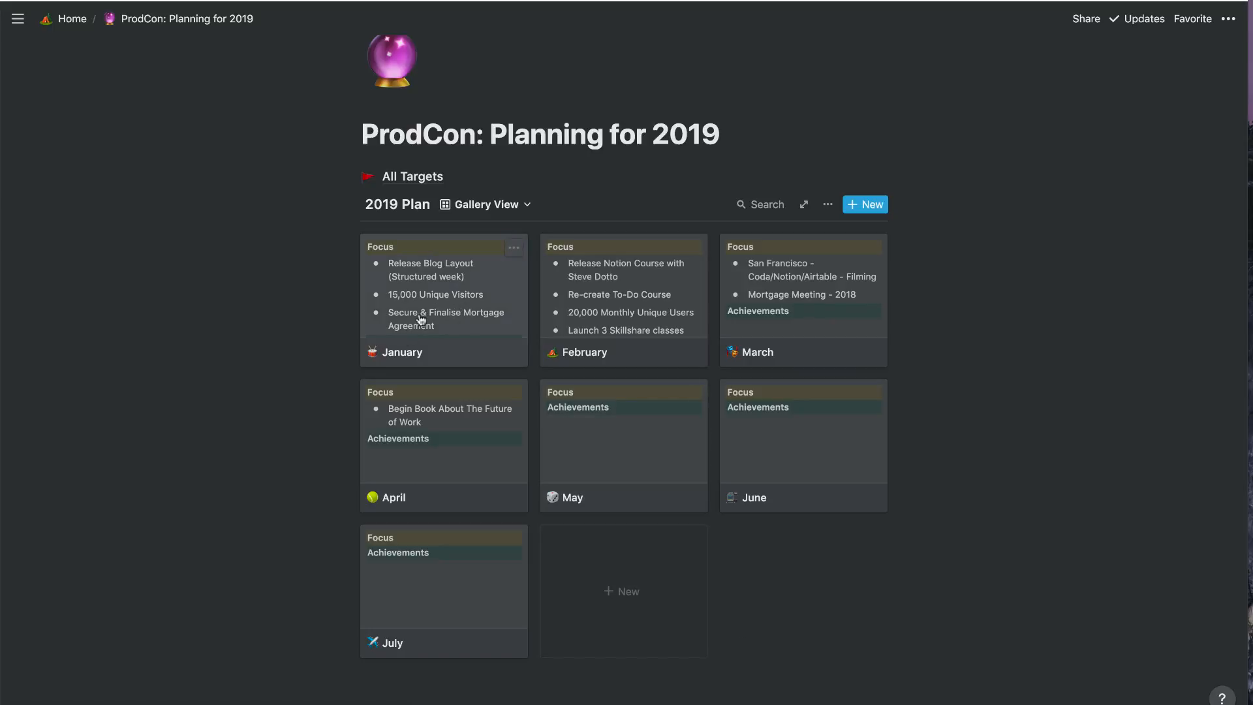
mouse_move(415, 308)
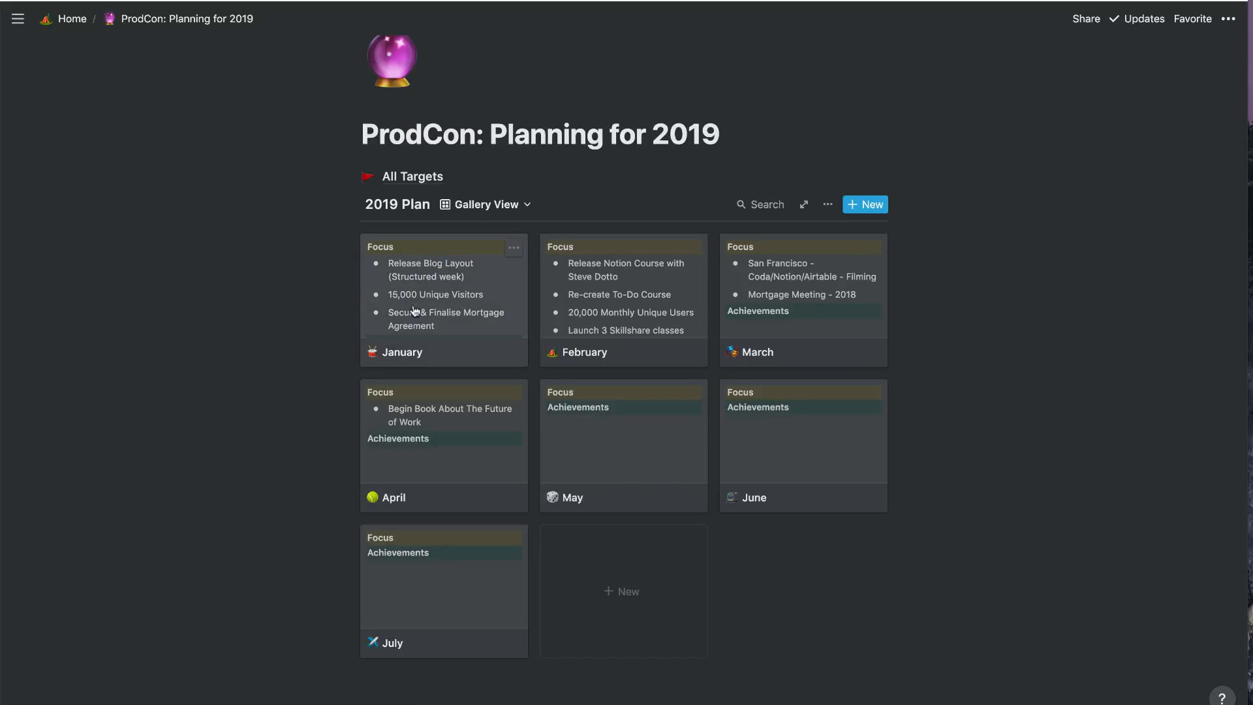
mouse_move(458, 300)
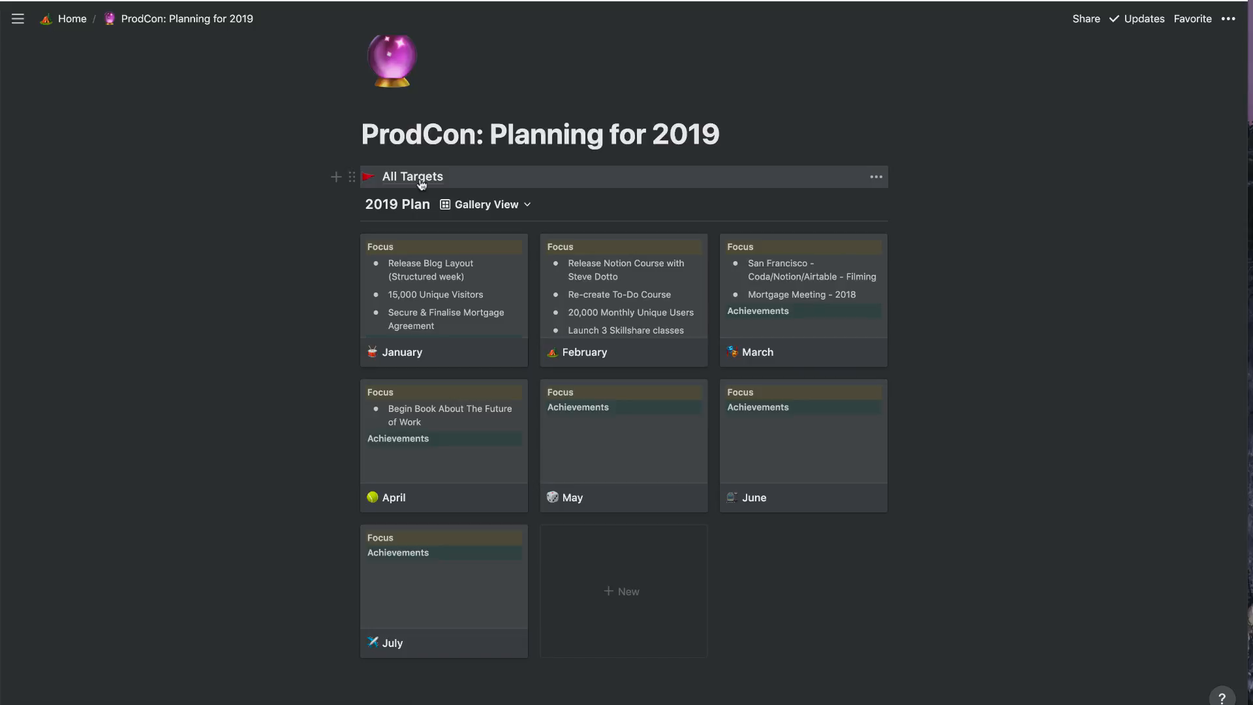
left_click(412, 176)
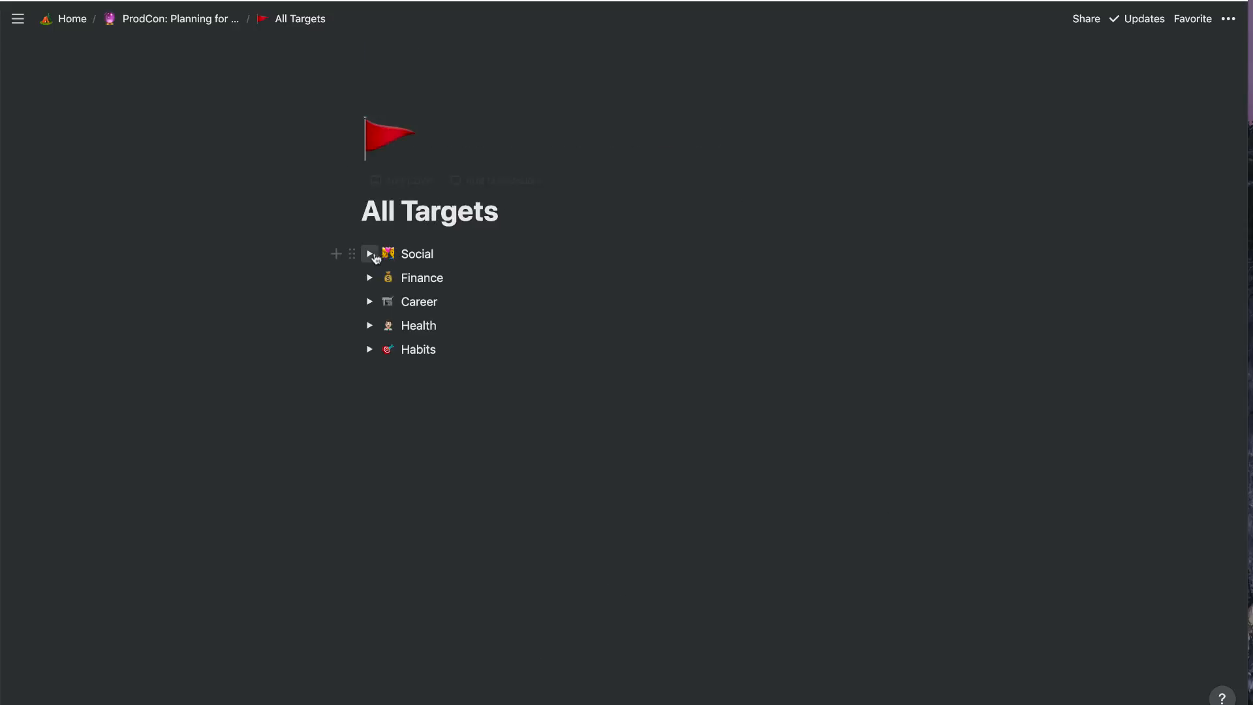
left_click(180, 18)
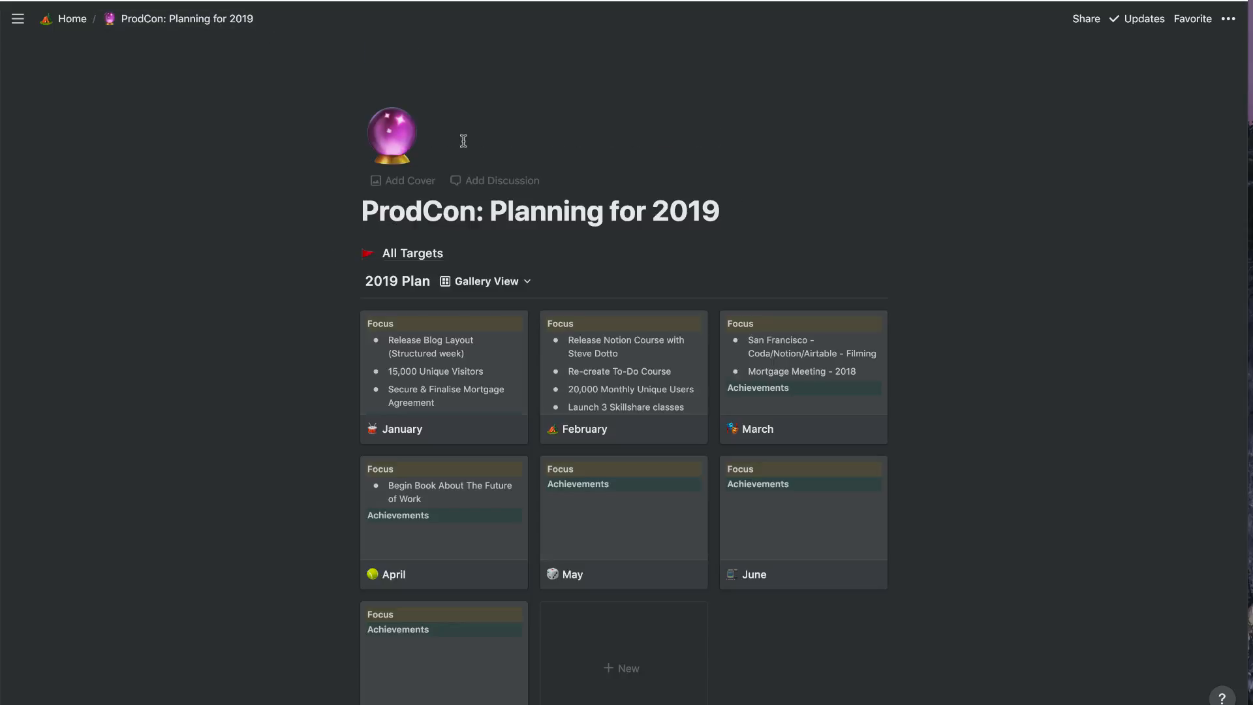
scroll("down", 3)
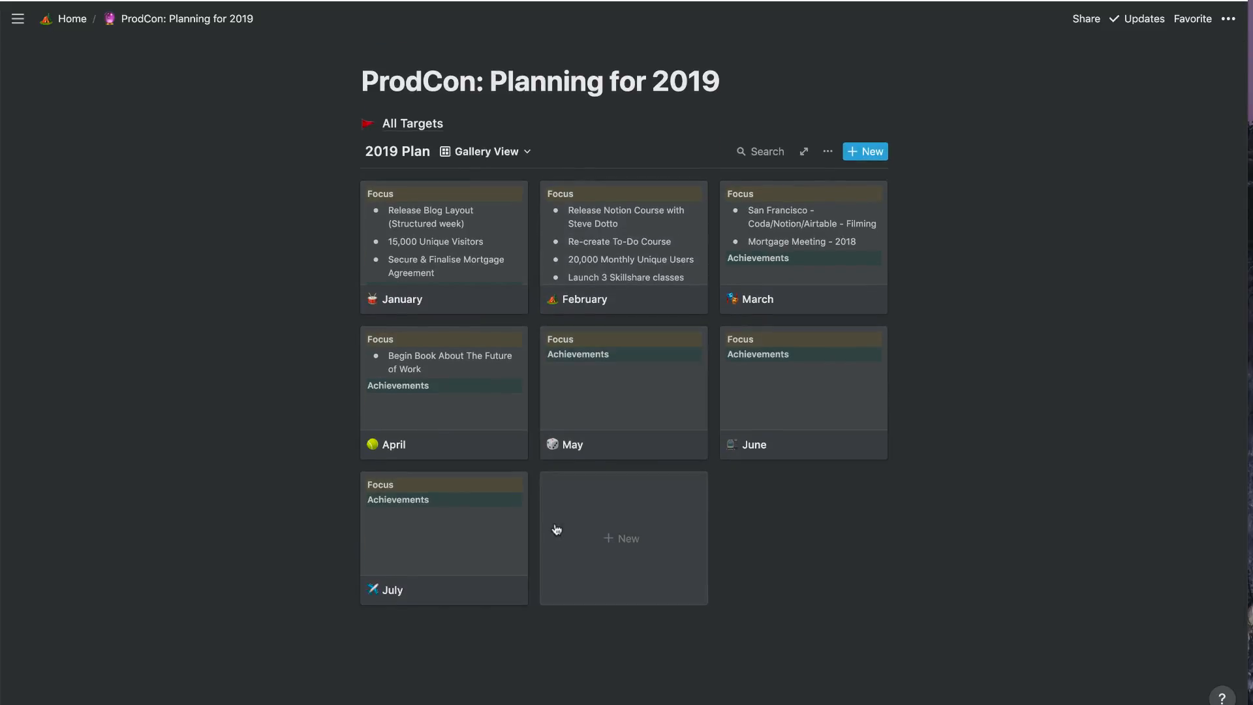